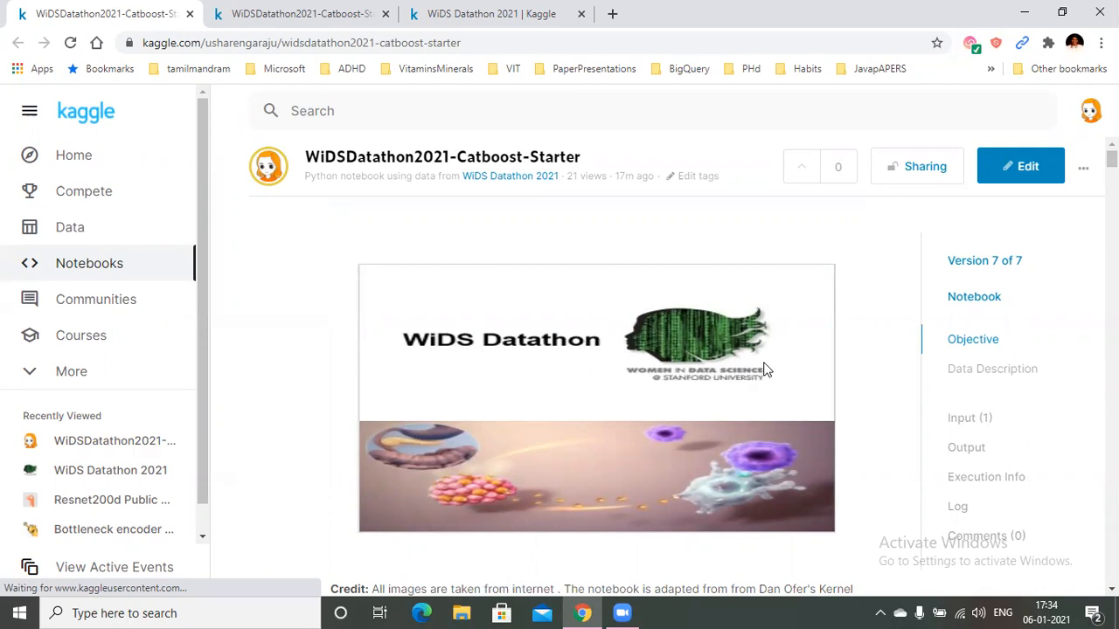
mouse_move(766, 374)
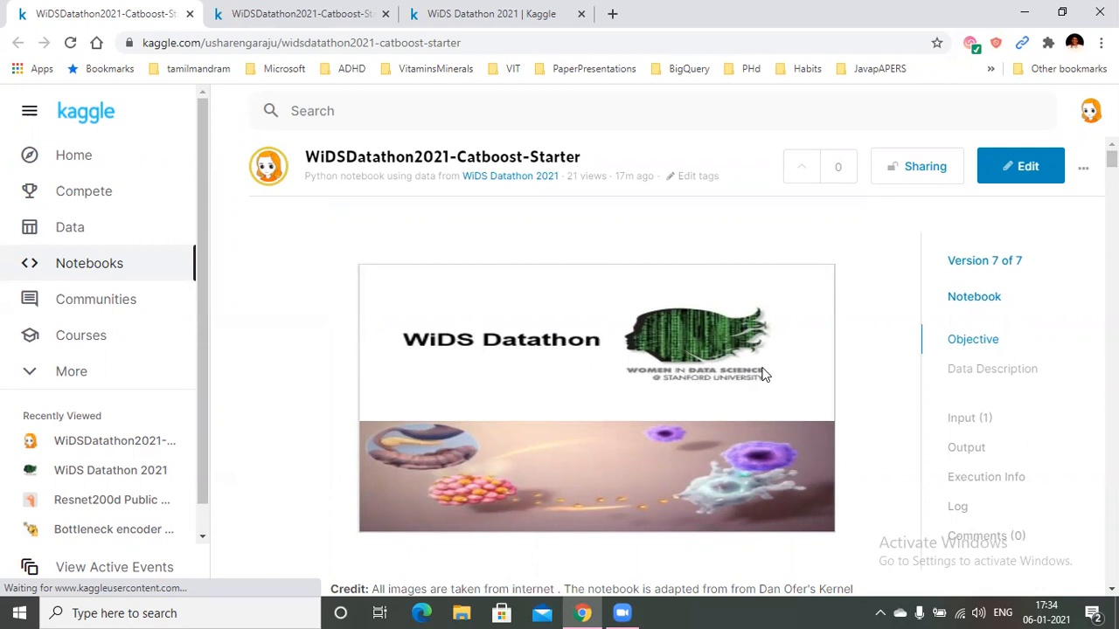
mouse_move(762, 392)
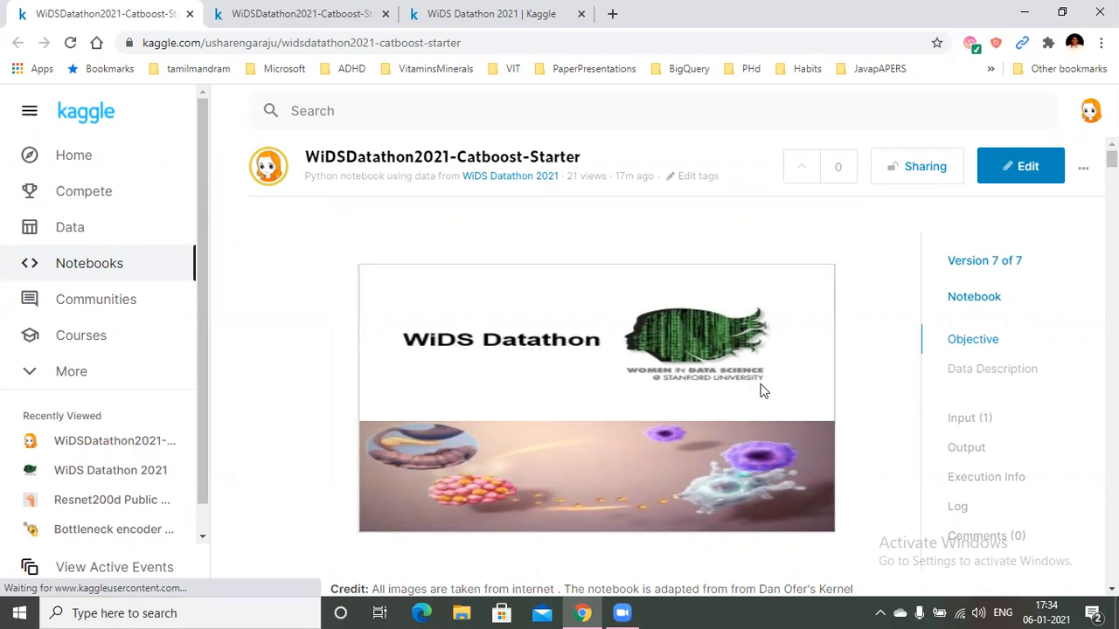
mouse_move(277, 383)
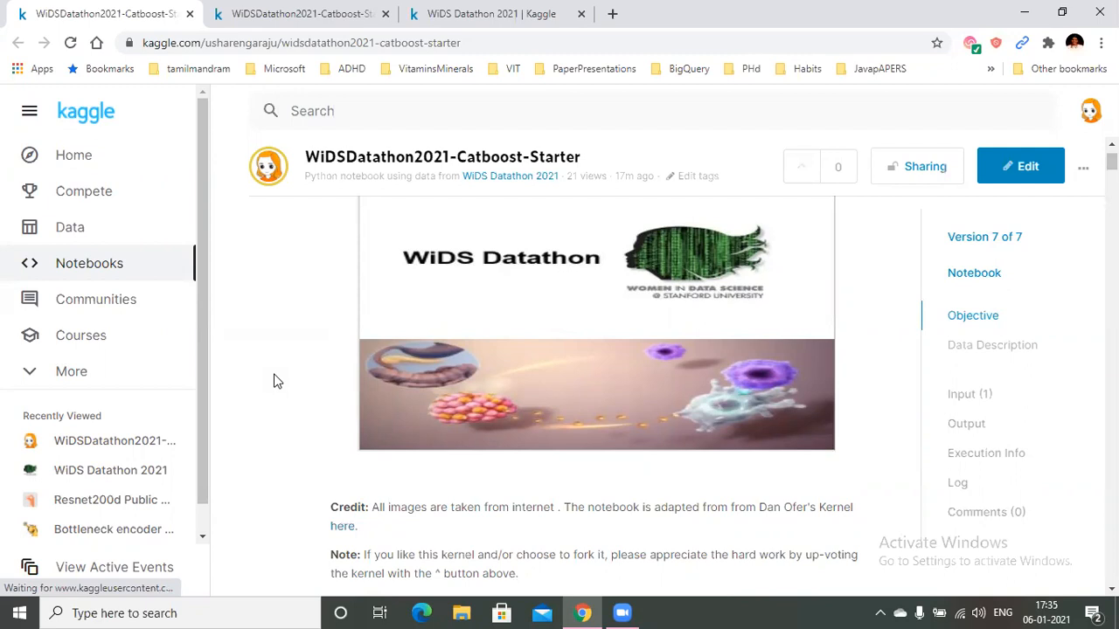
Browse the WiDS Datathon 2021 overview and the GOSSIS site, then return to the starter notebook
scroll(down, 3)
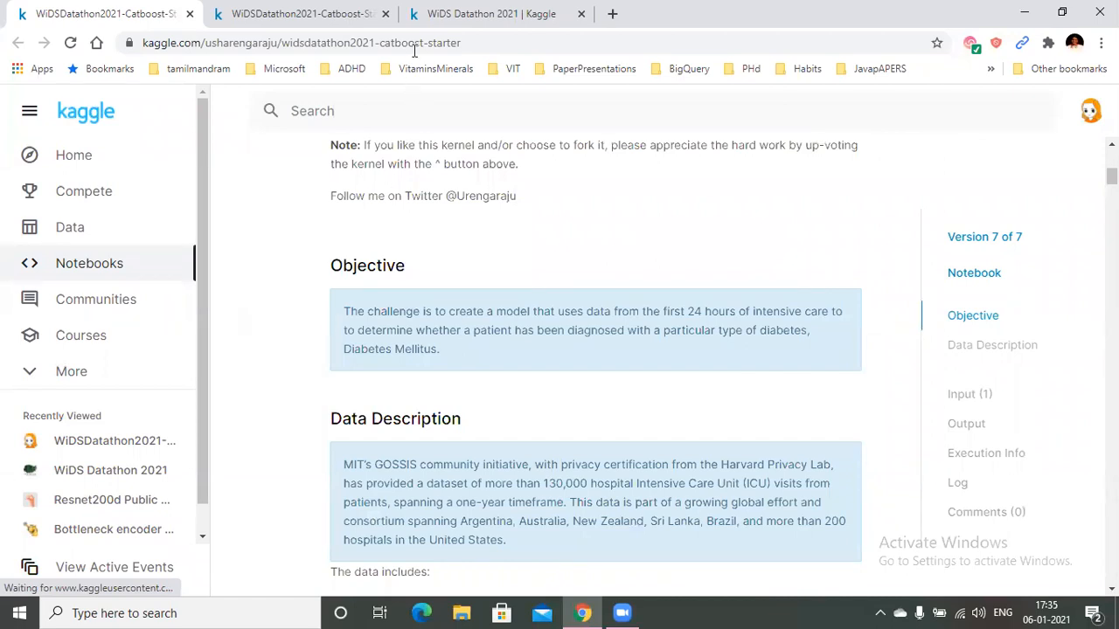
click(489, 14)
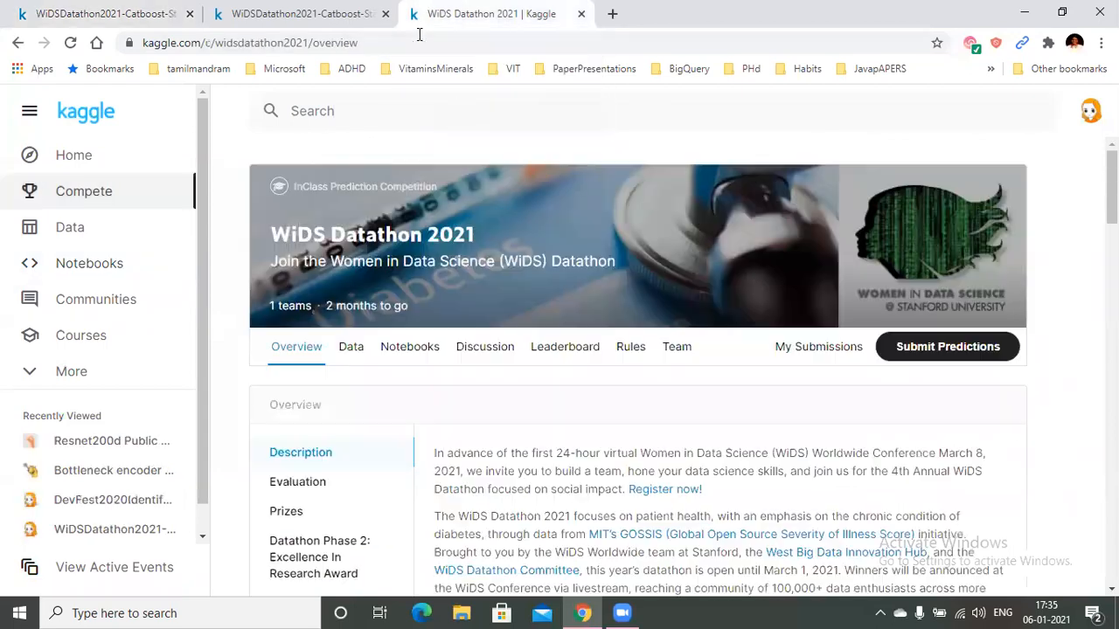
scroll(down, 3)
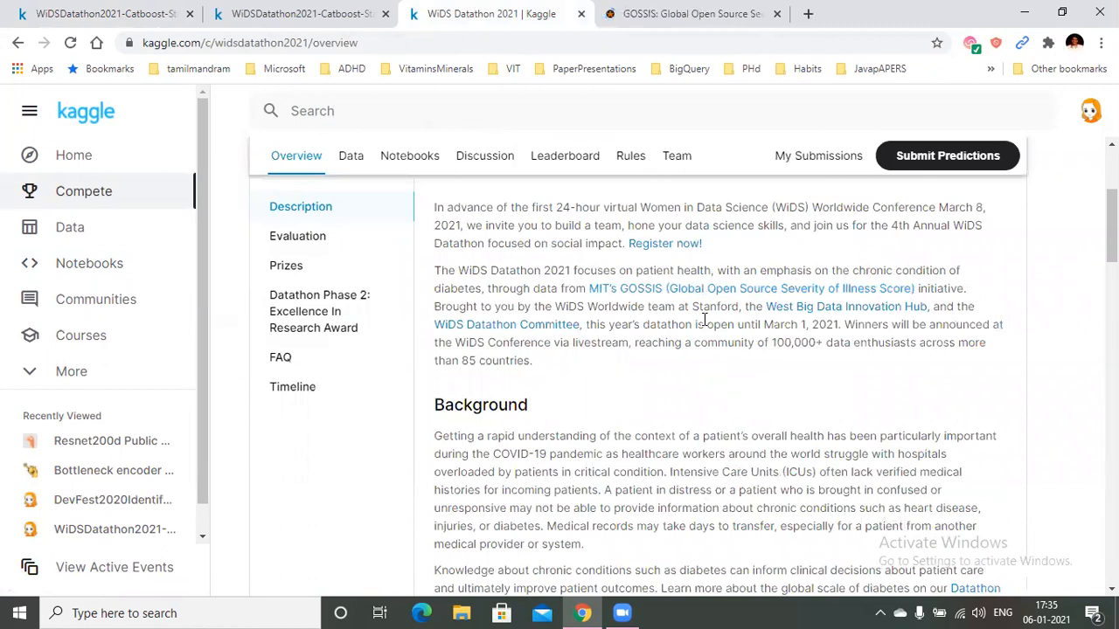
click(685, 14)
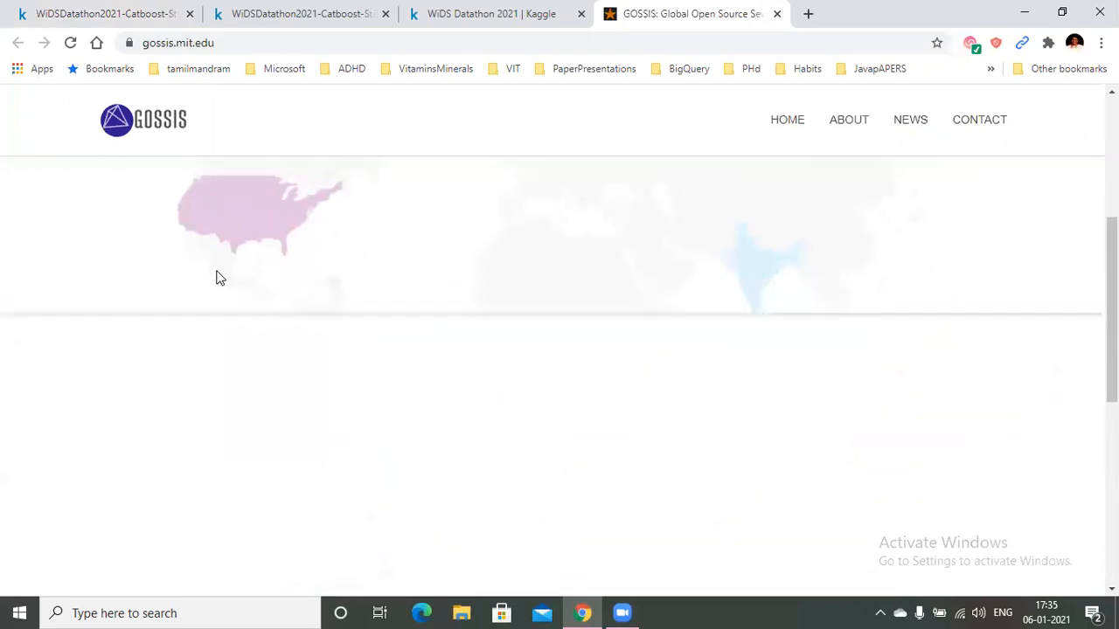
scroll(down, 3)
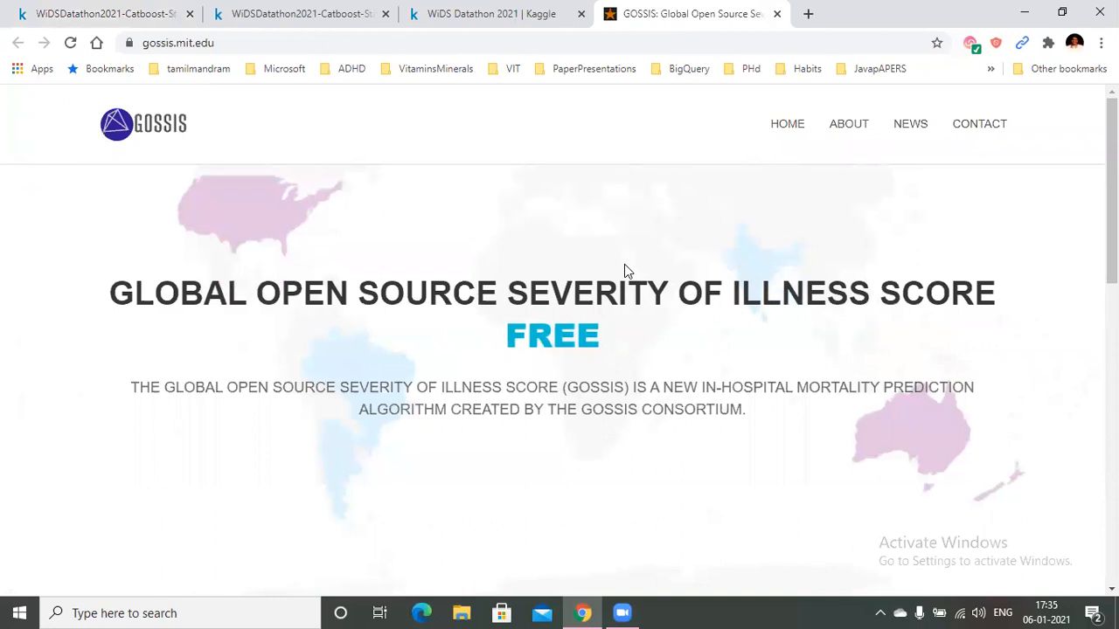
click(105, 14)
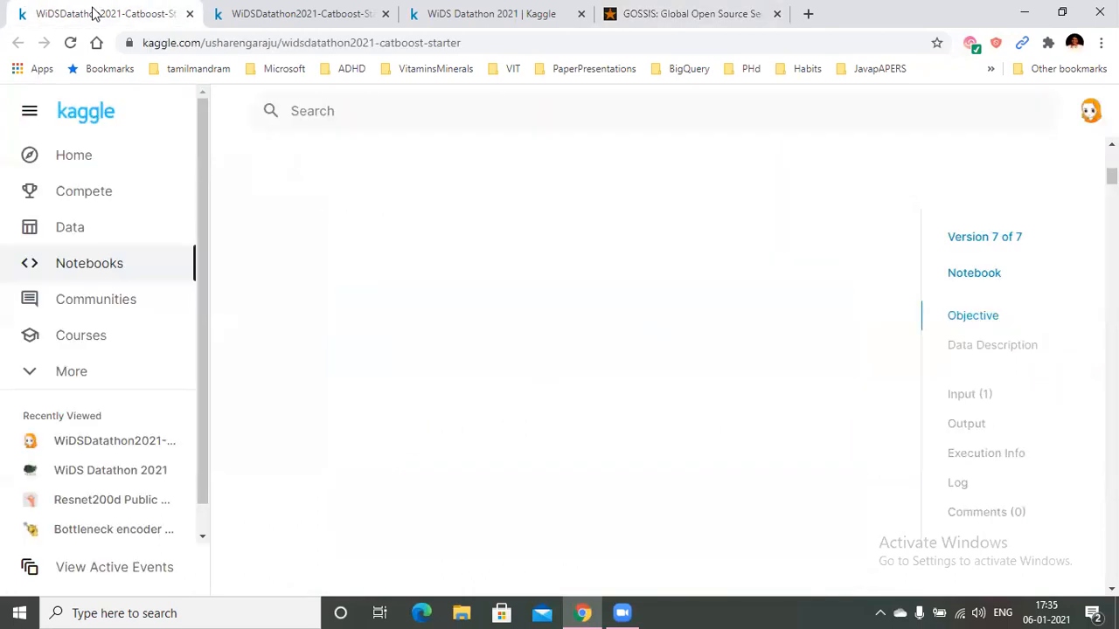
mouse_move(651, 303)
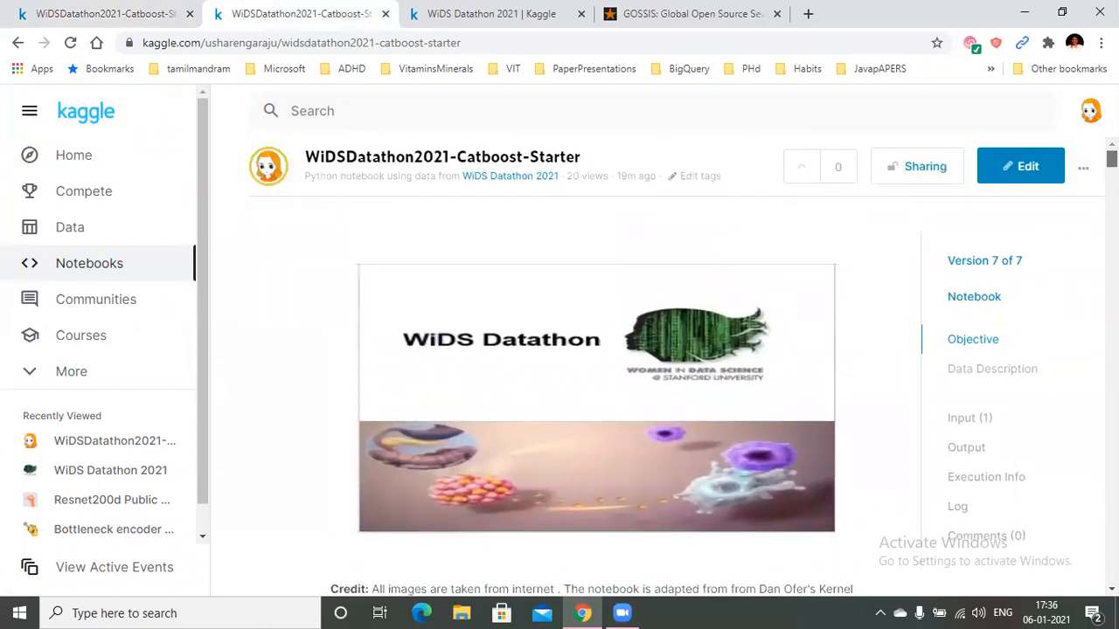
mouse_move(472, 357)
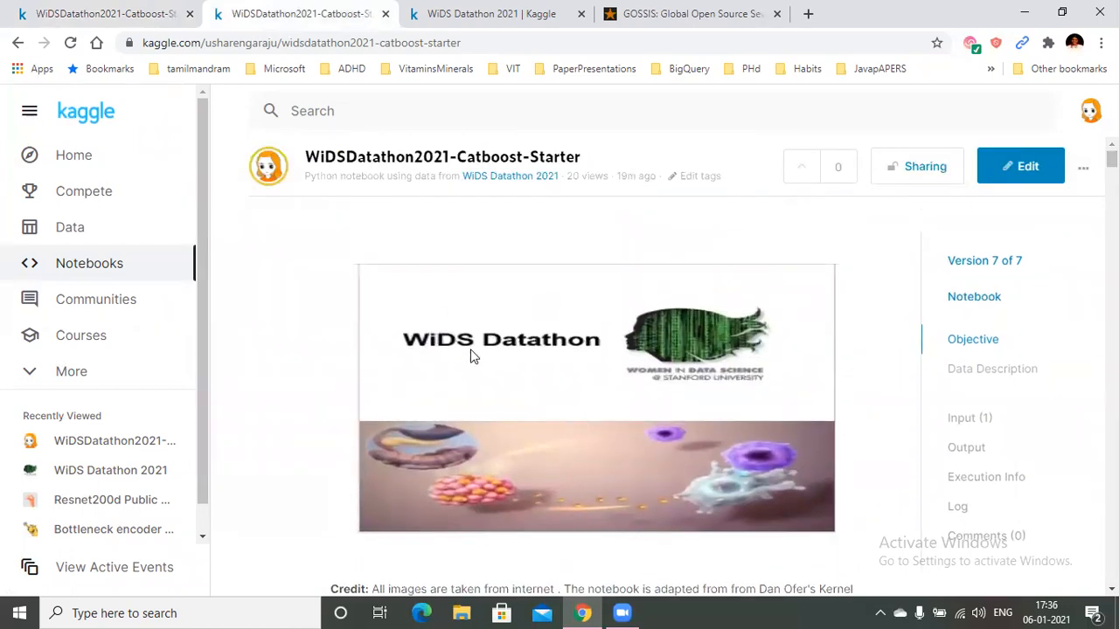
mouse_move(305, 339)
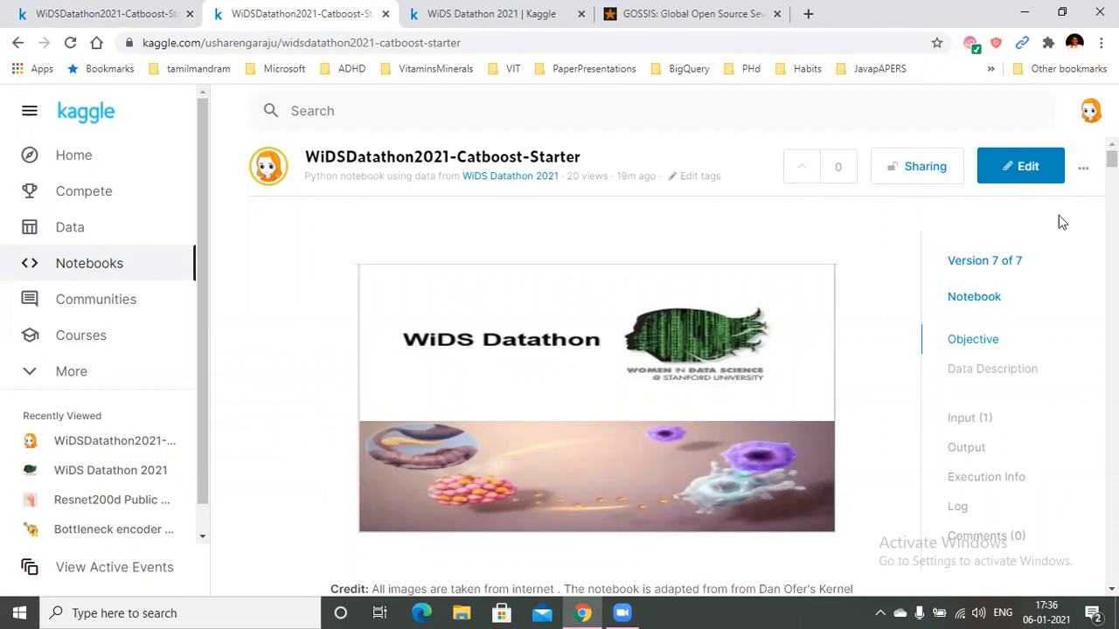
Request a Copy and Edit fork of the CatBoost starter notebook from its more-actions menu
click(1084, 168)
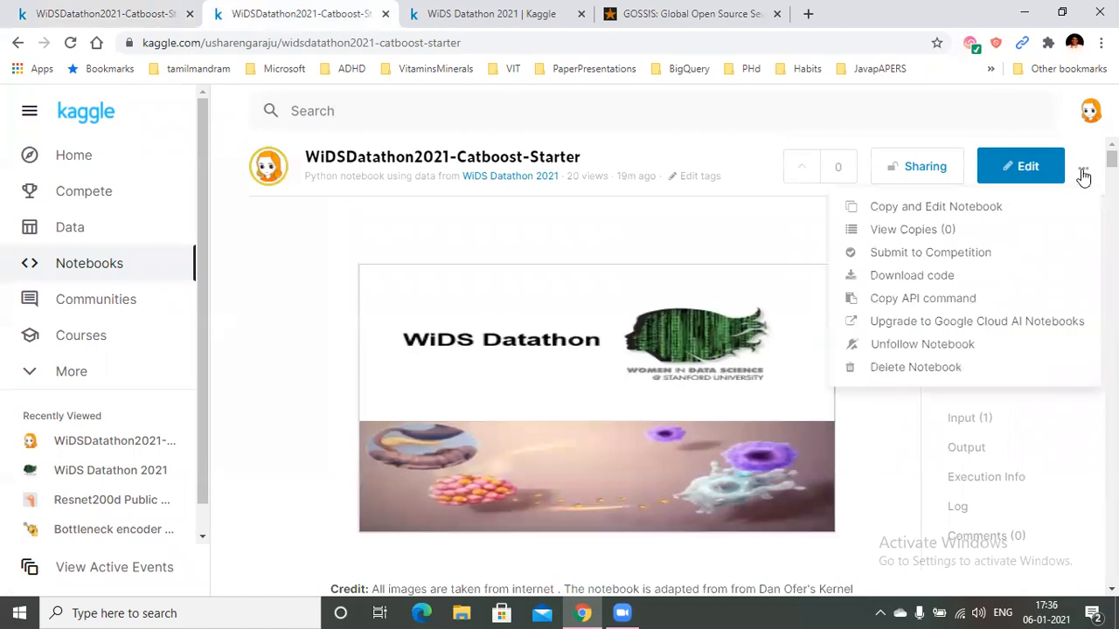
mouse_move(899, 213)
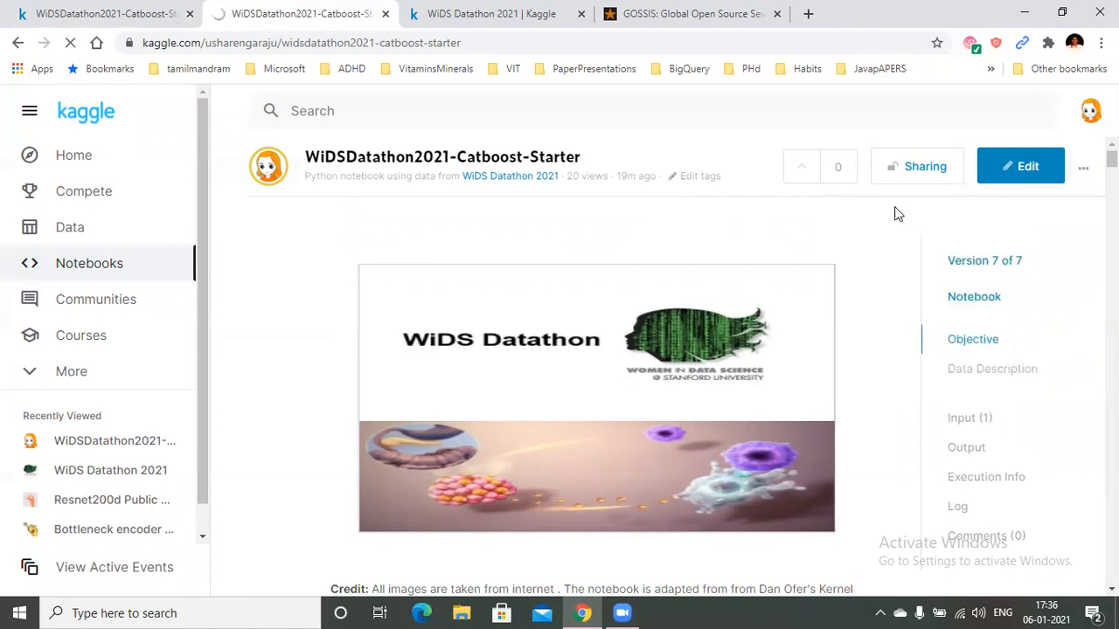
click(1021, 167)
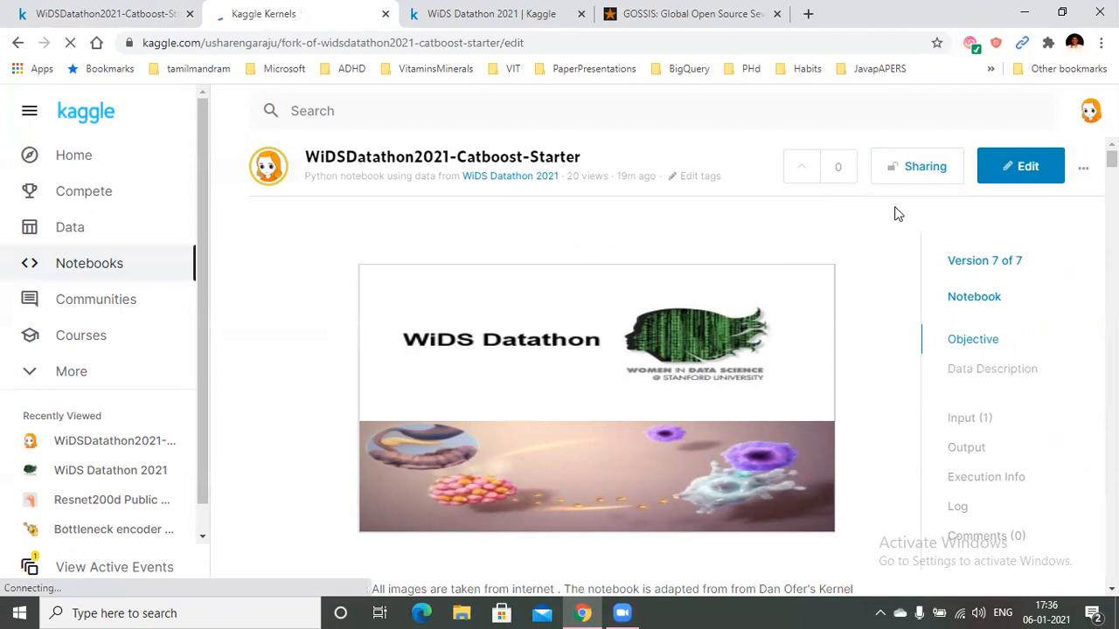
Load the forked notebook editor and leave its accelerator set to None
click(1019, 166)
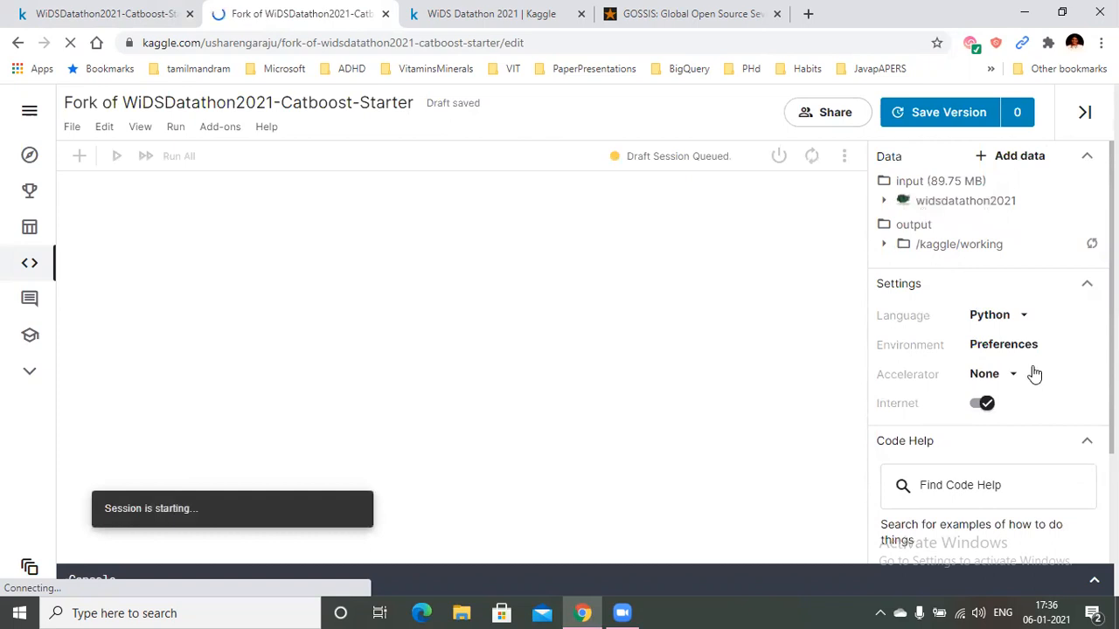
click(993, 375)
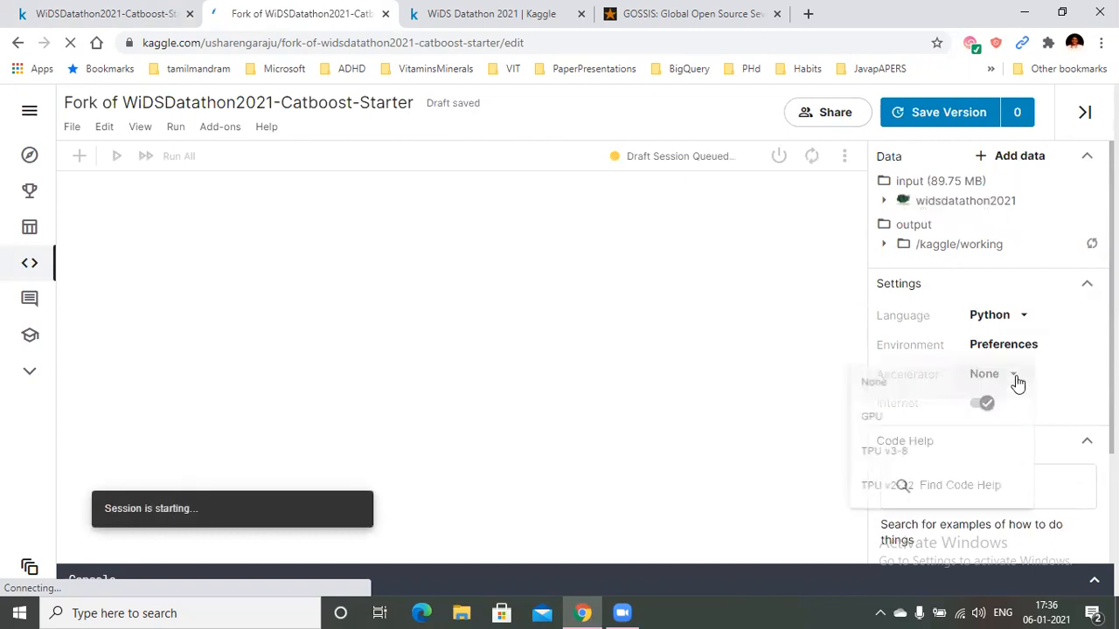
click(1016, 374)
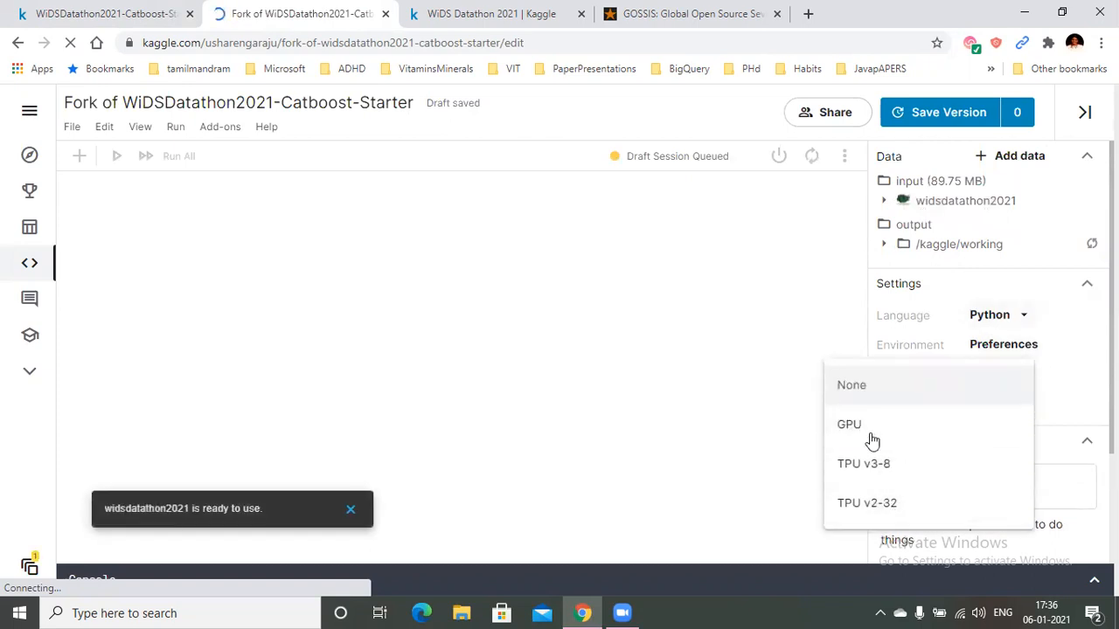
click(852, 385)
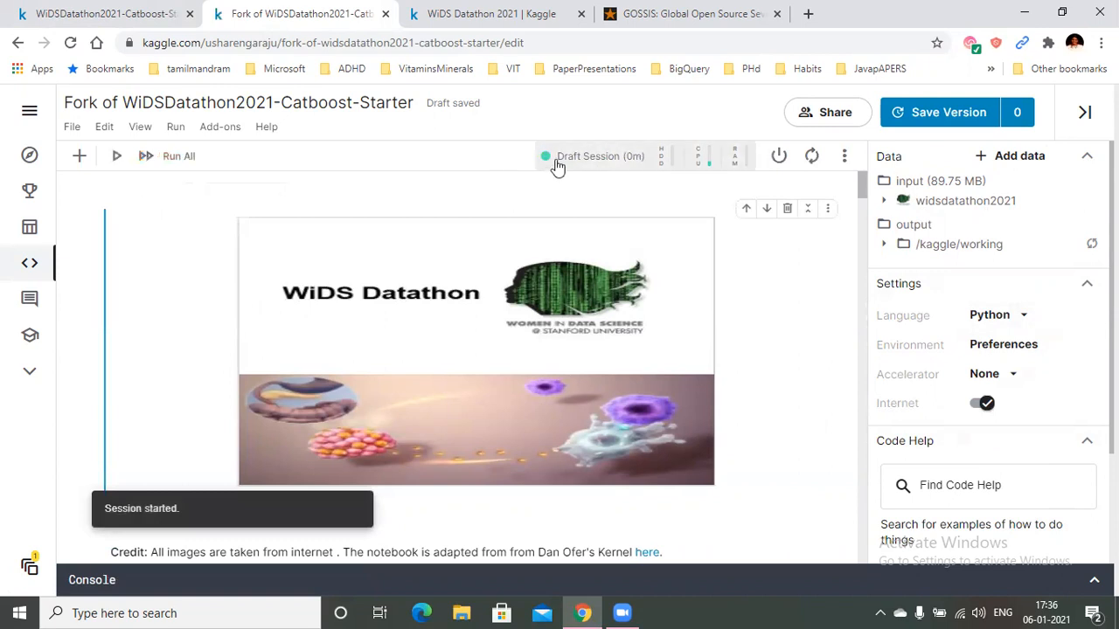
mouse_move(953, 392)
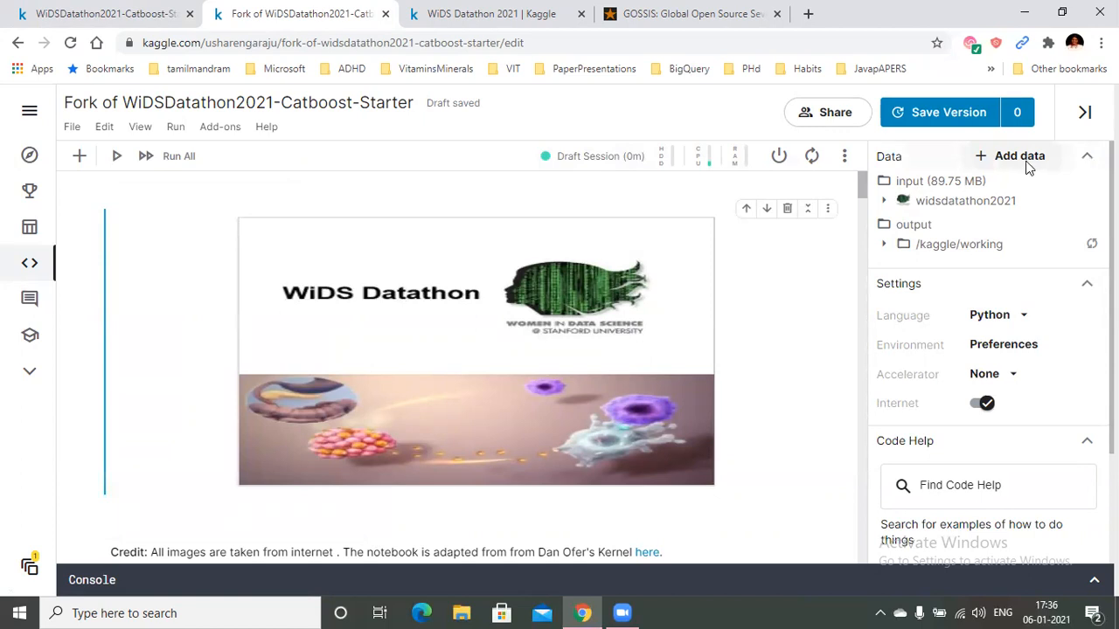
click(1011, 155)
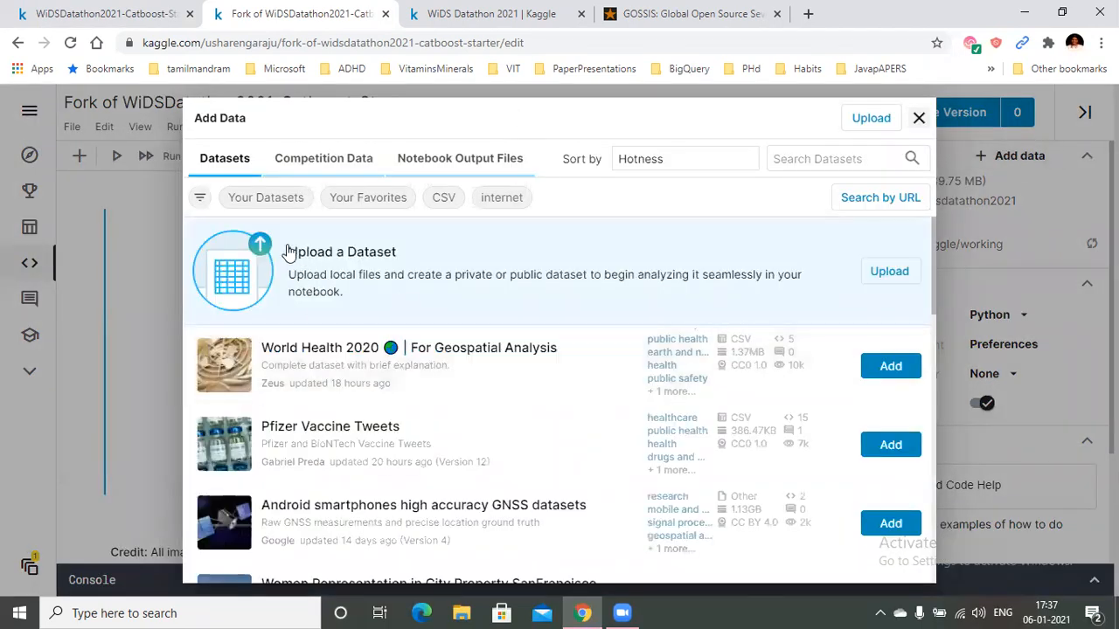
click(919, 117)
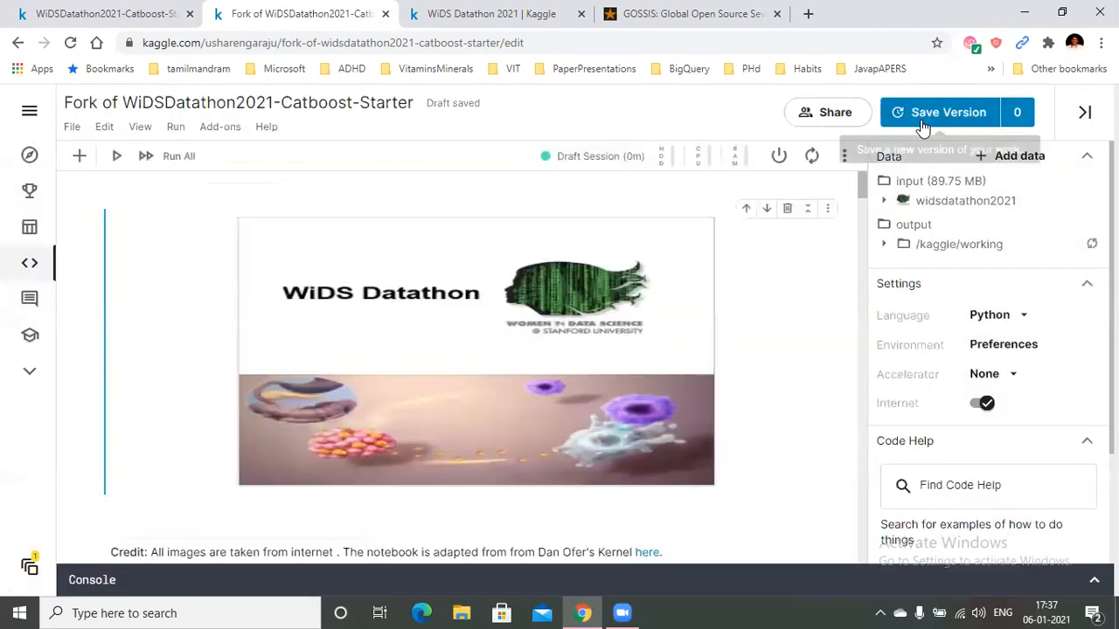
mouse_move(913, 245)
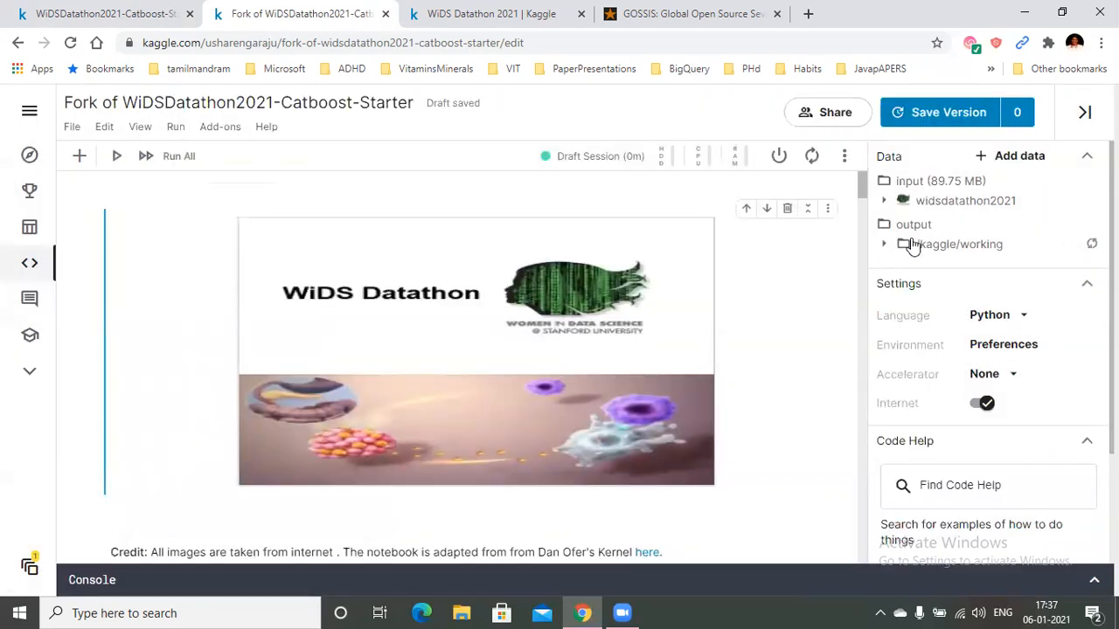
mouse_move(942, 241)
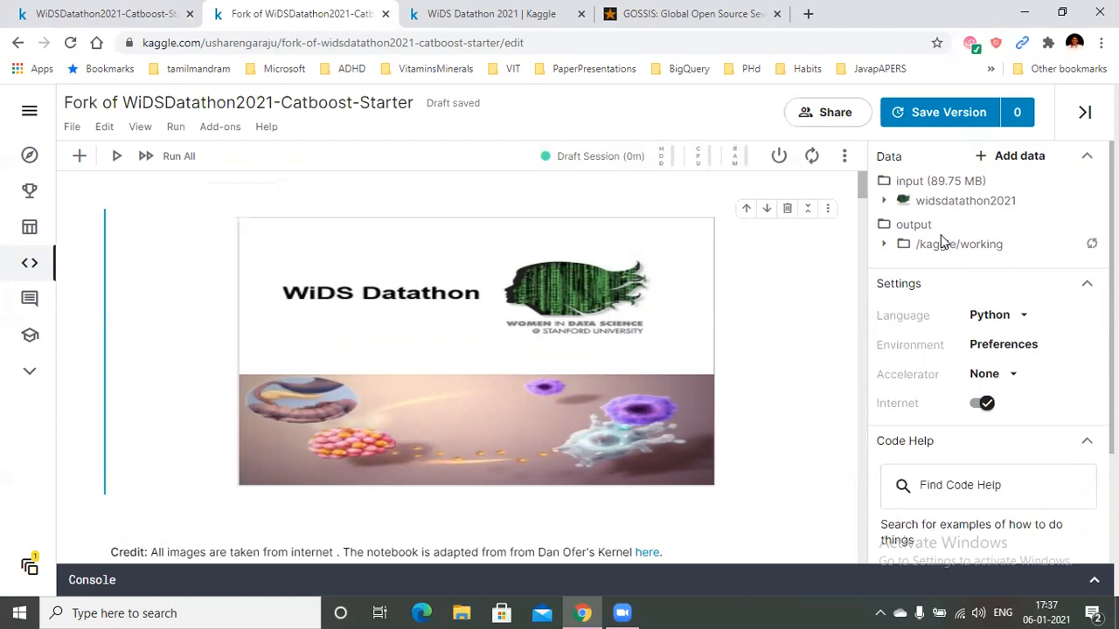
click(827, 112)
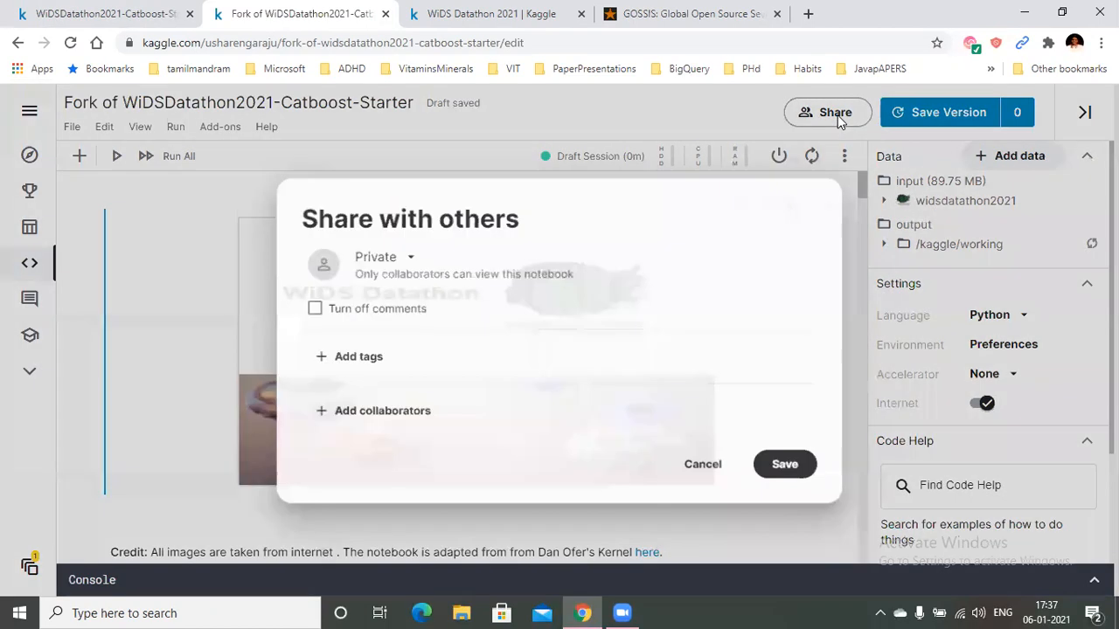
click(381, 409)
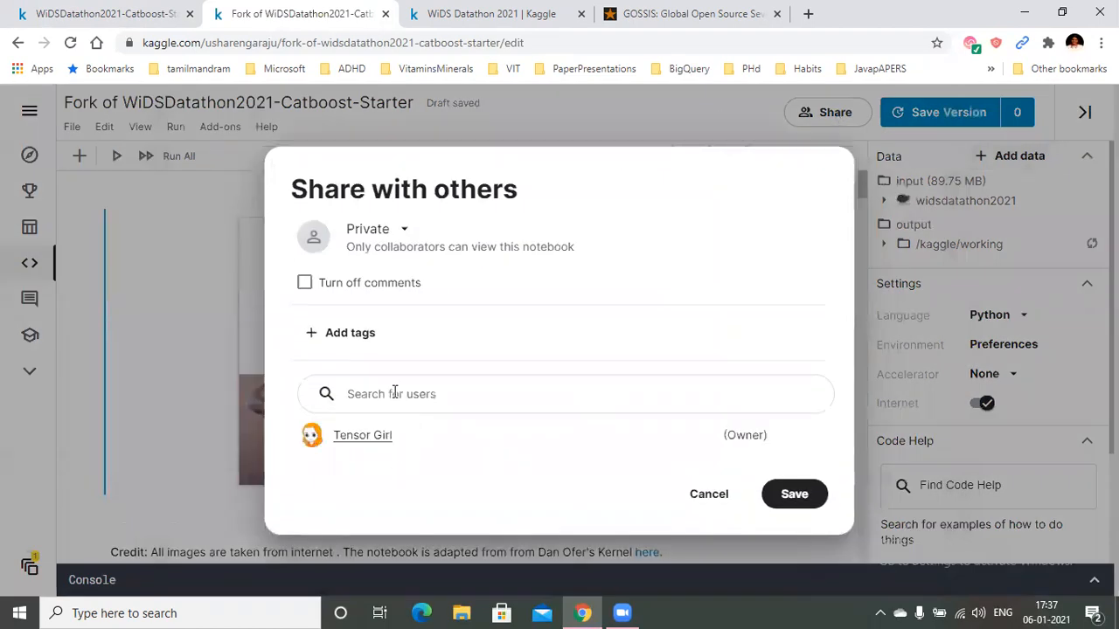
click(708, 493)
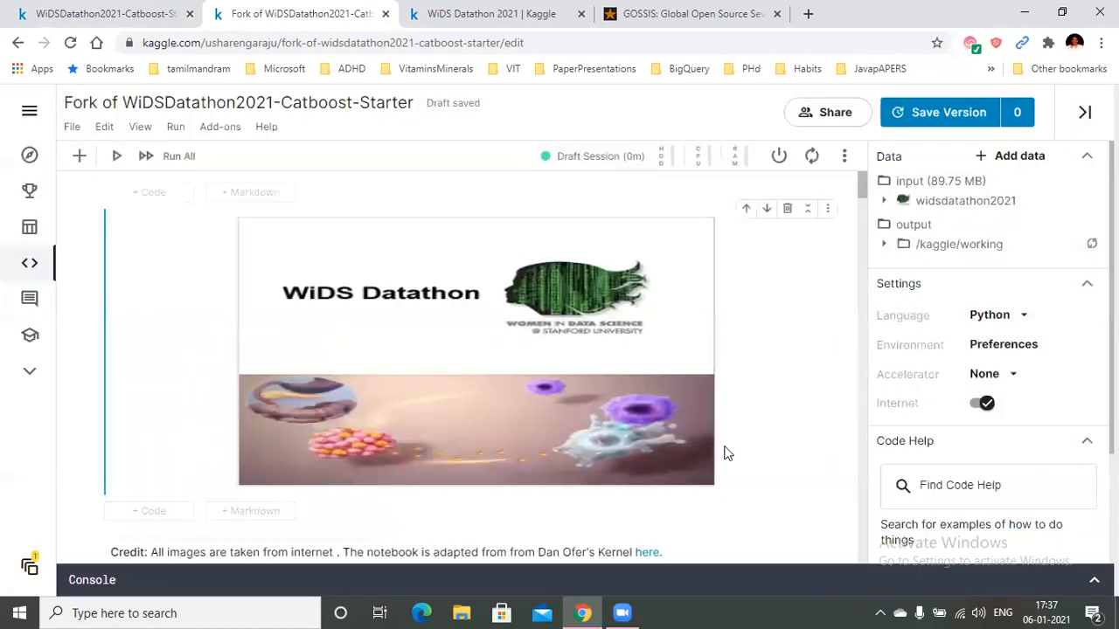
mouse_move(948, 112)
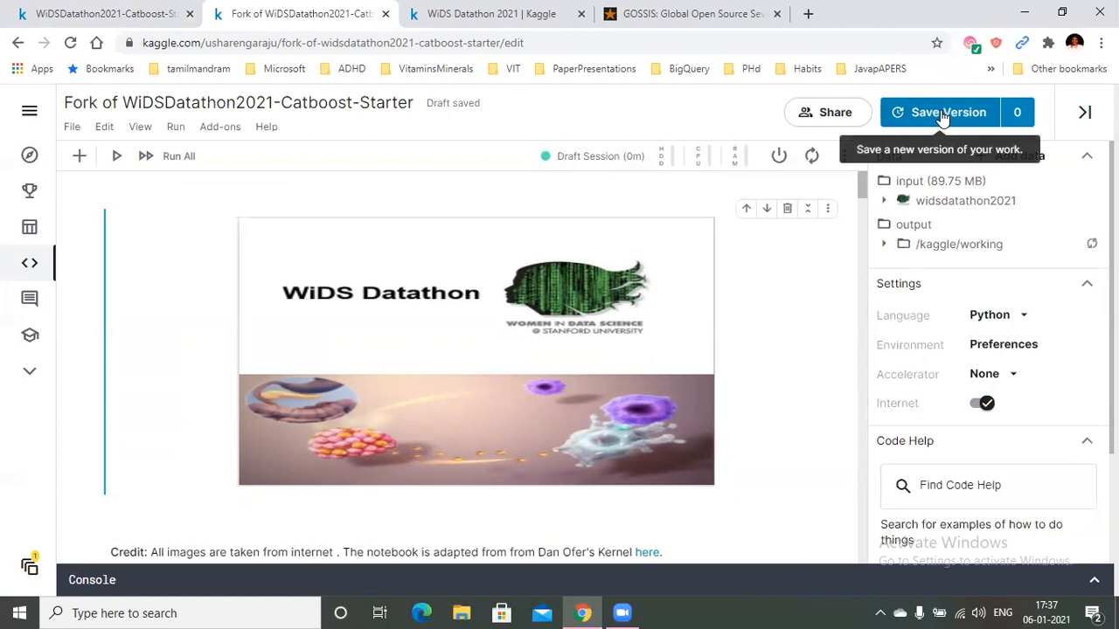
mouse_move(161, 168)
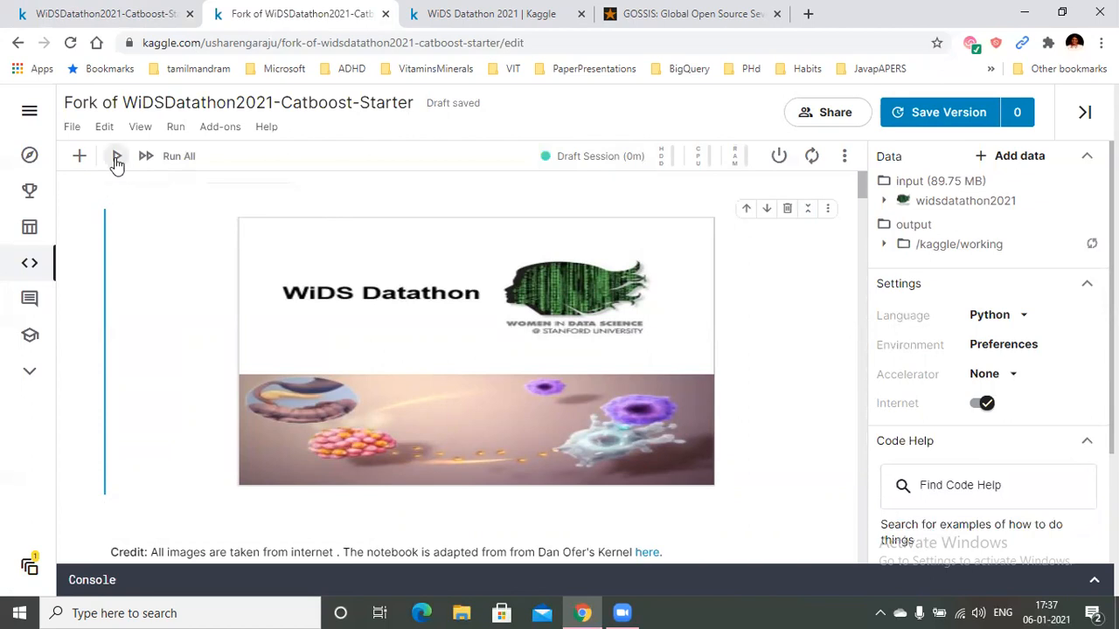
scroll(down, 3)
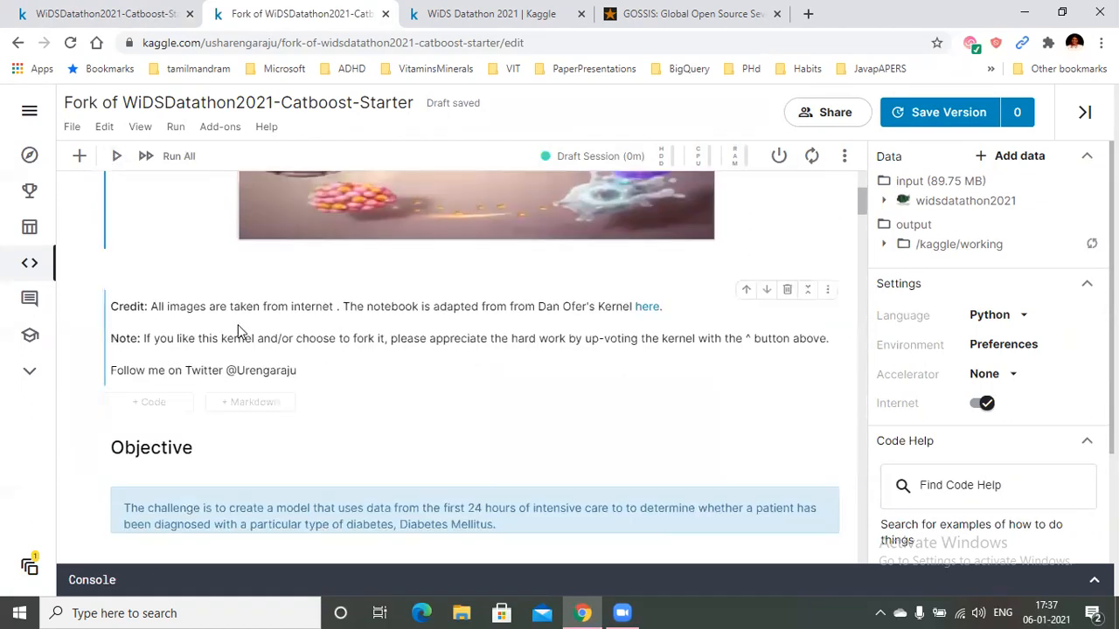
scroll(down, 3)
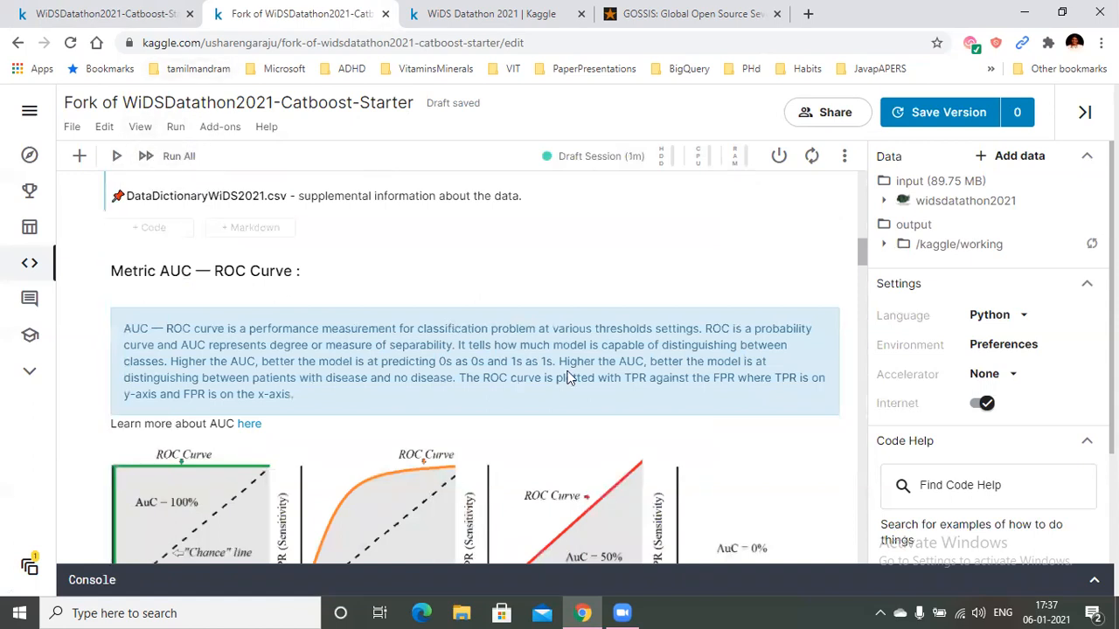
scroll(down, 3)
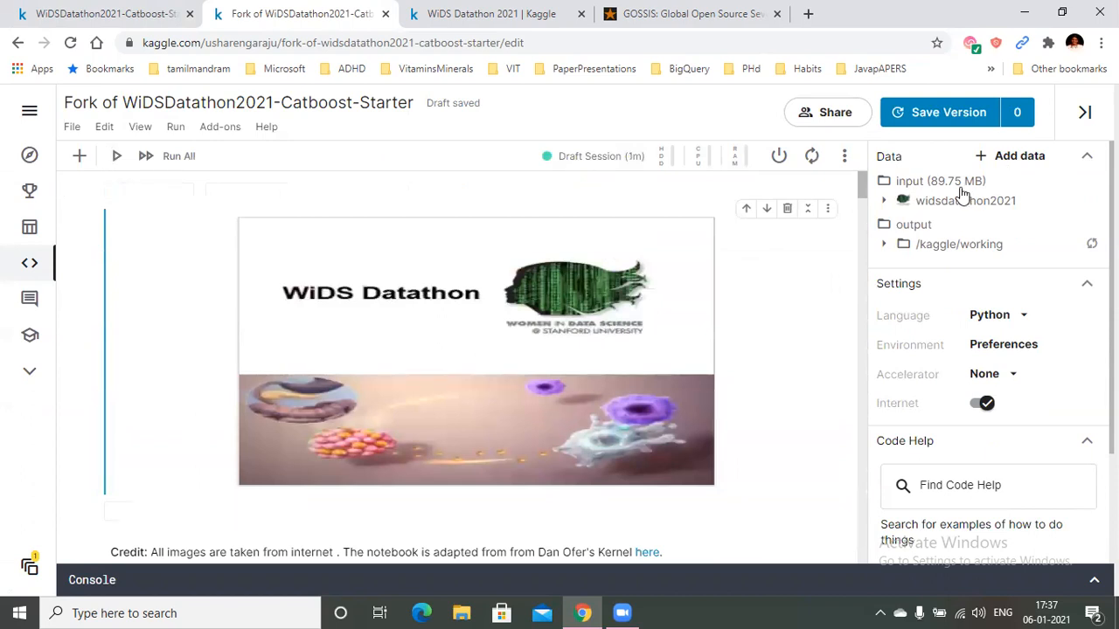
mouse_move(948, 119)
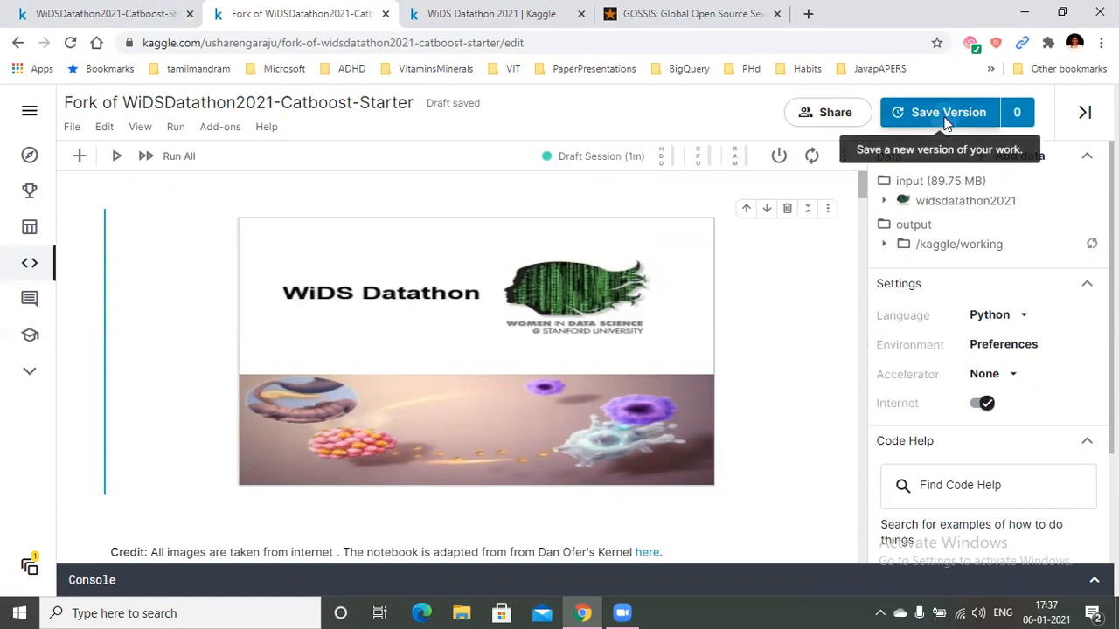
Save a new notebook version with output saved and no accelerator in Advanced Settings
click(948, 112)
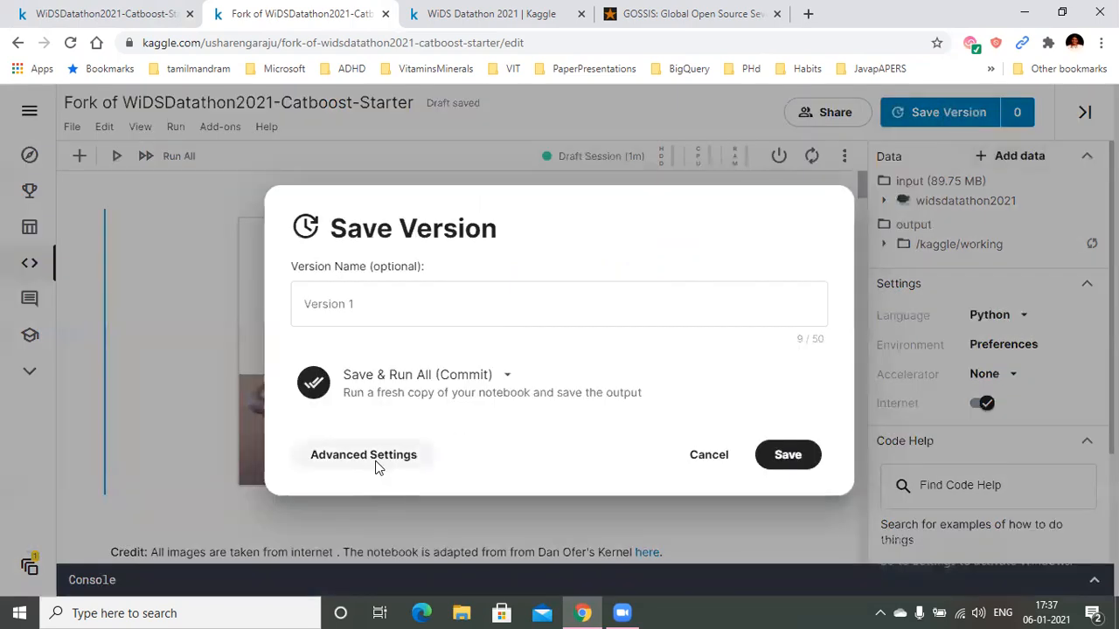
click(364, 455)
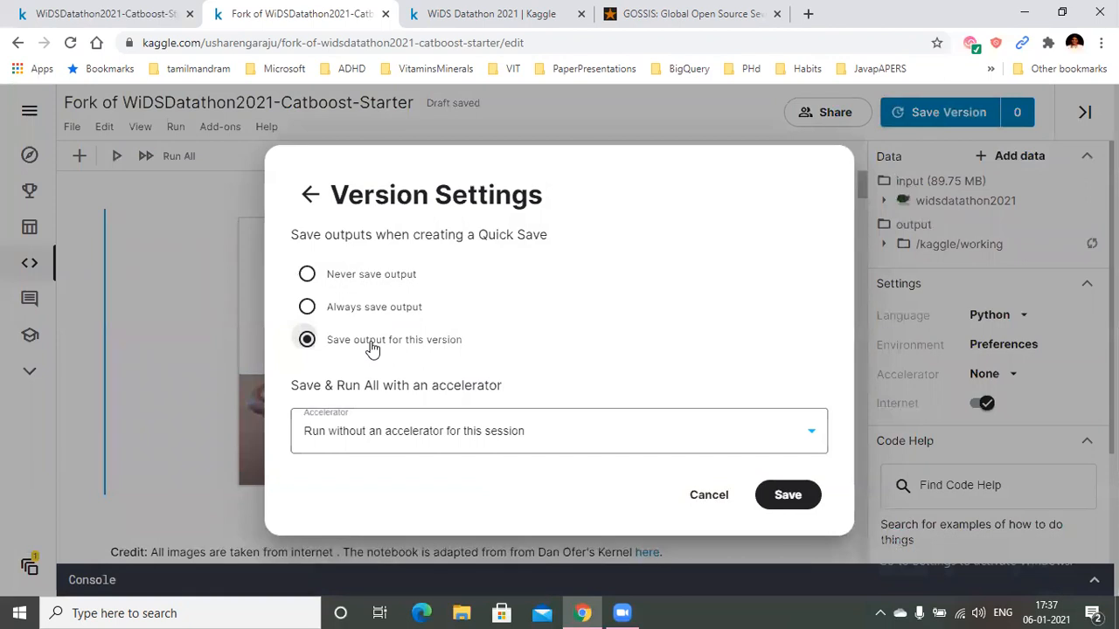
mouse_move(587, 441)
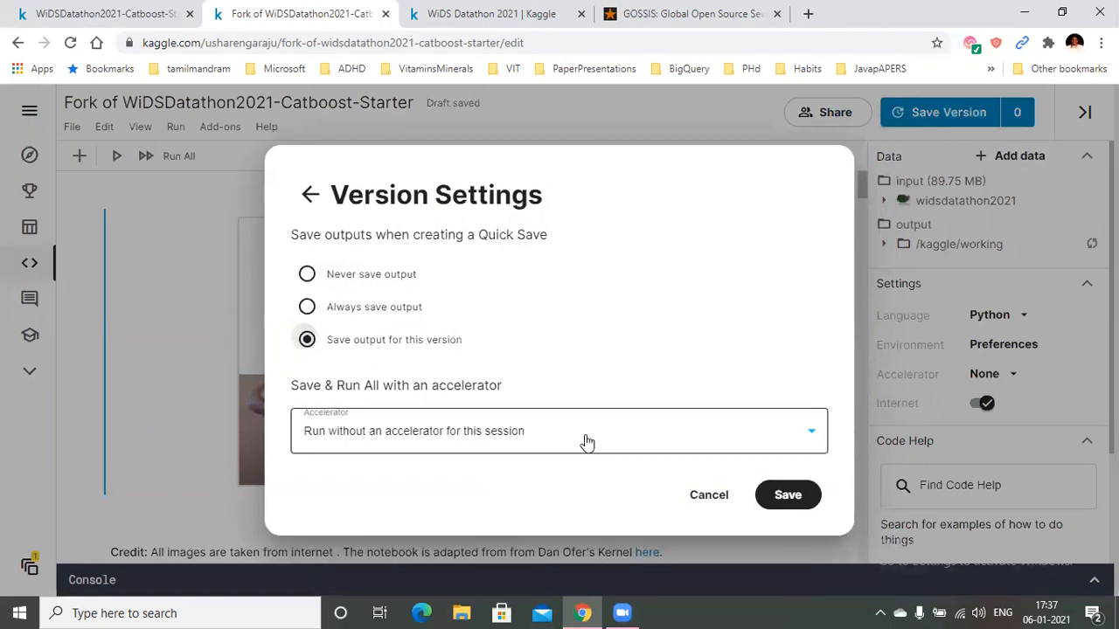
mouse_move(768, 453)
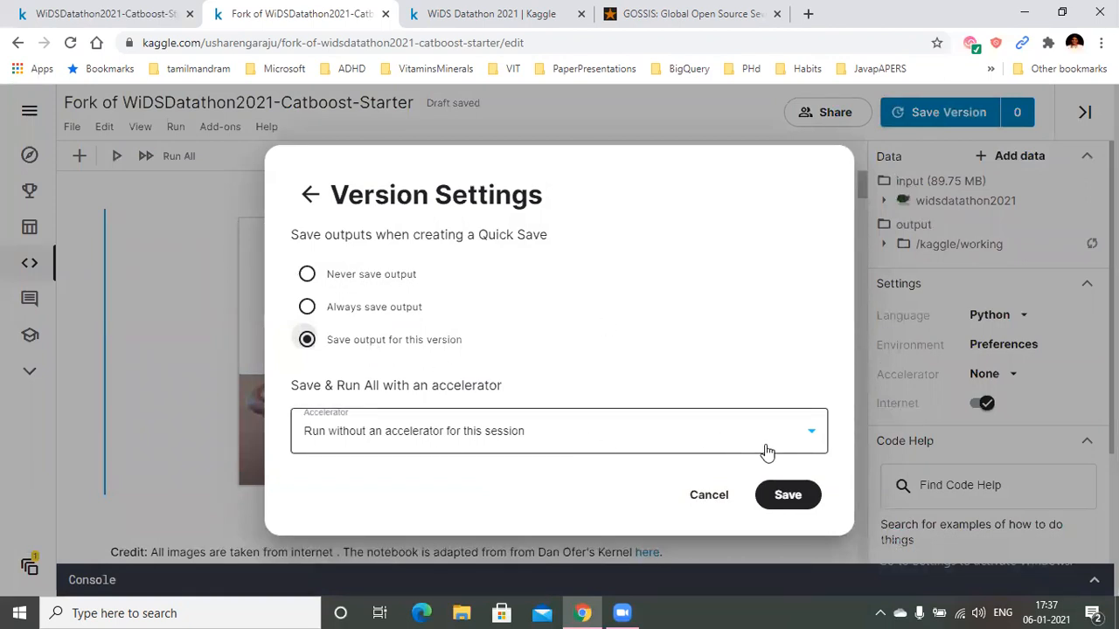
click(560, 430)
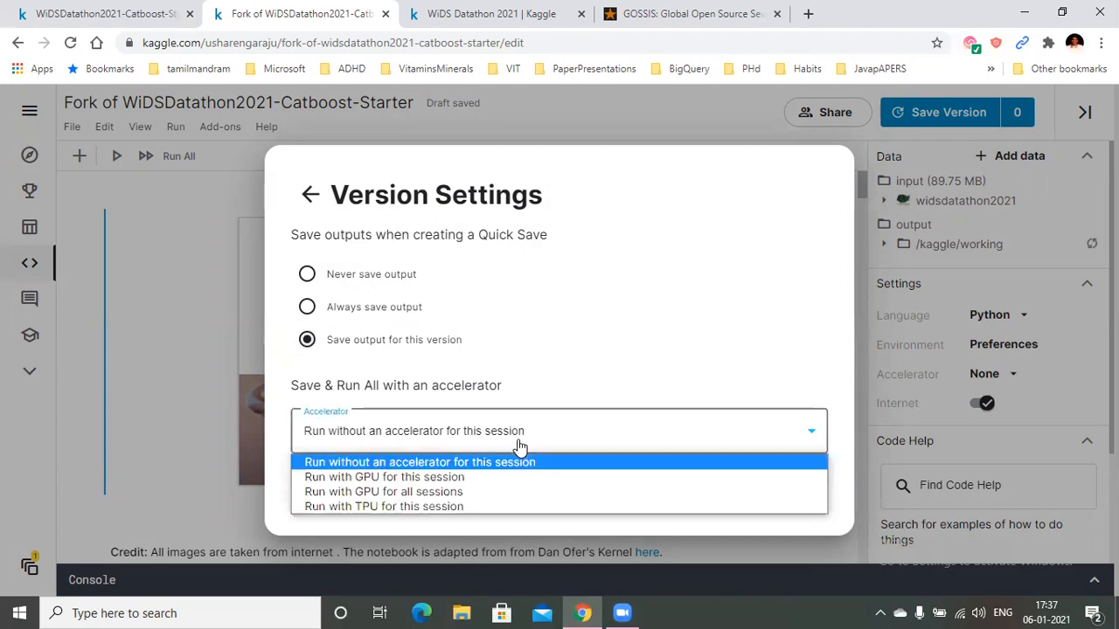
click(420, 461)
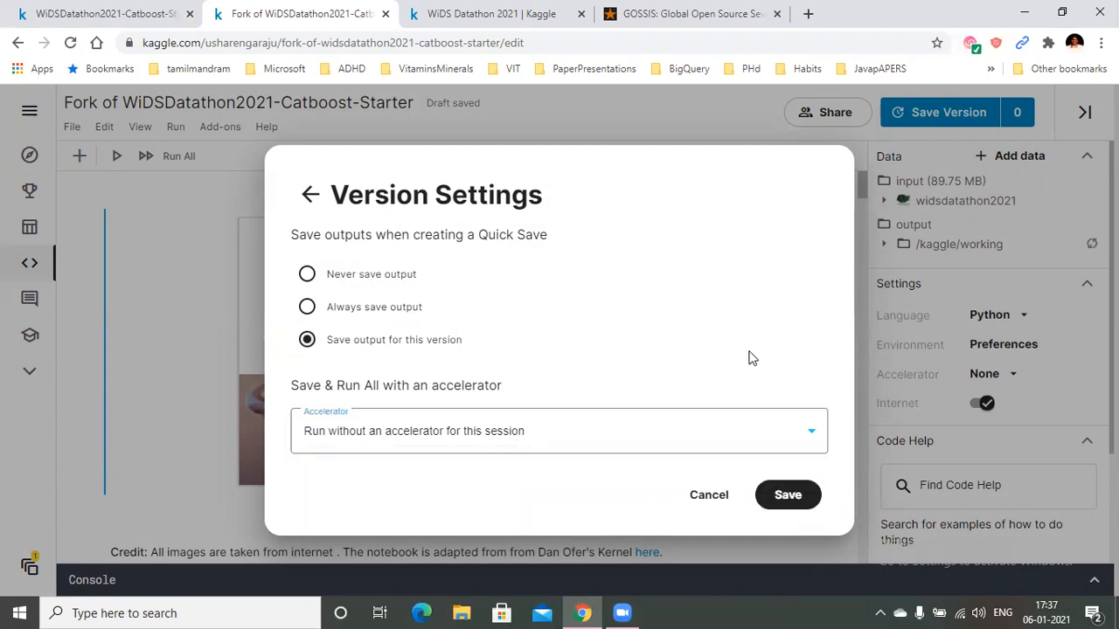
mouse_move(786, 494)
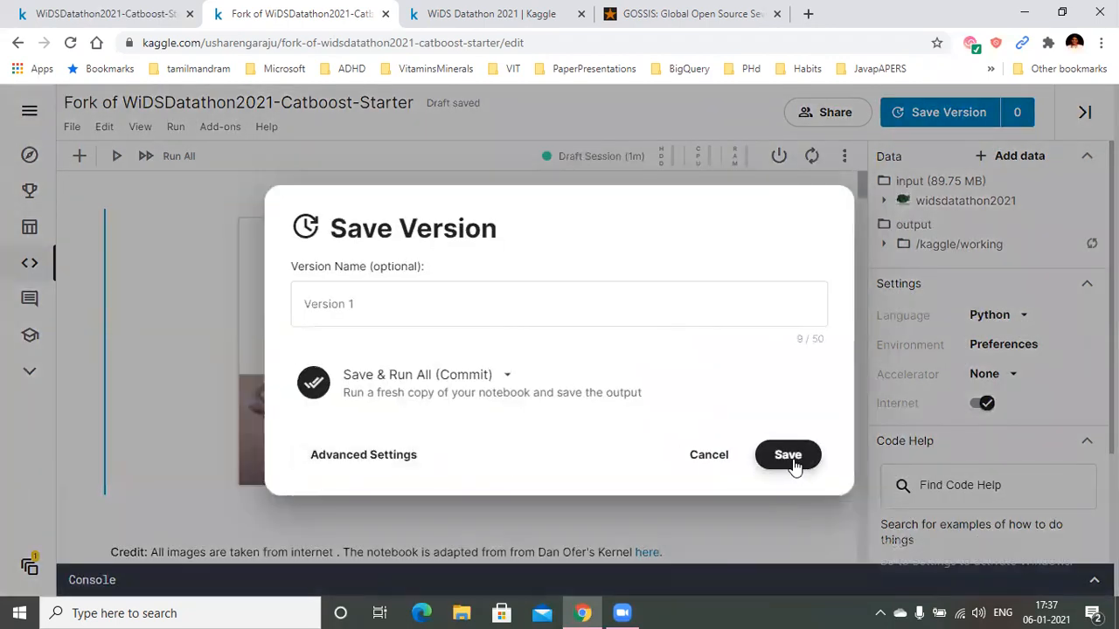
click(787, 455)
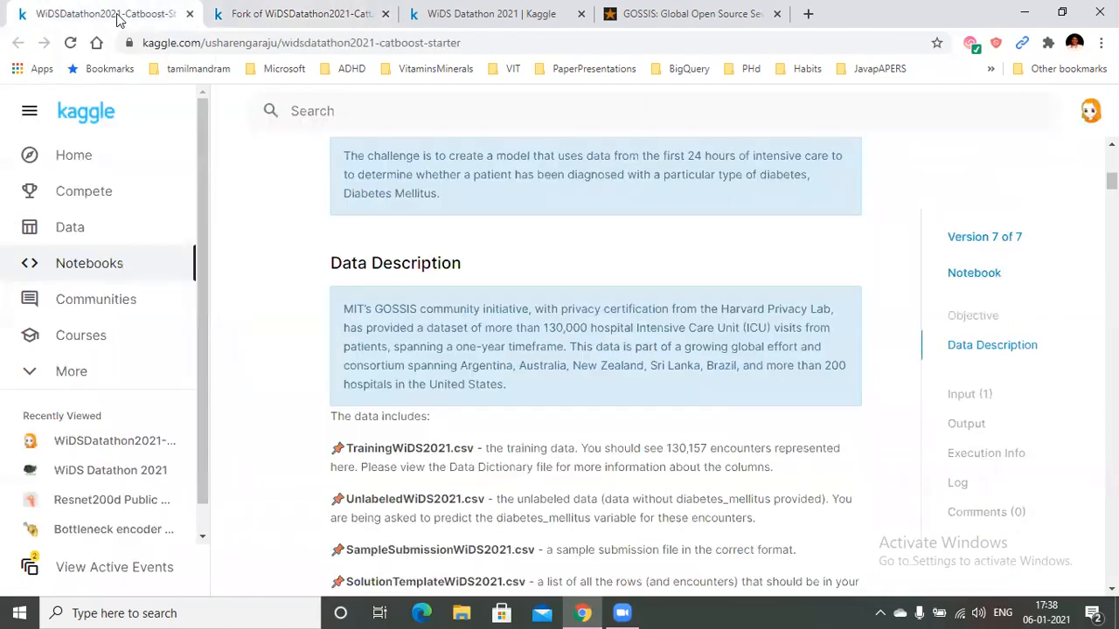
Scroll the published starter notebook to its Data Description section
scroll(up, 3)
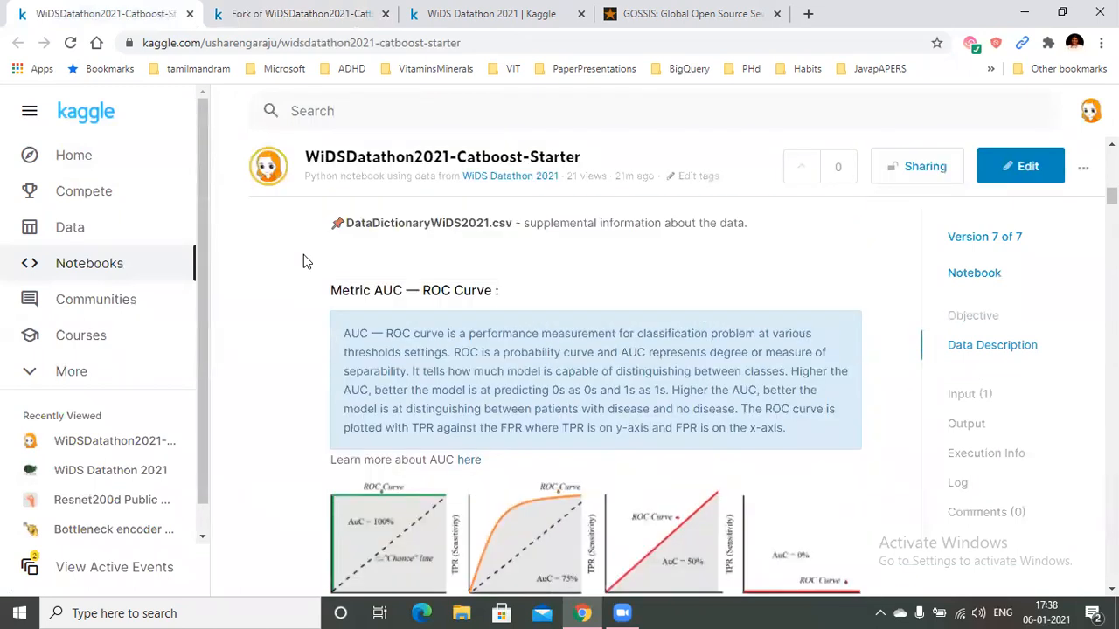
scroll(down, 3)
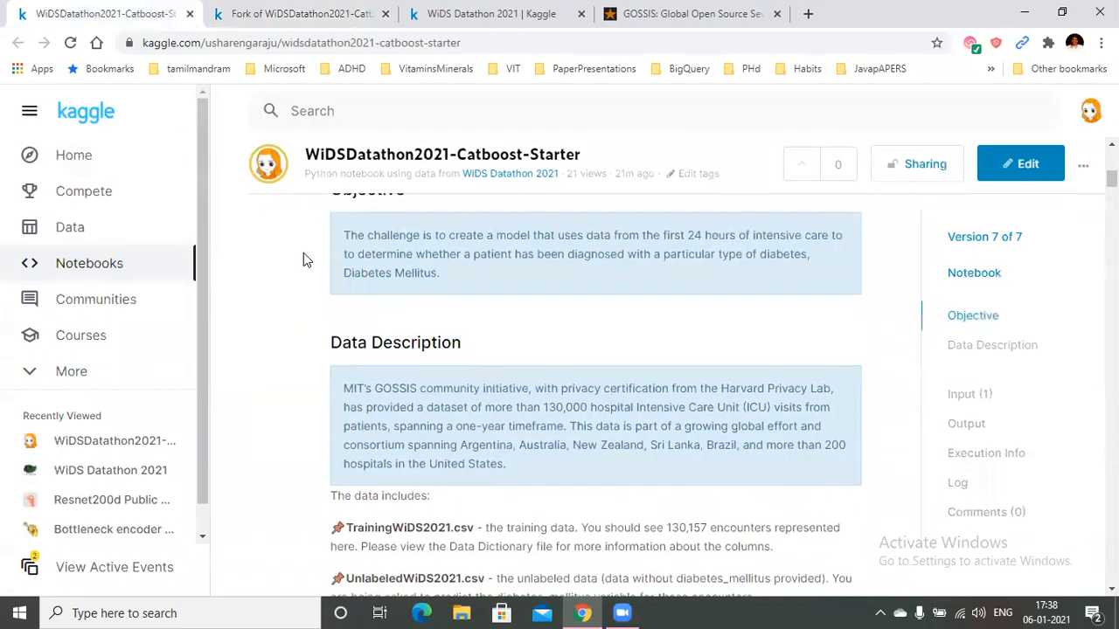
scroll(down, 3)
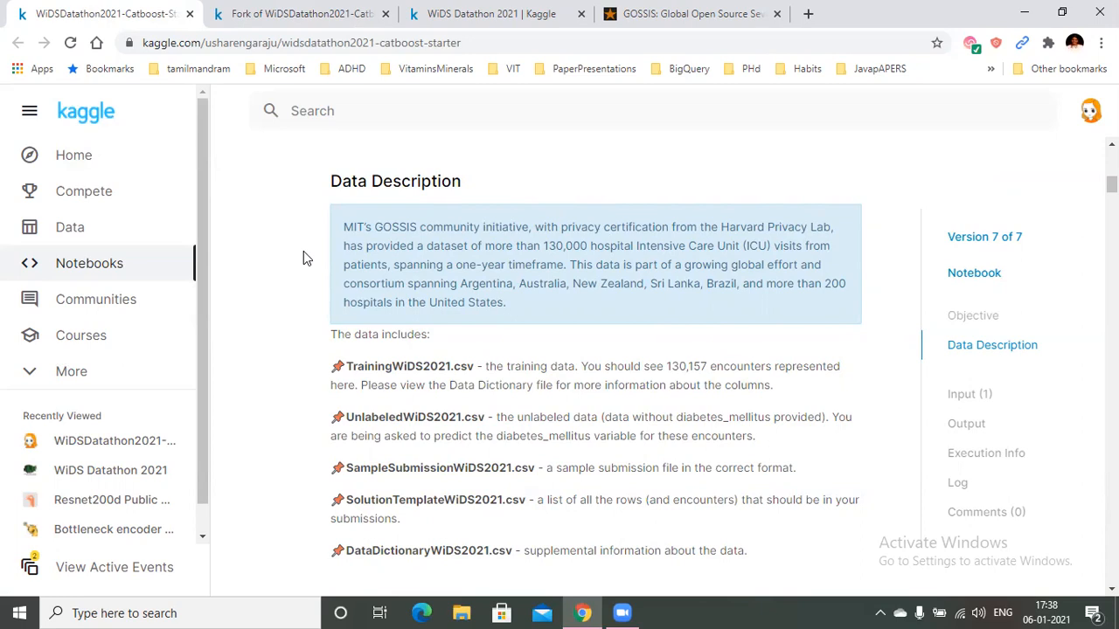
Scroll past the CSV file list to the Metric AUC — ROC Curve heading
scroll(down, 3)
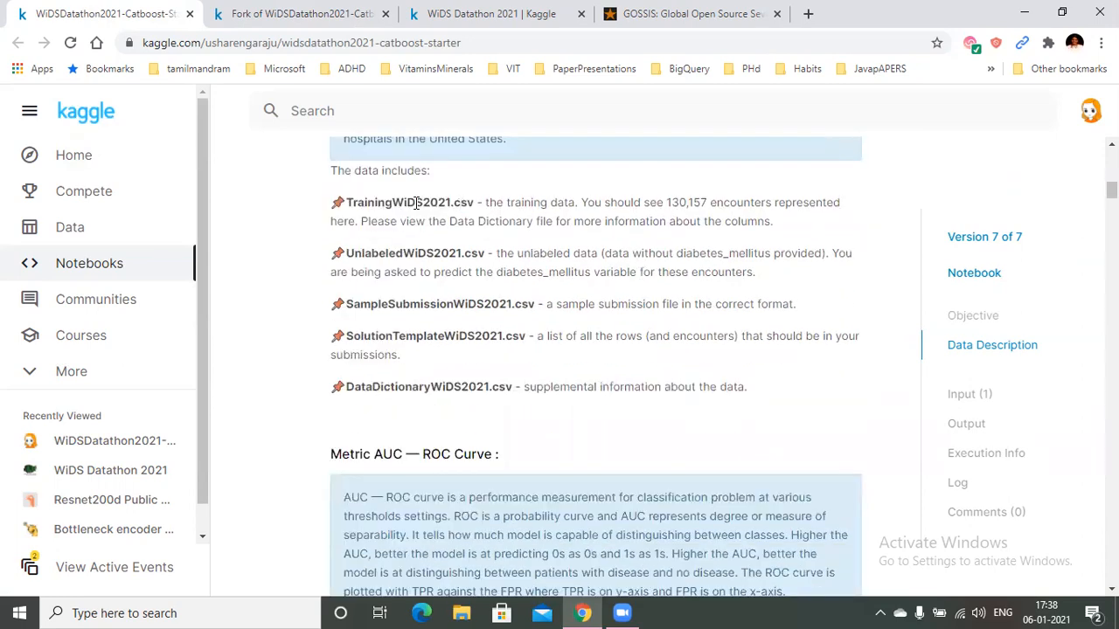
mouse_move(426, 249)
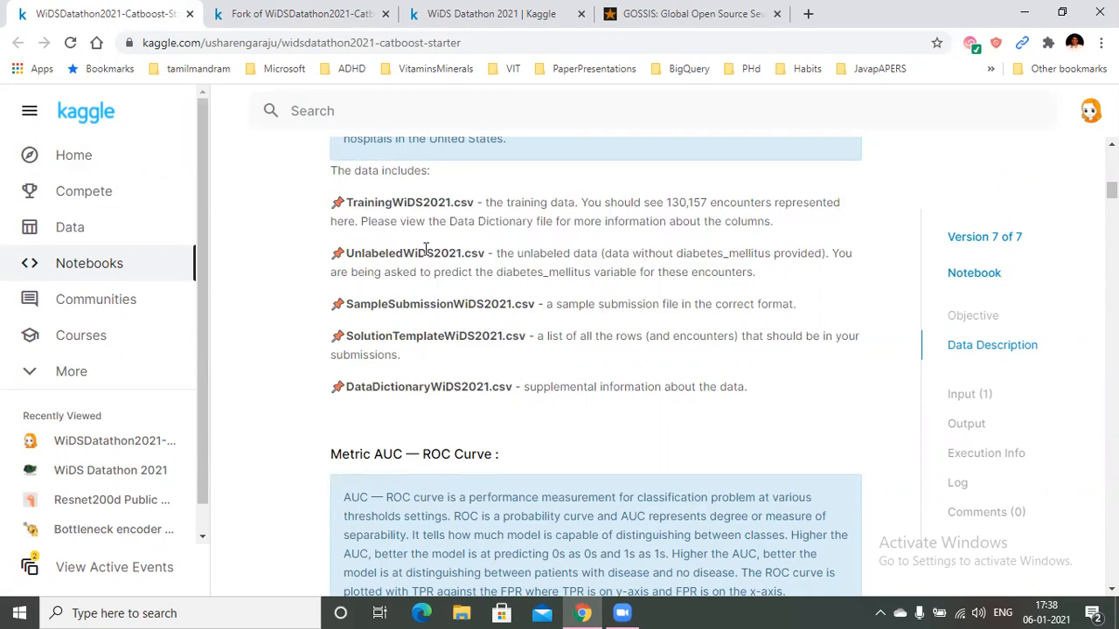
mouse_move(382, 297)
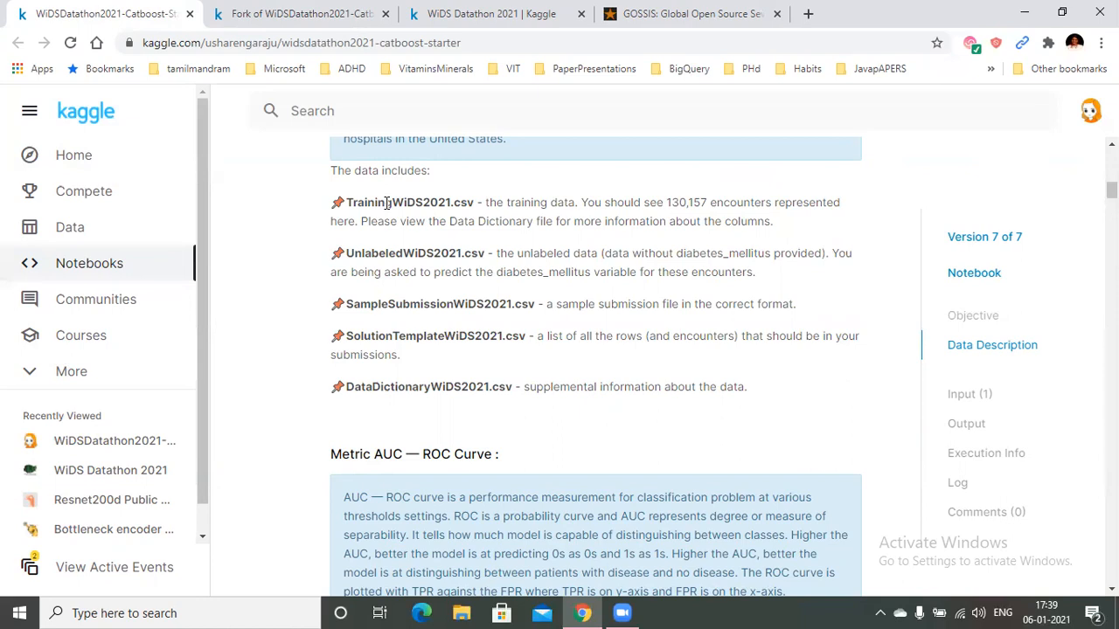
mouse_move(521, 293)
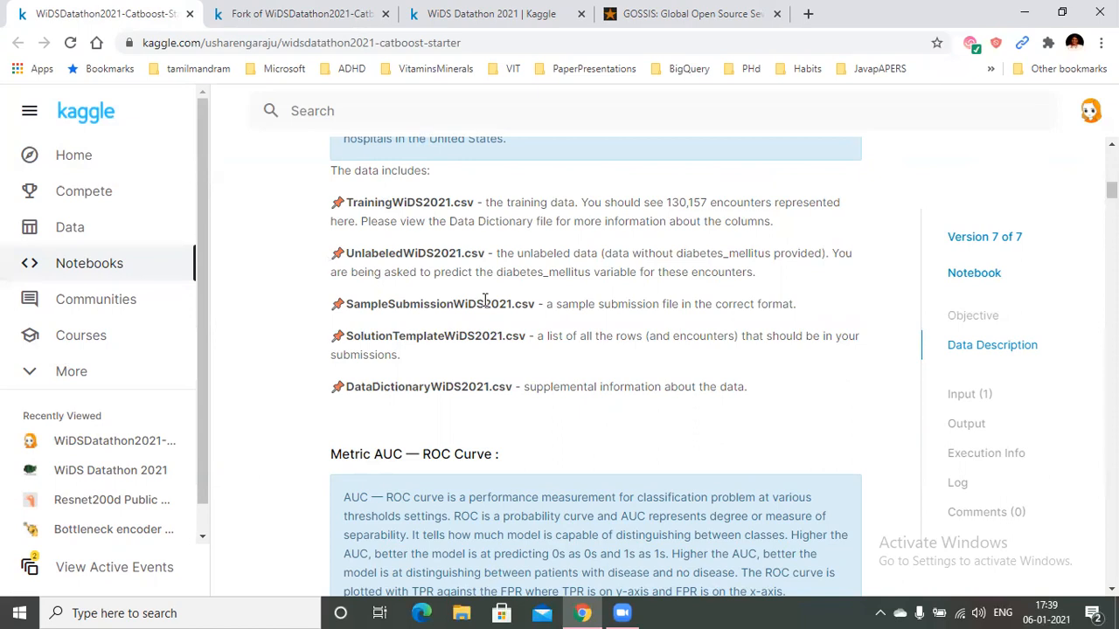
scroll(down, 3)
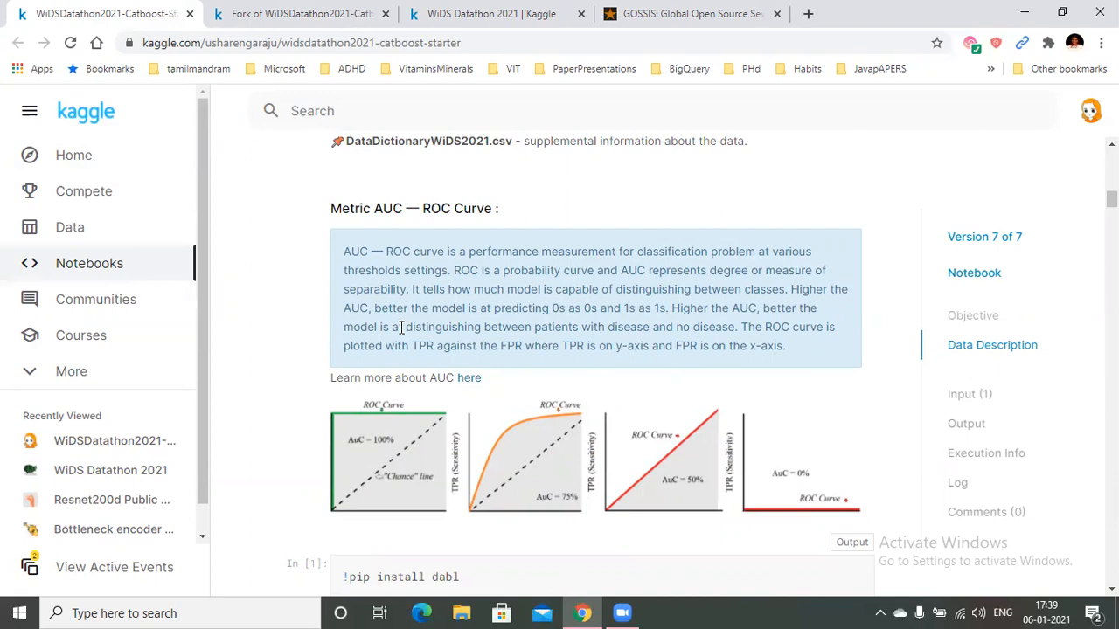
mouse_move(384, 42)
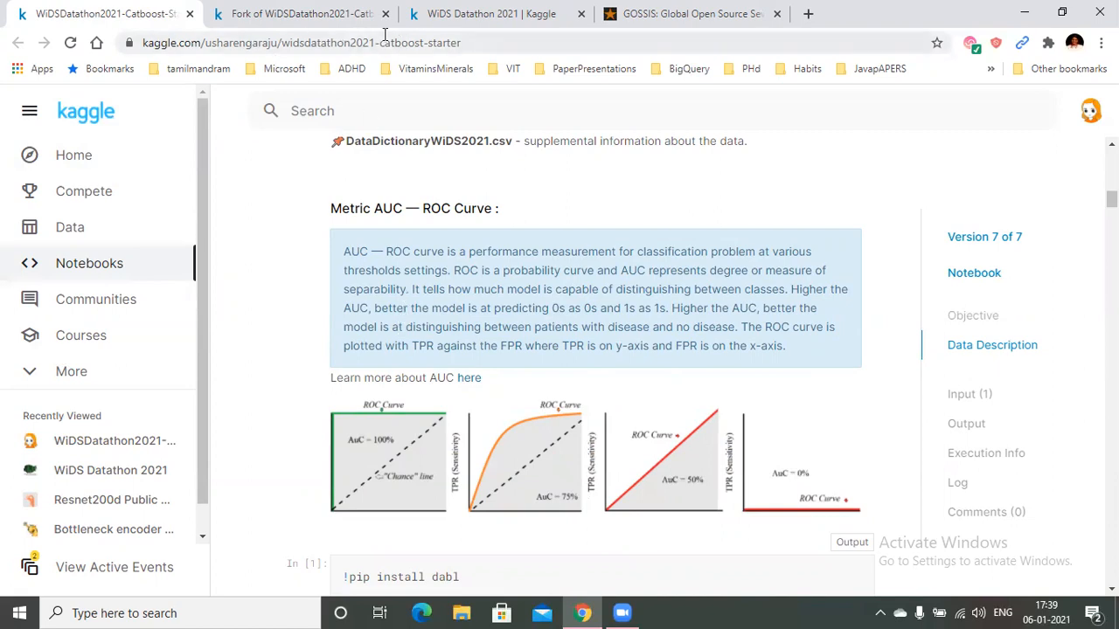
click(493, 14)
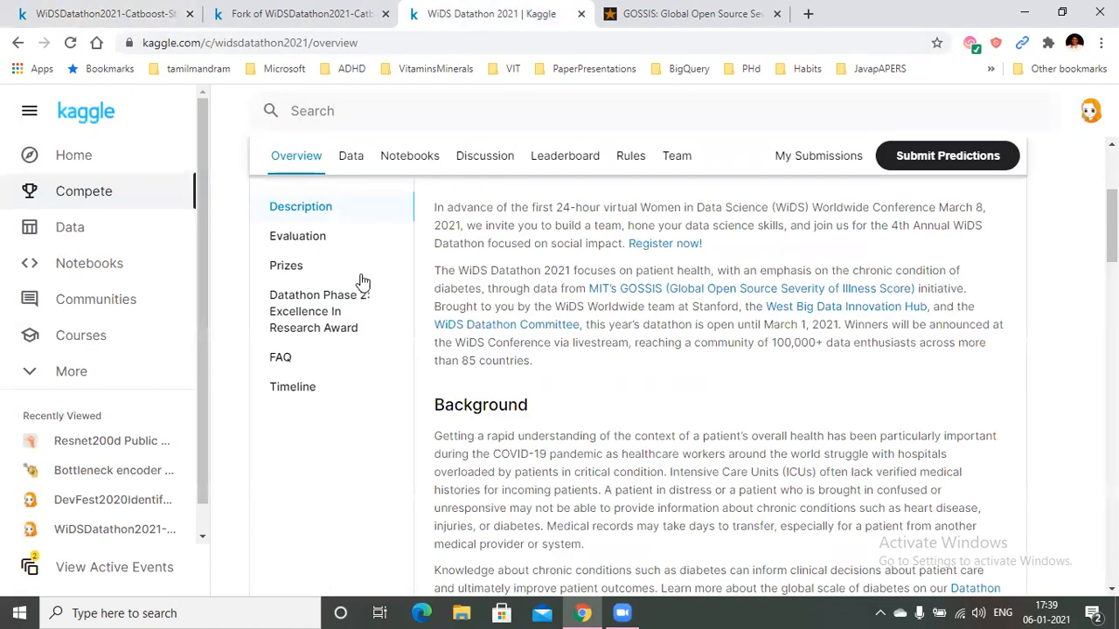
mouse_move(297, 234)
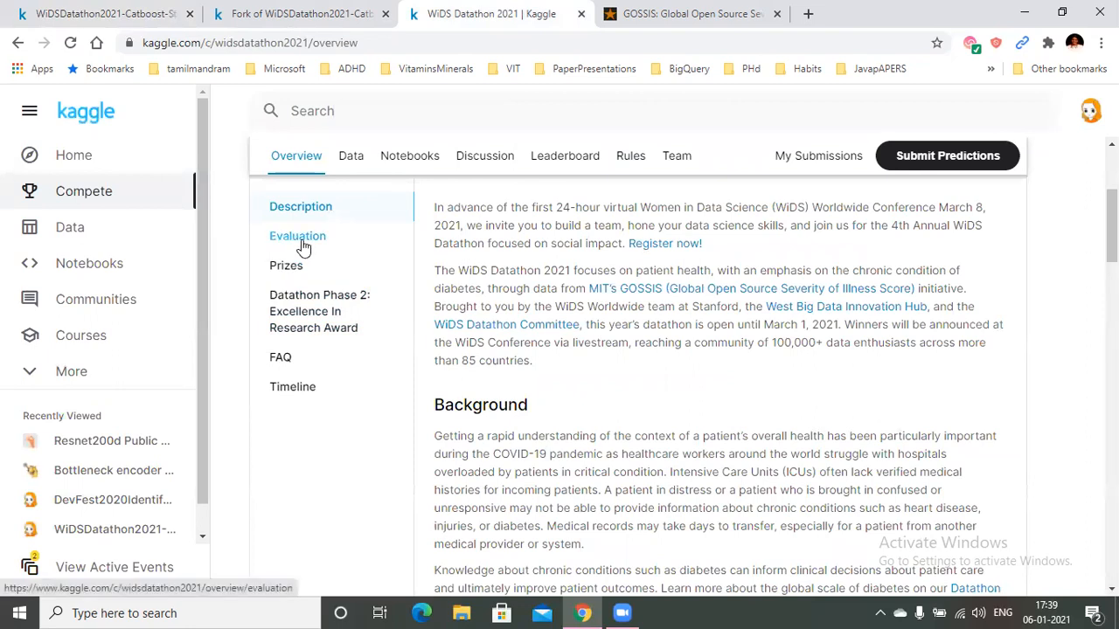
click(297, 236)
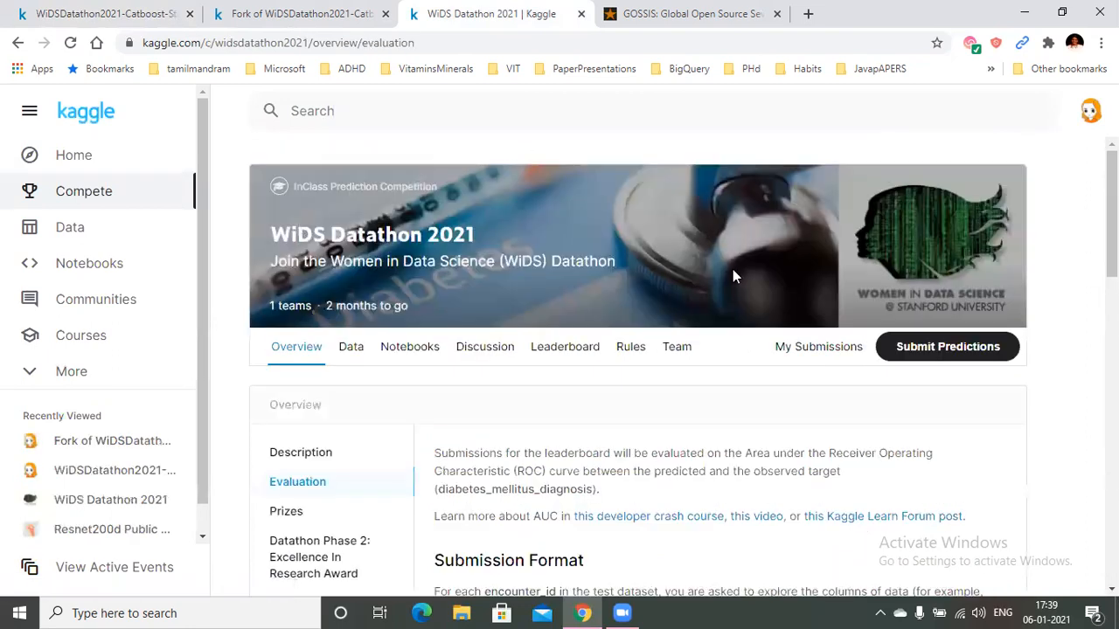
scroll(down, 3)
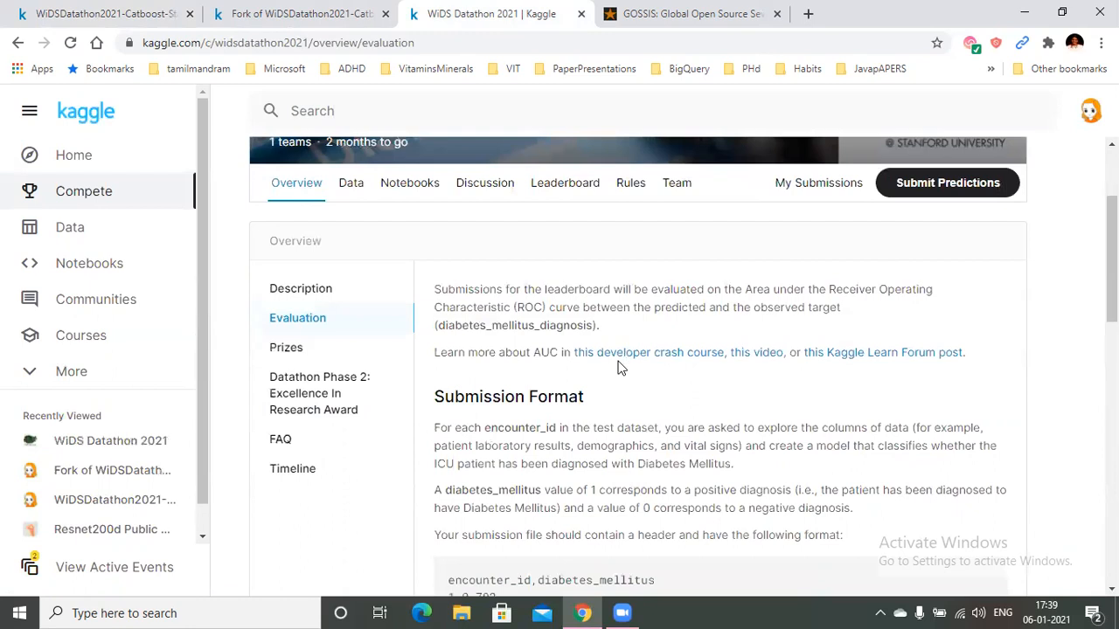
mouse_move(764, 374)
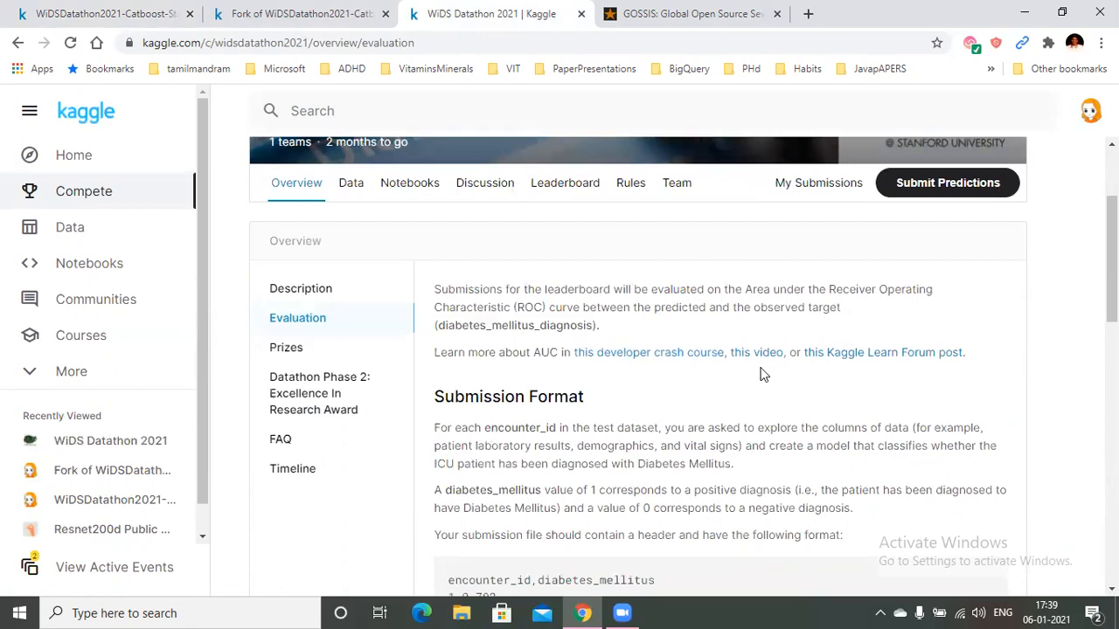
mouse_move(912, 379)
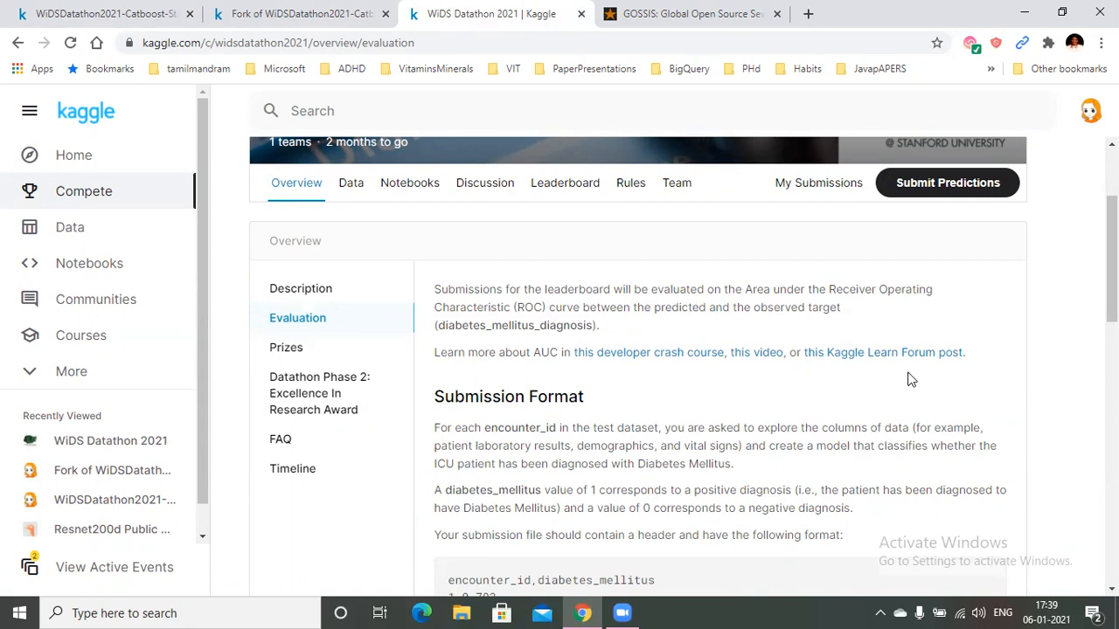
mouse_move(888, 387)
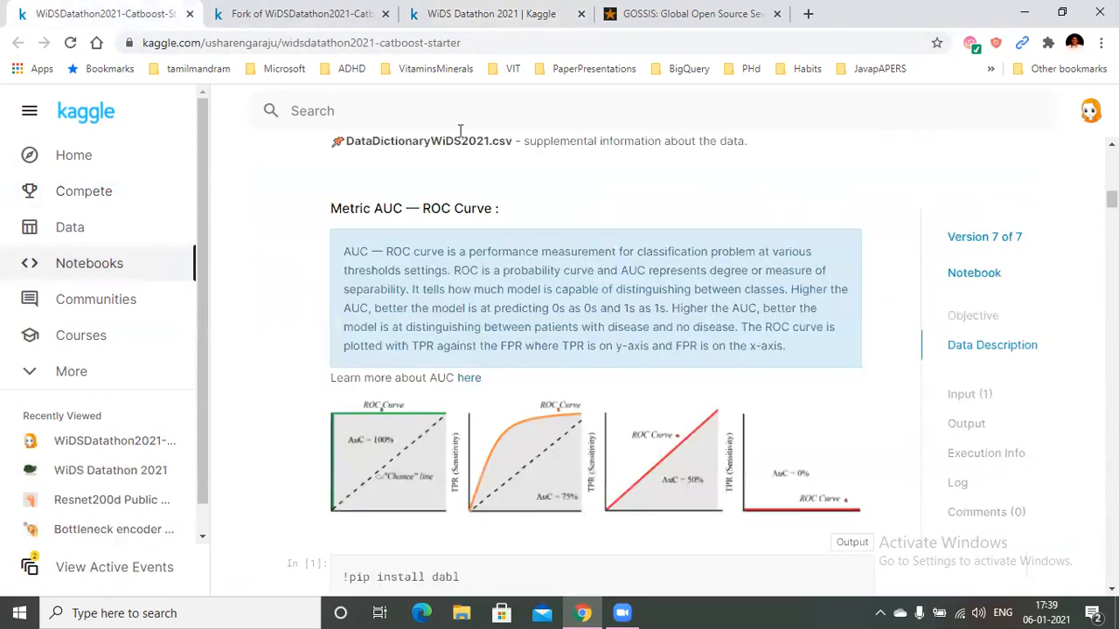
scroll(down, 3)
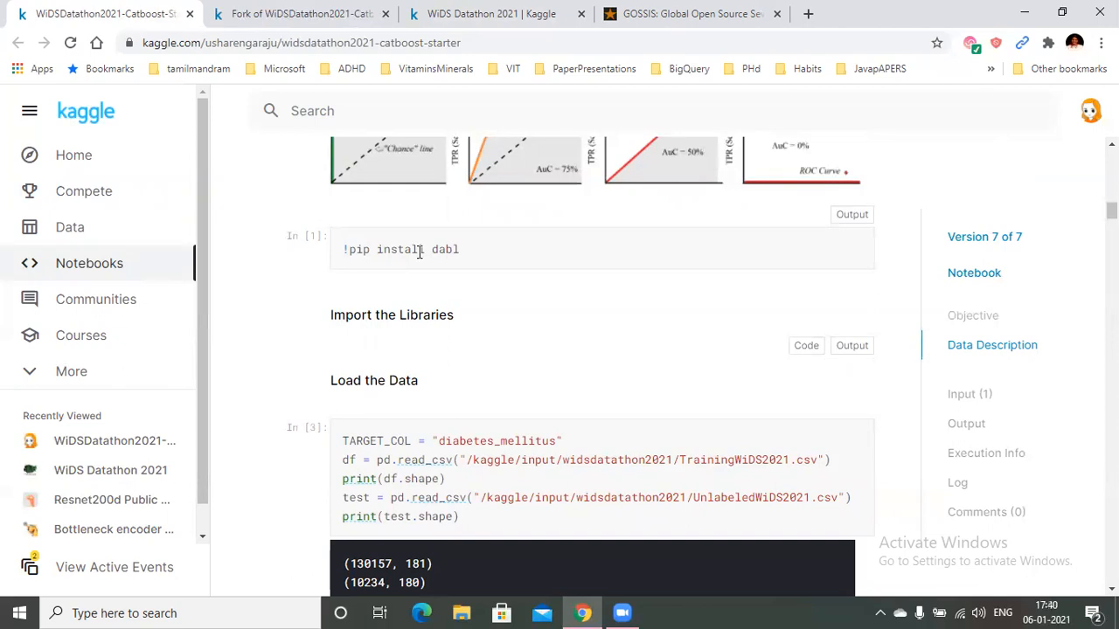
scroll(down, 3)
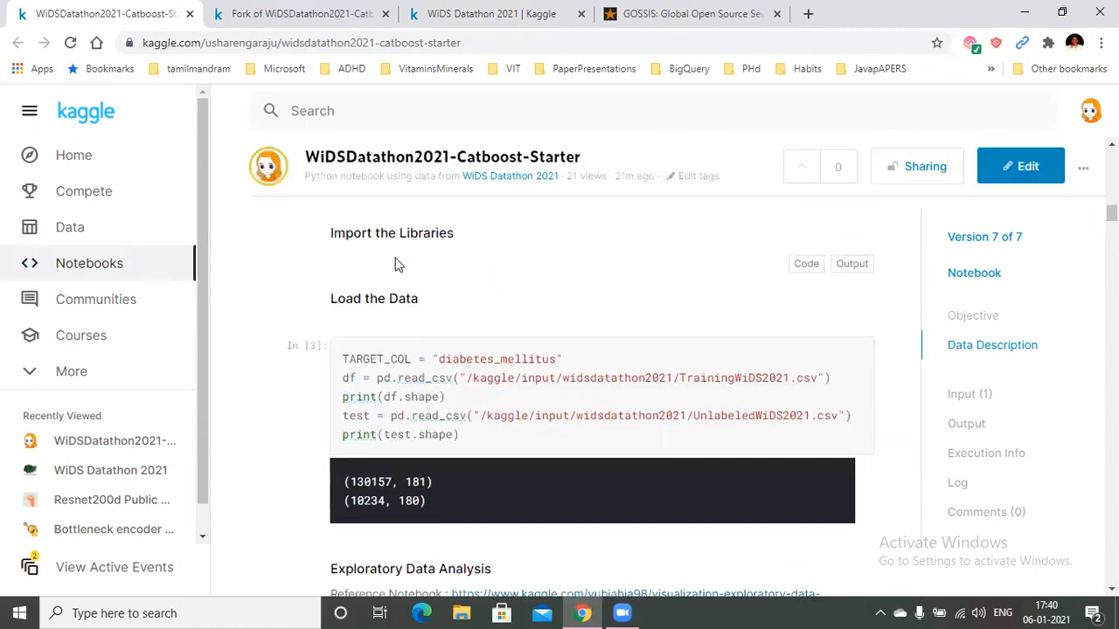
mouse_move(773, 315)
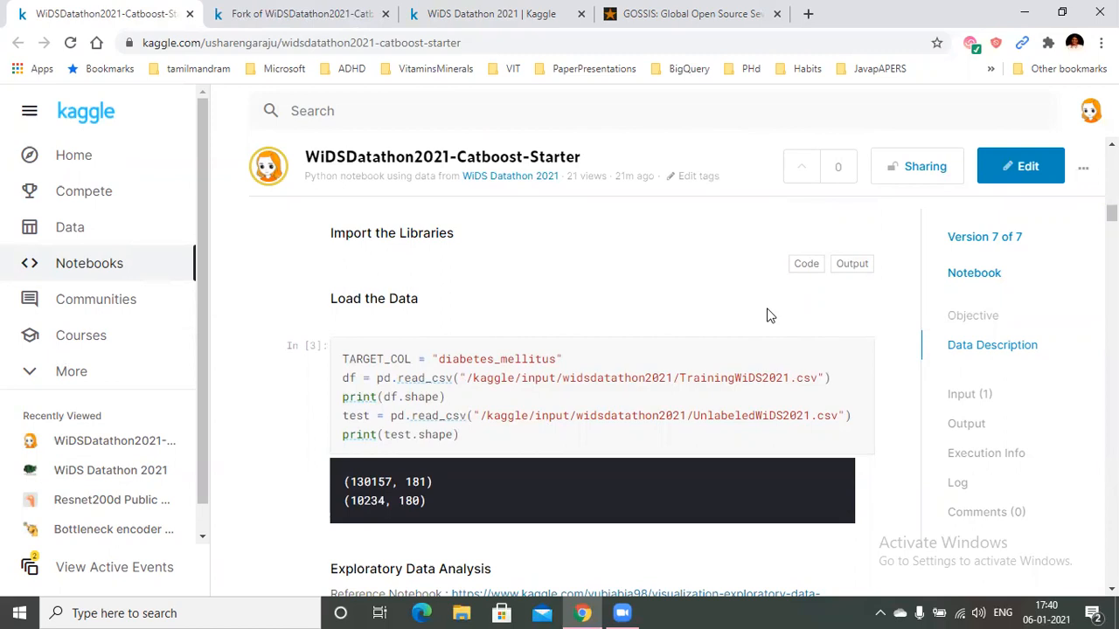
mouse_move(796, 266)
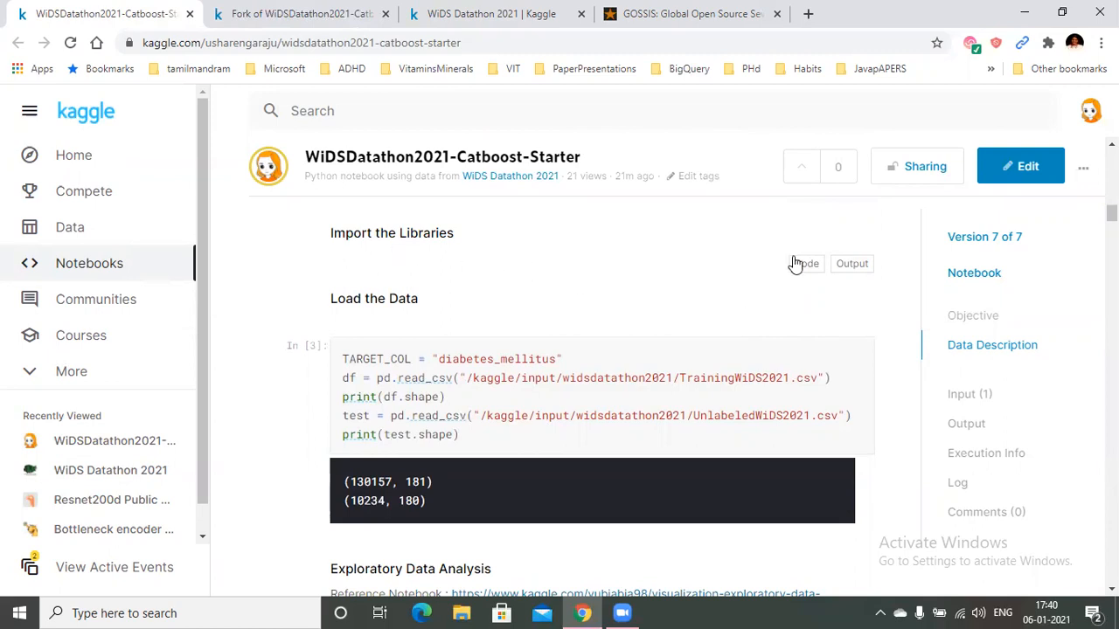
mouse_move(802, 273)
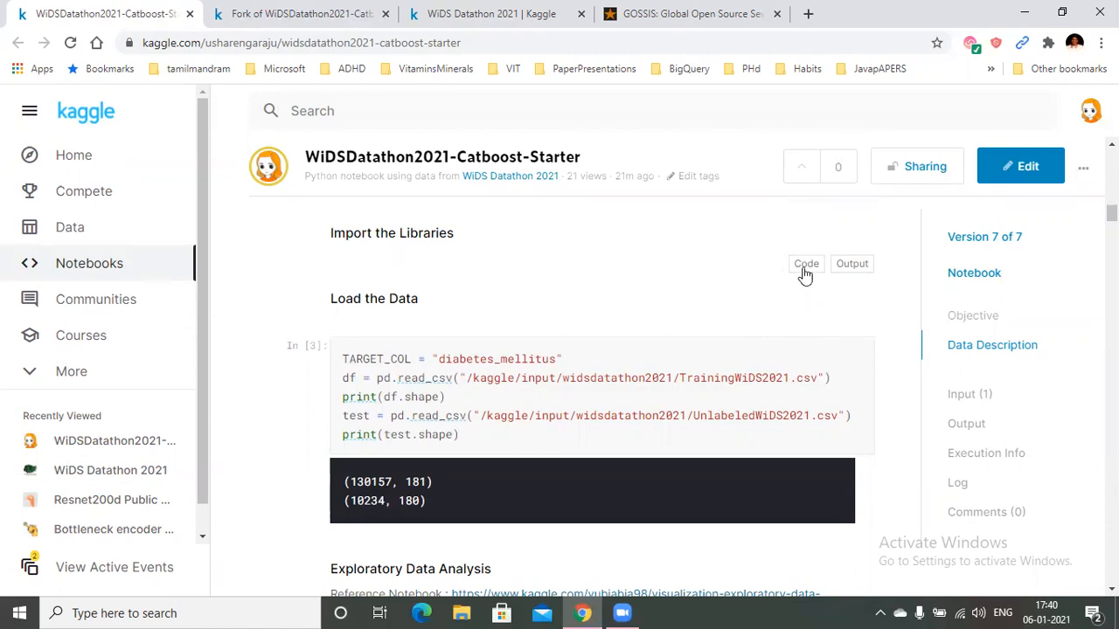
Reveal the Import the Libraries code and read down through its imports to the dabl cells
click(804, 262)
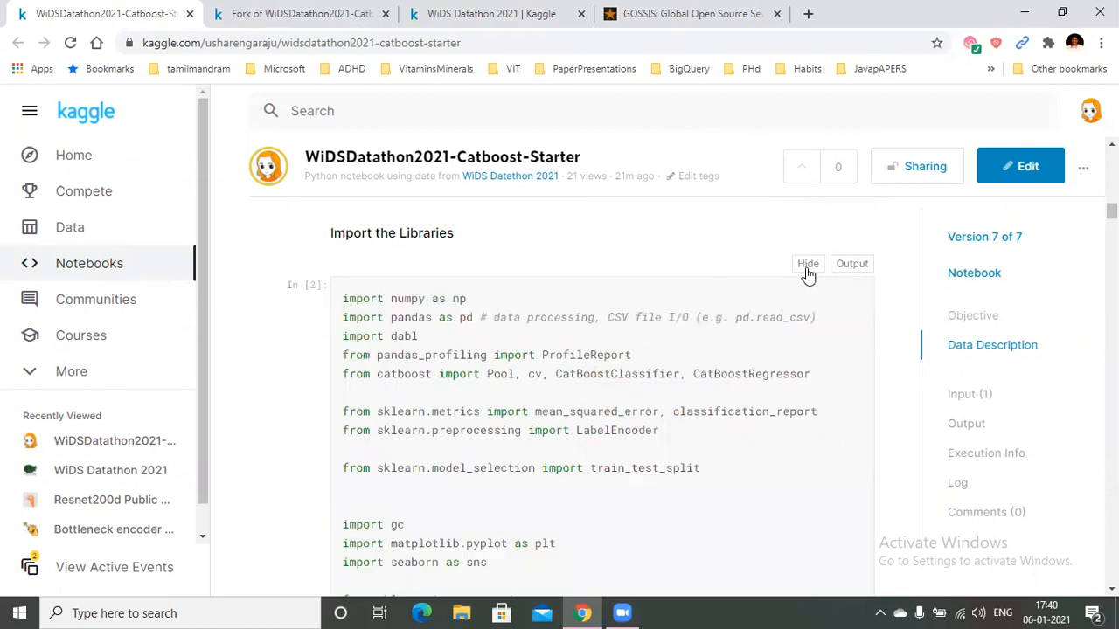
click(808, 262)
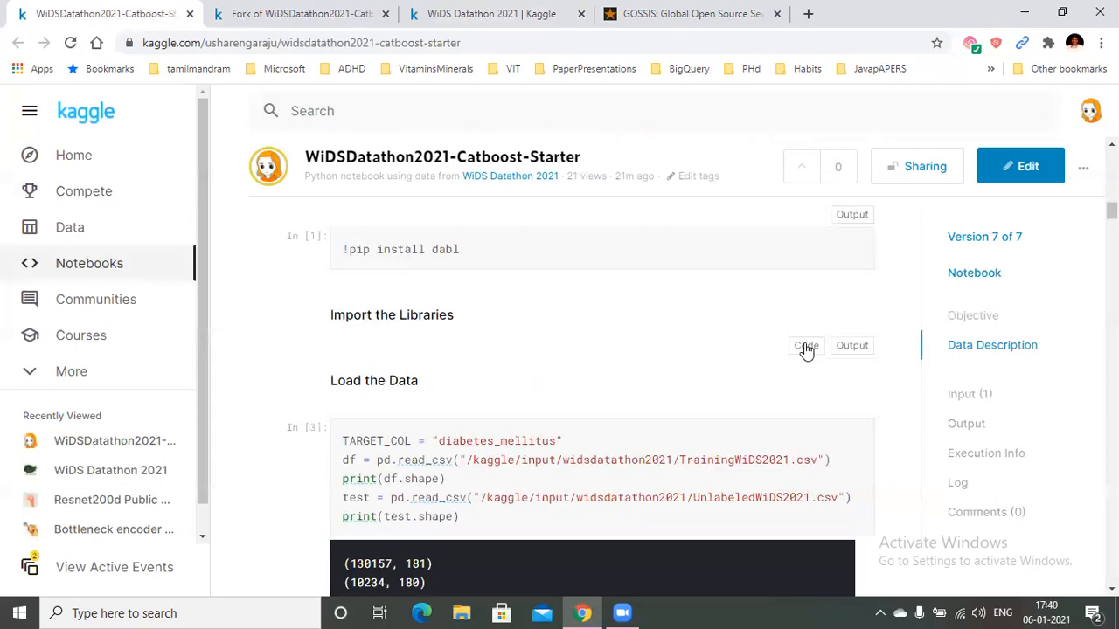
click(804, 346)
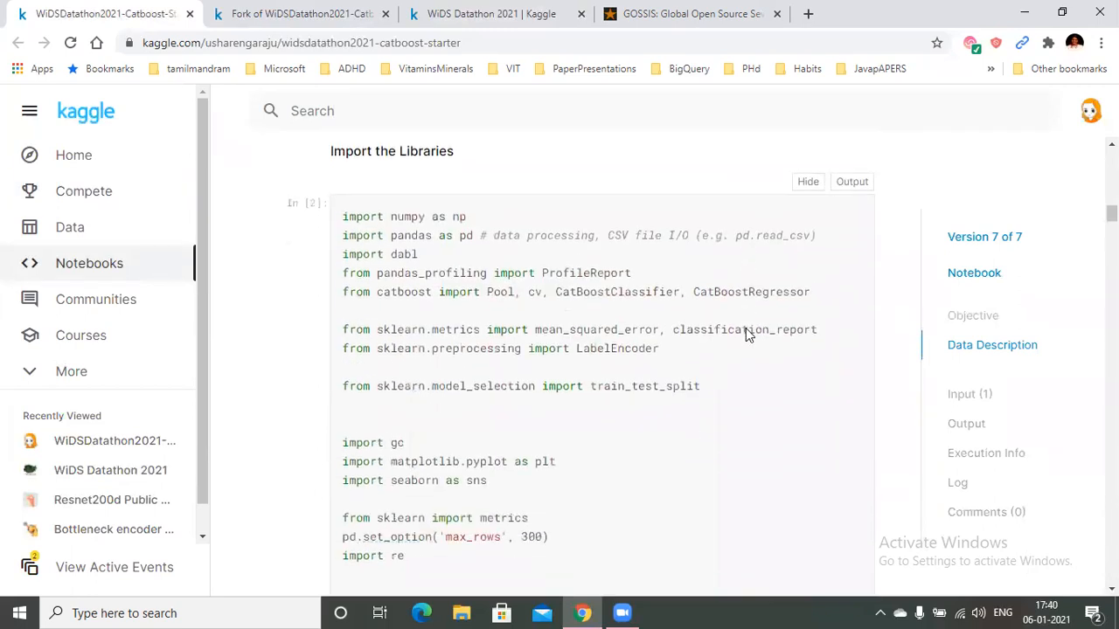
scroll(down, 3)
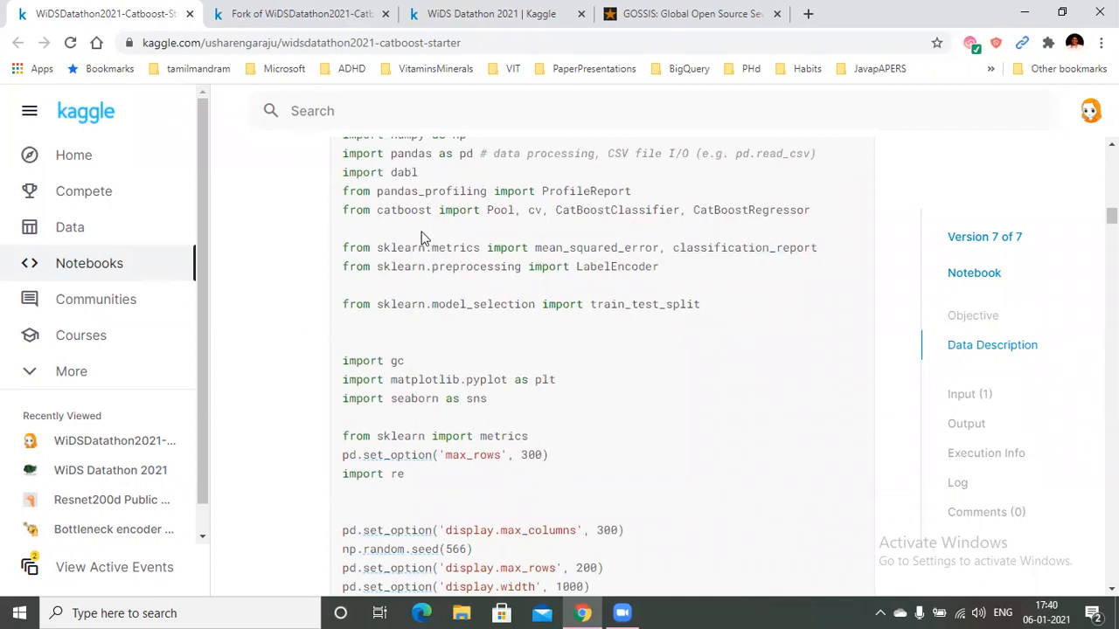
mouse_move(419, 236)
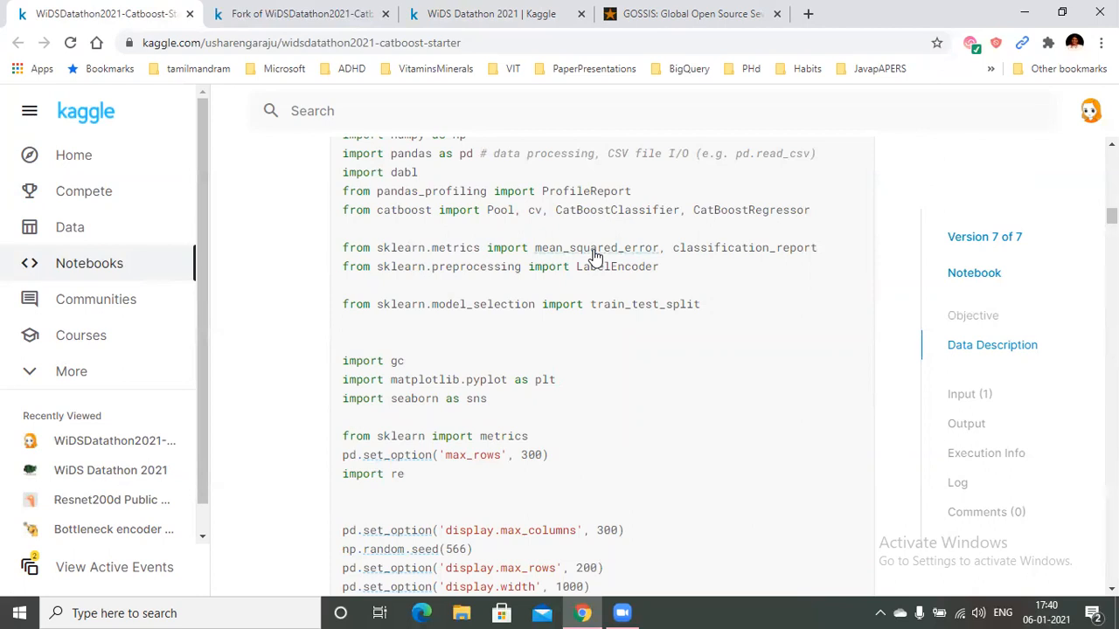
scroll(down, 3)
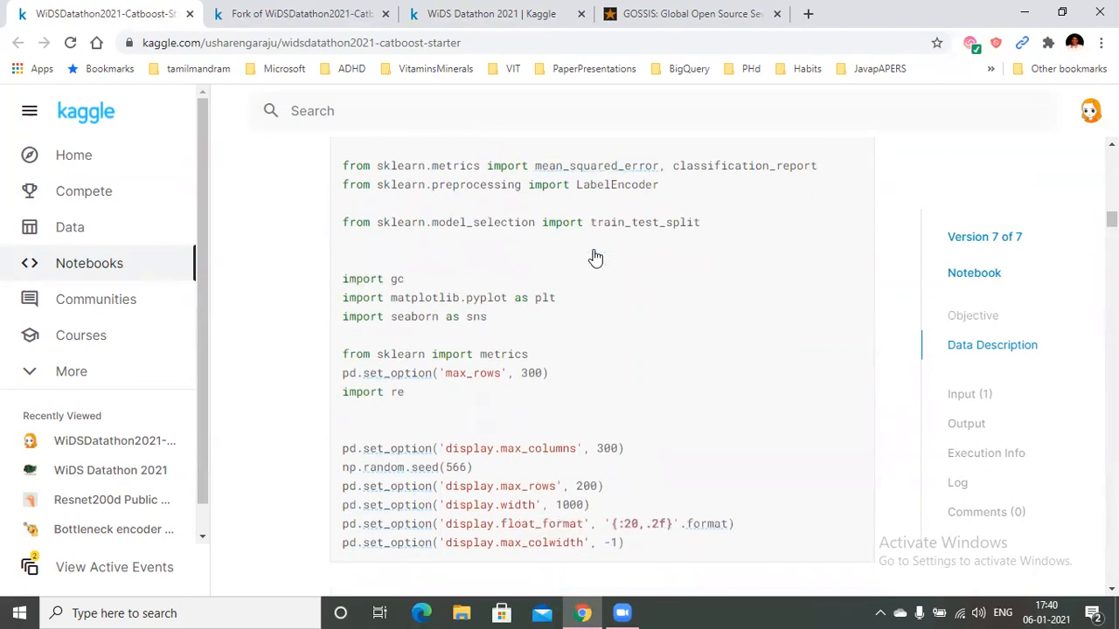
scroll(down, 3)
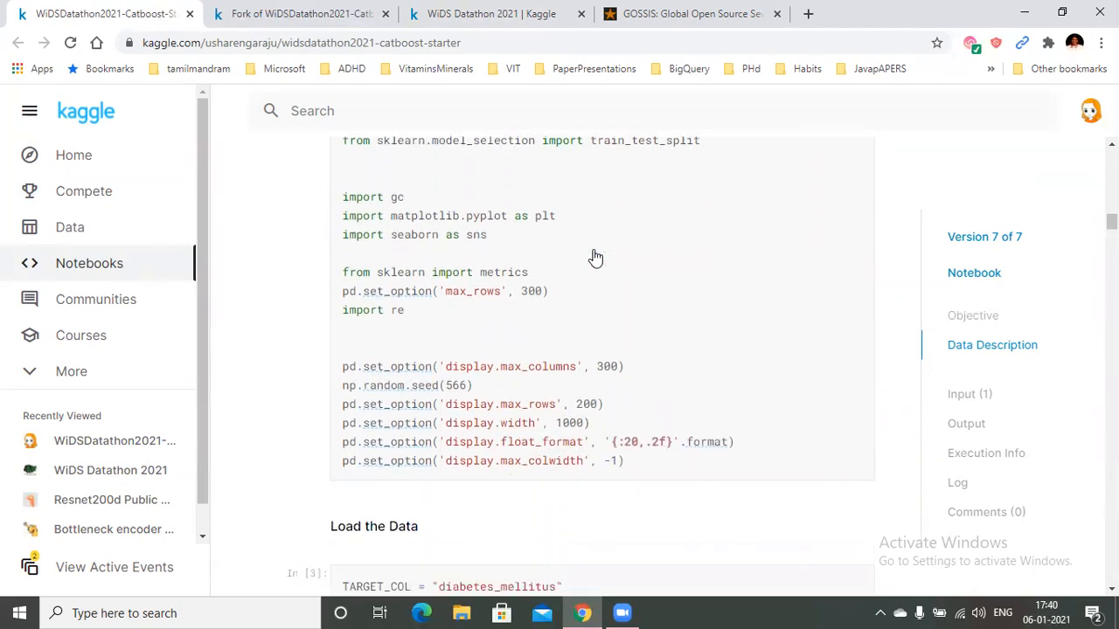
scroll(down, 3)
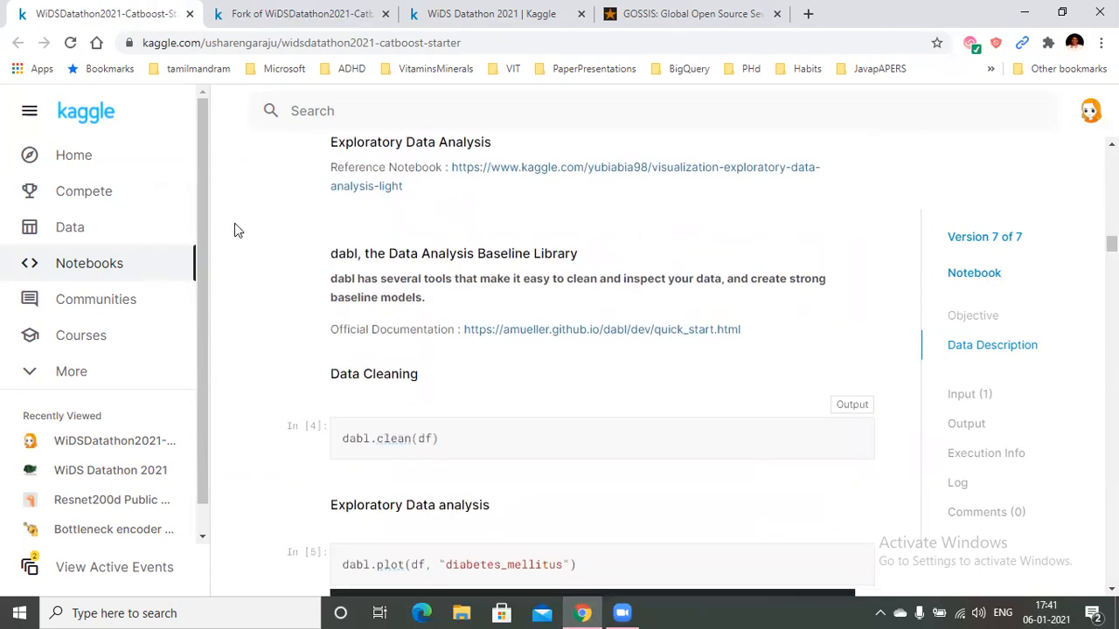
mouse_move(266, 206)
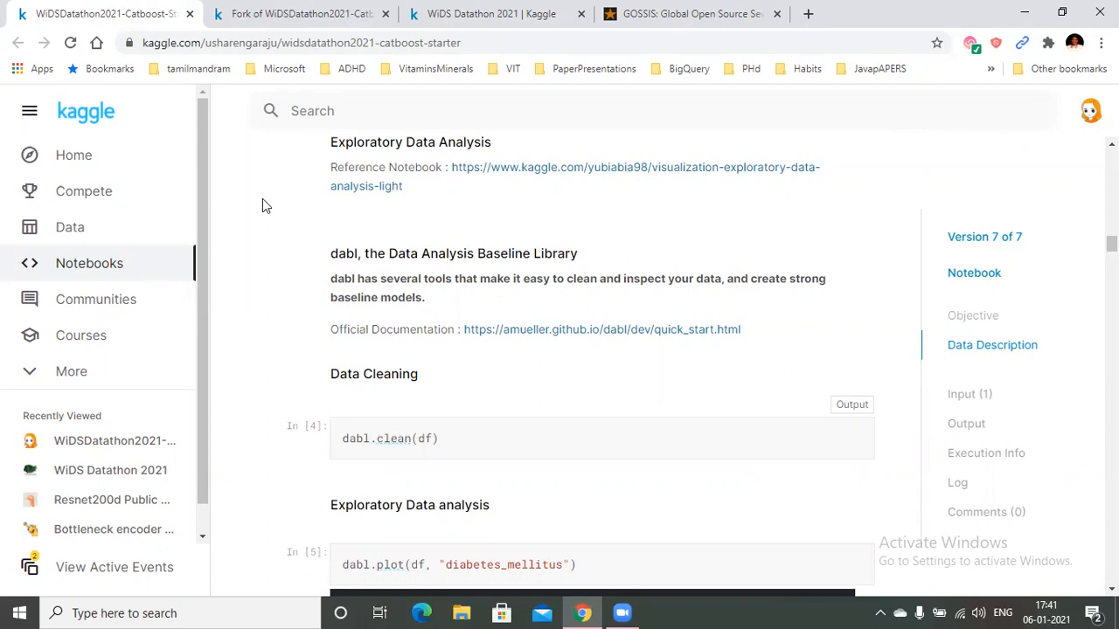
Scroll around the Exploratory Data Analysis section to the reference notebook link
scroll(down, 3)
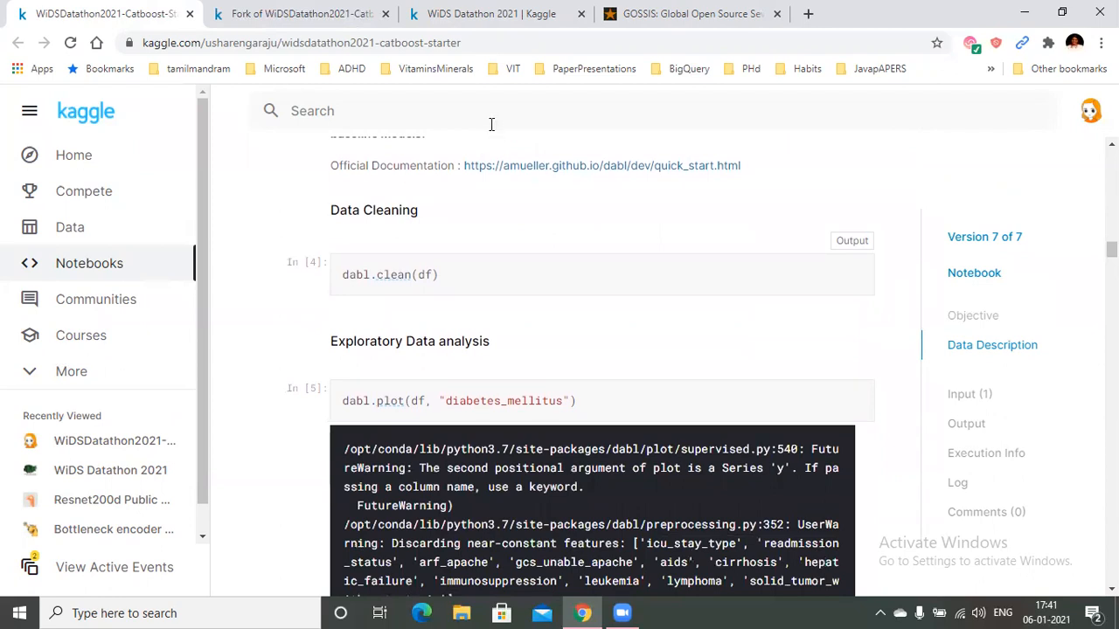
scroll(up, 3)
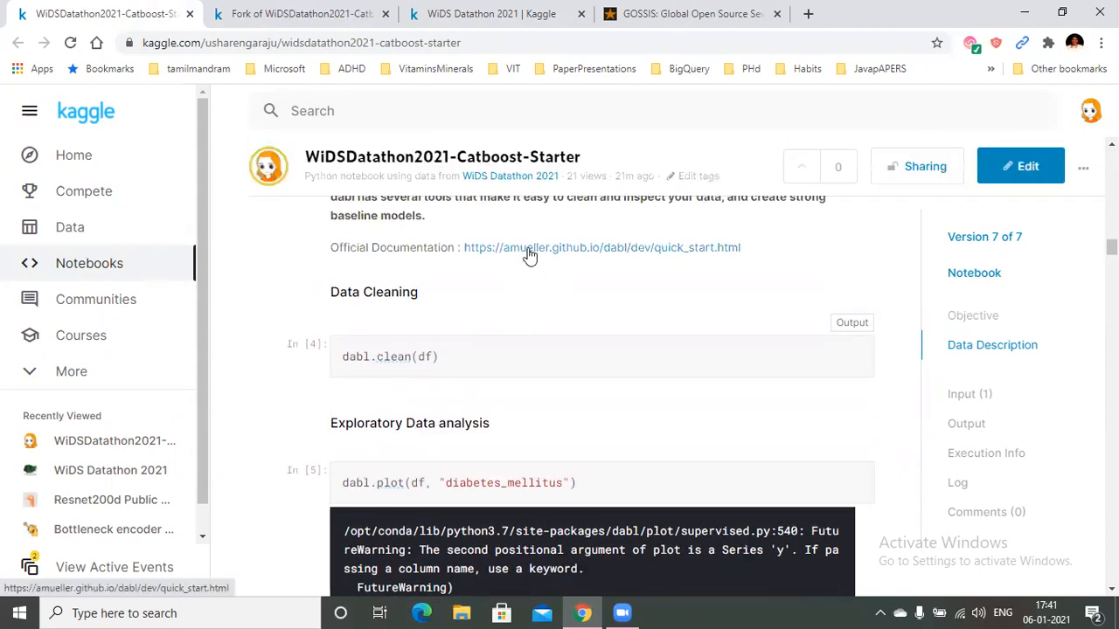
scroll(up, 3)
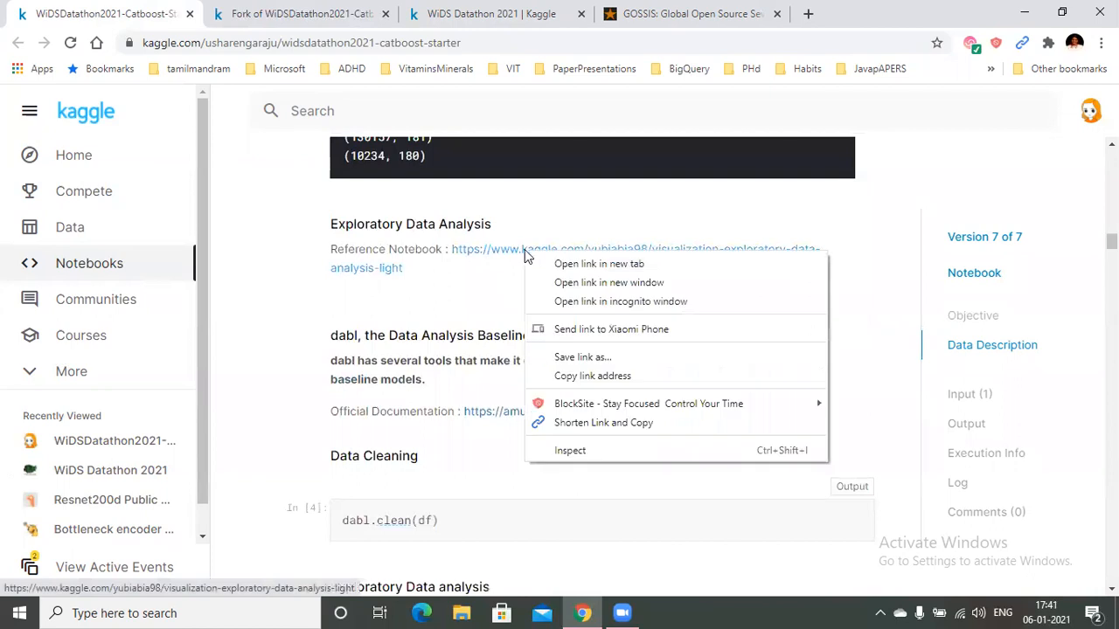
click(598, 263)
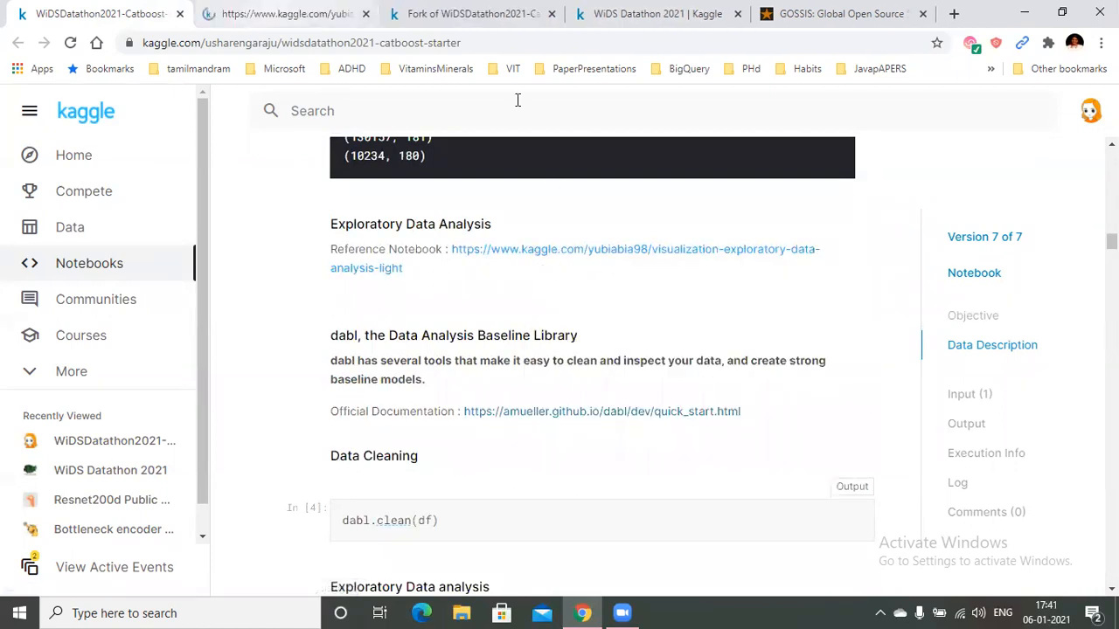
click(574, 259)
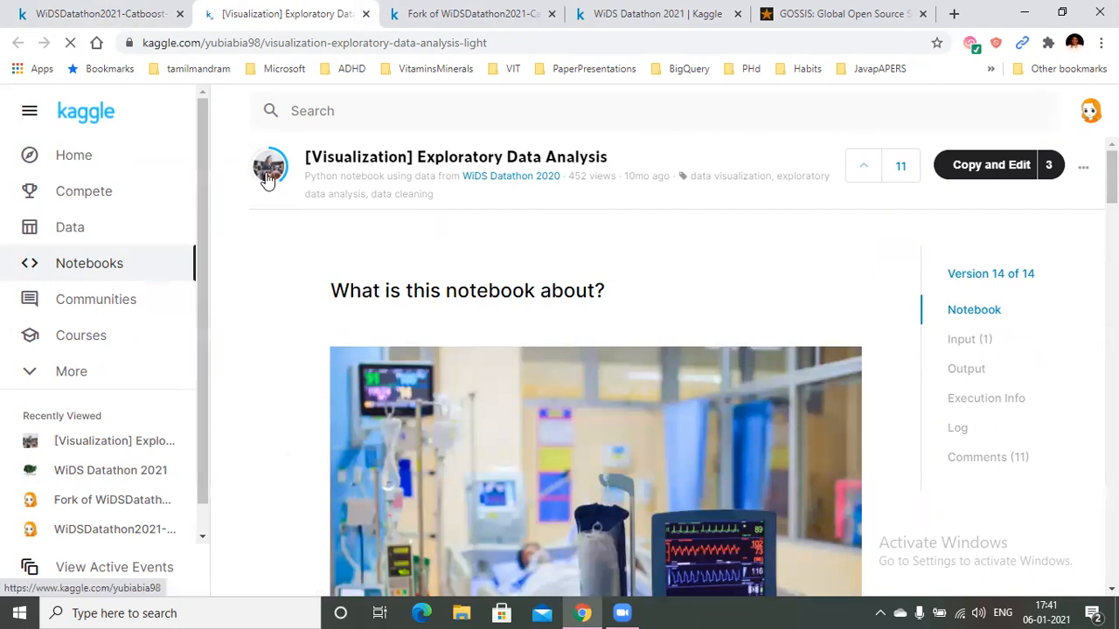
mouse_move(269, 168)
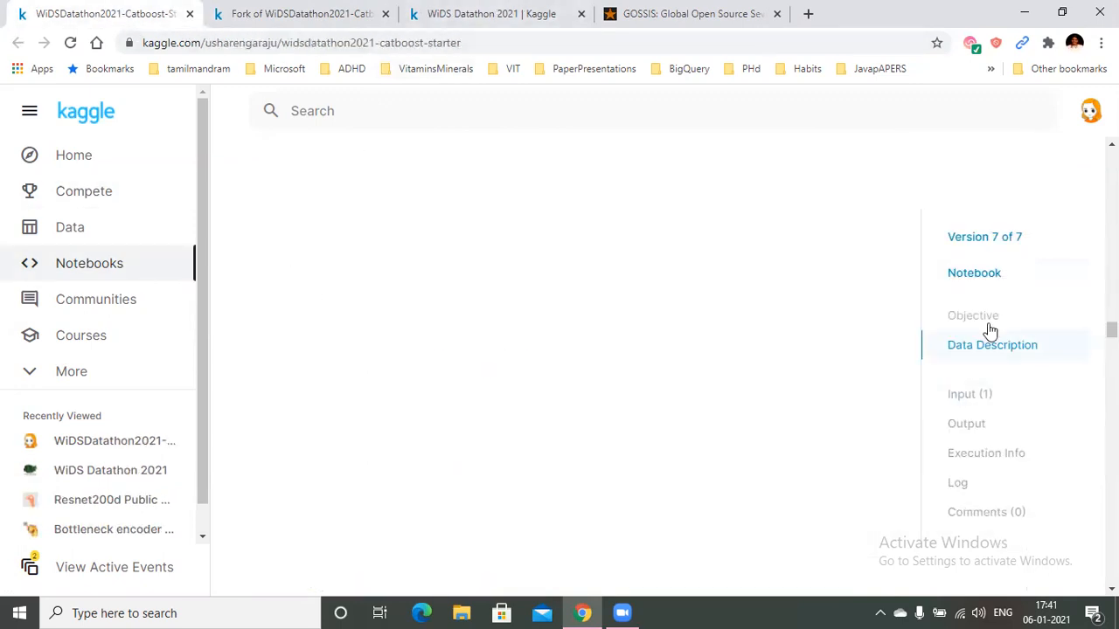
Jump to Data Description via the outline and reveal the dabl.clean cell's output
click(993, 344)
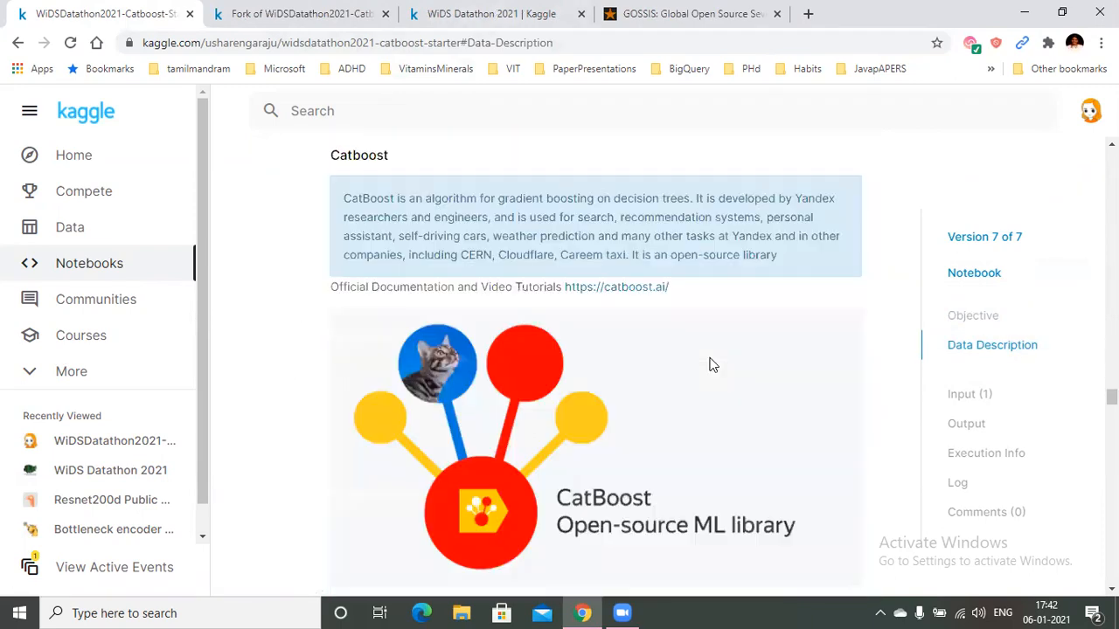
scroll(down, 3)
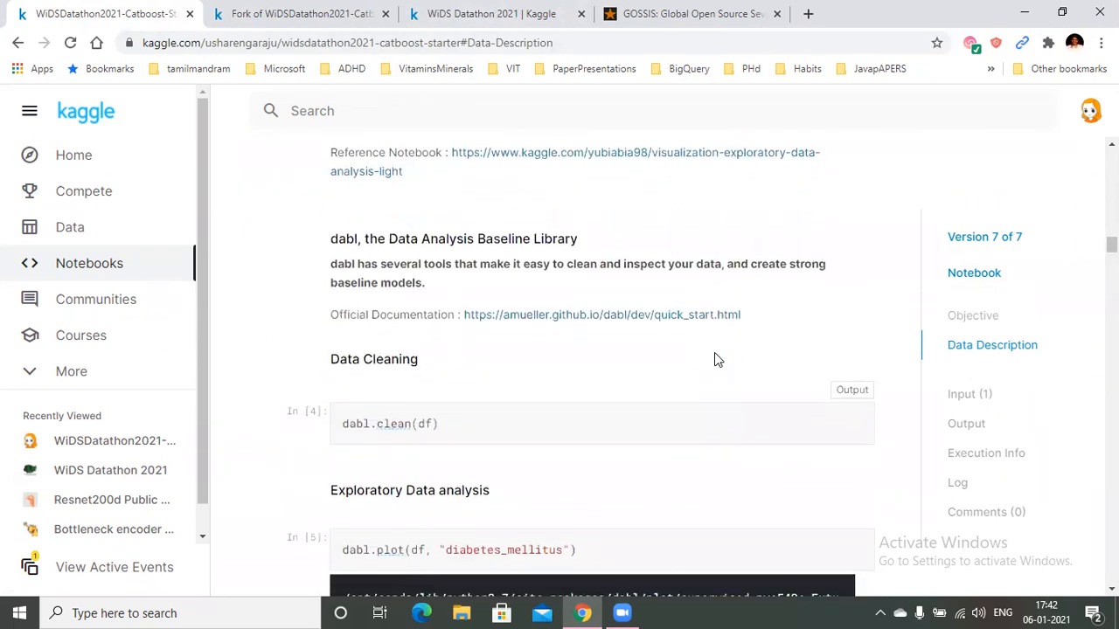
scroll(down, 3)
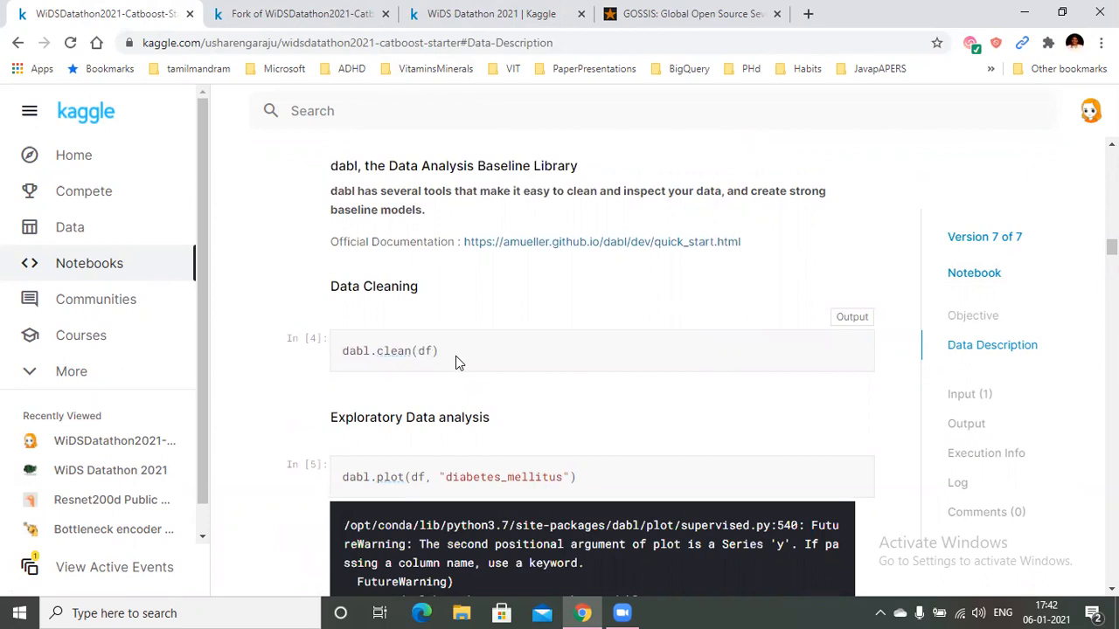
mouse_move(853, 316)
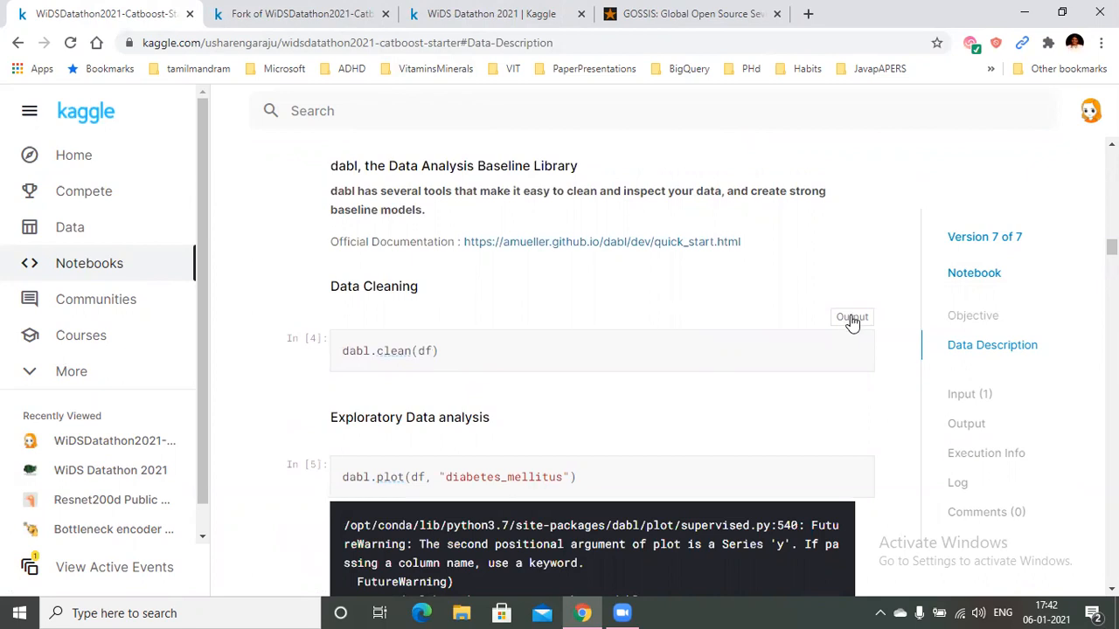
click(852, 316)
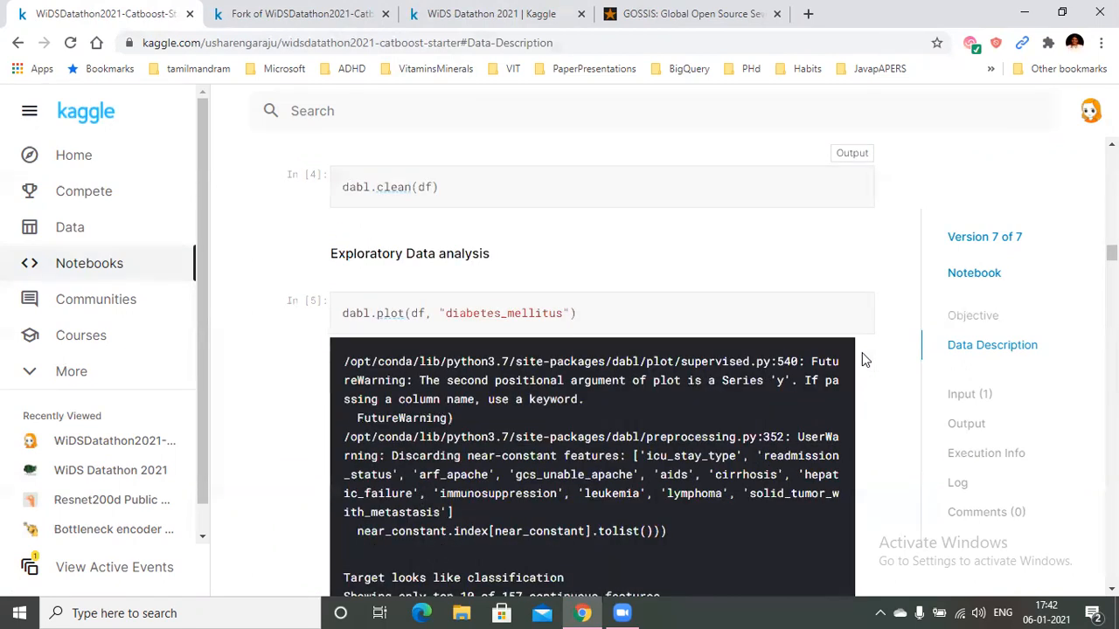
mouse_move(594, 327)
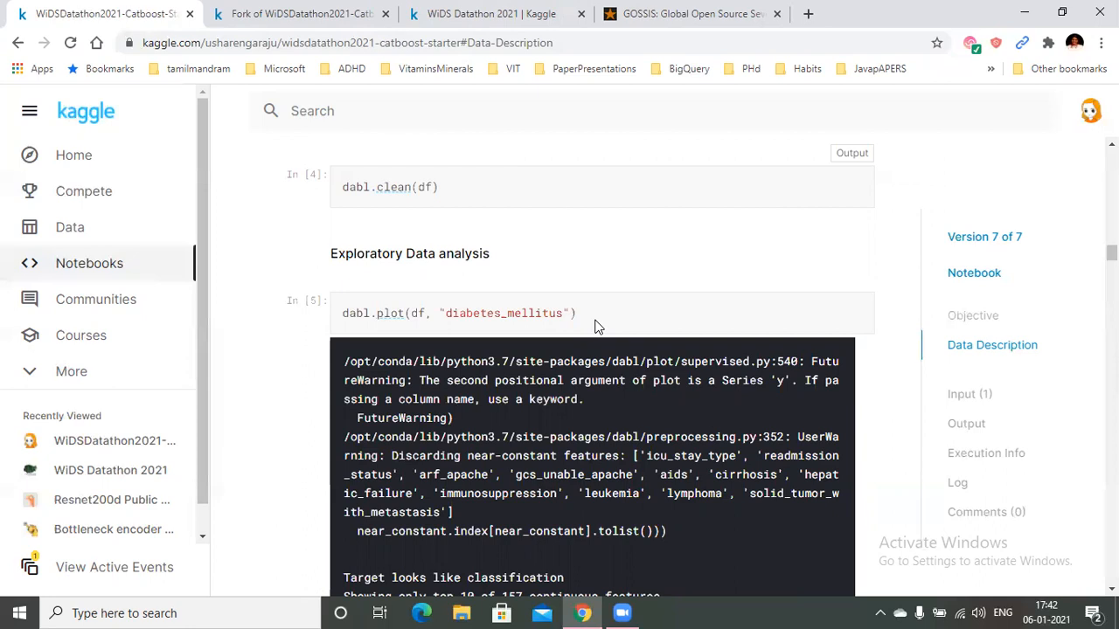
Scroll past the categorical-feature-vs-target plots to the EDA using Pandas Profiling cell
scroll(down, 3)
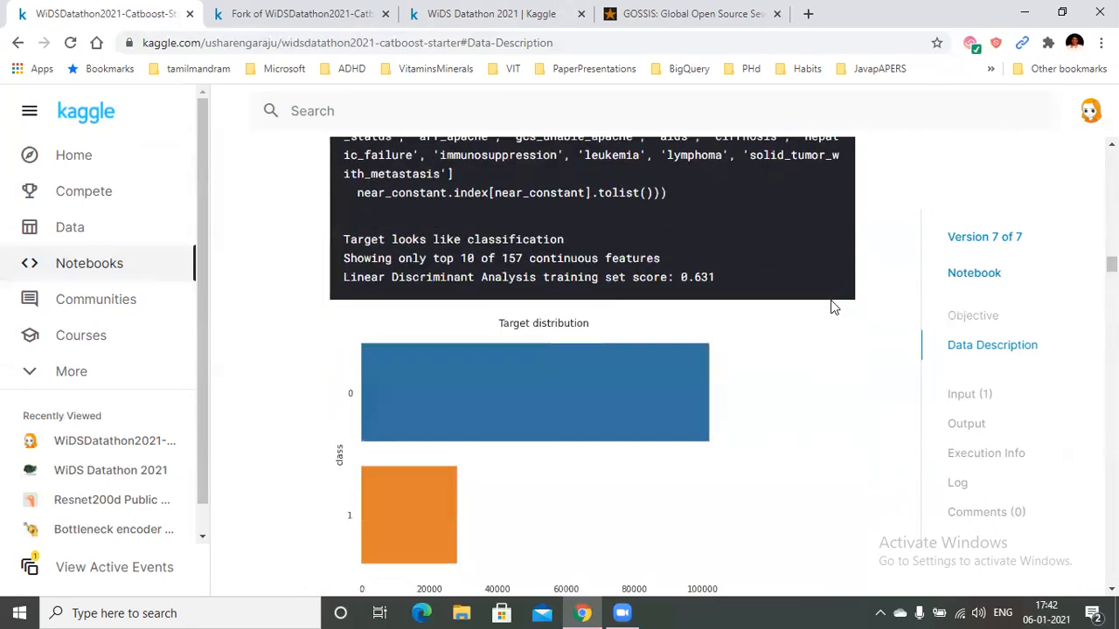
scroll(down, 3)
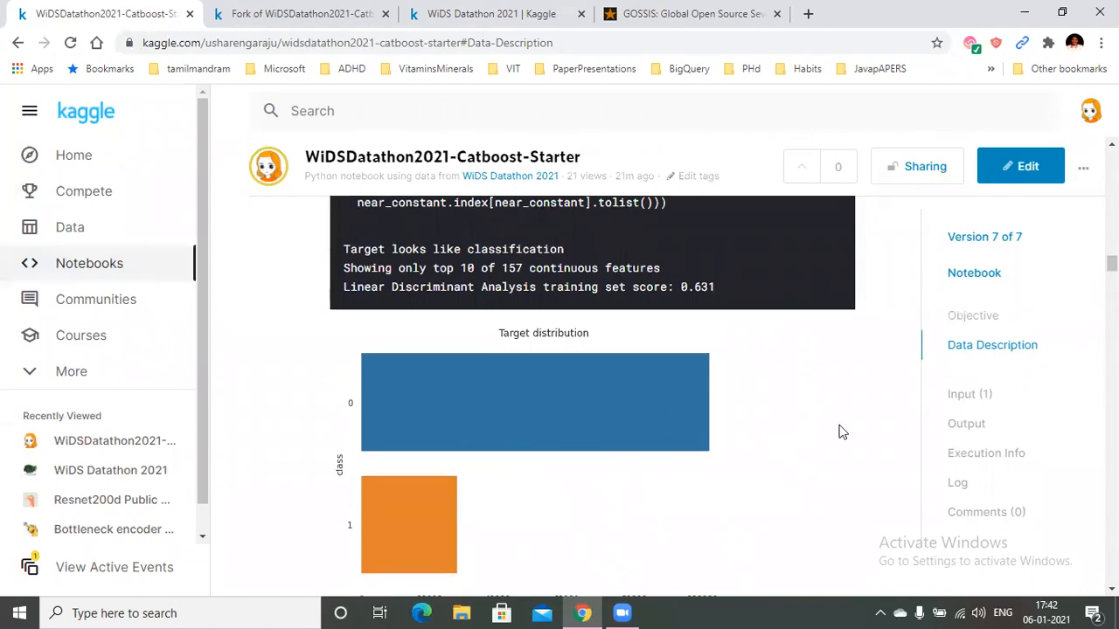
scroll(down, 3)
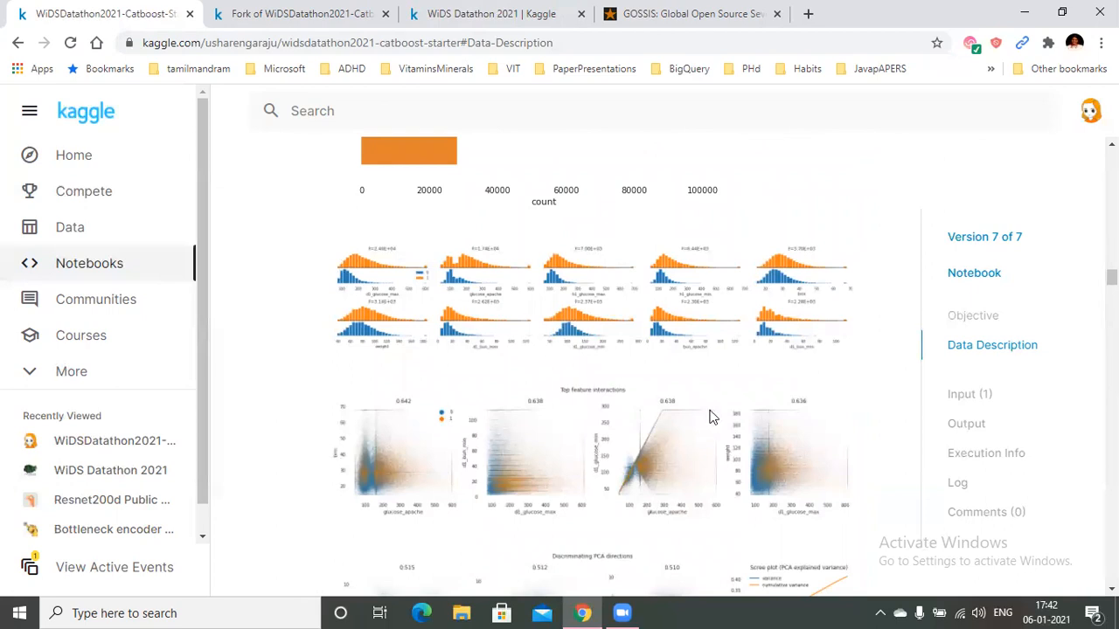
scroll(down, 3)
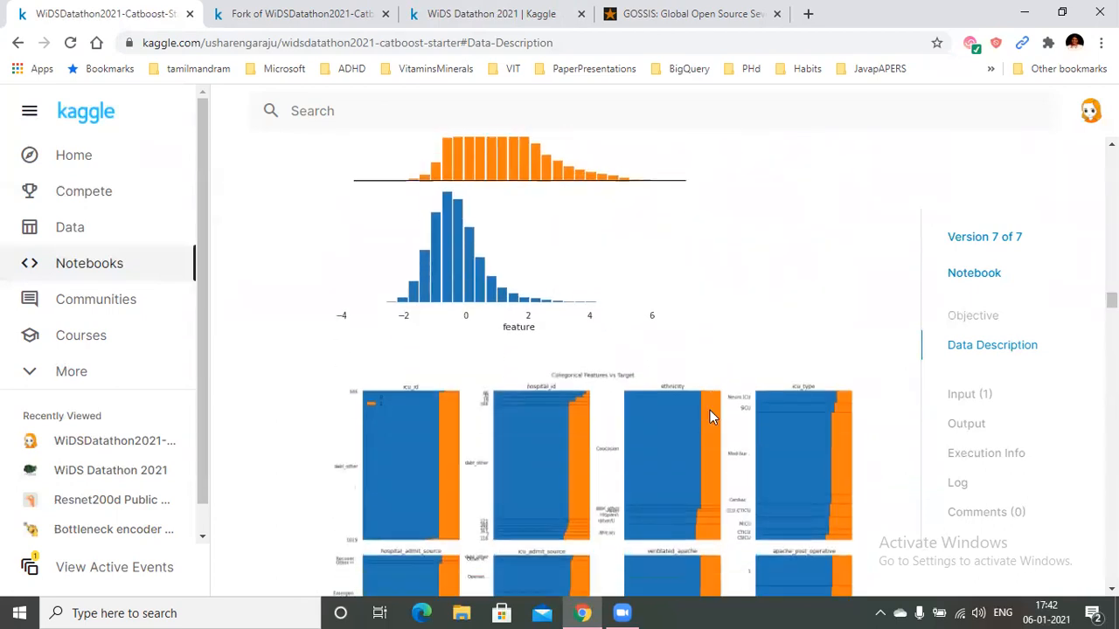
scroll(down, 3)
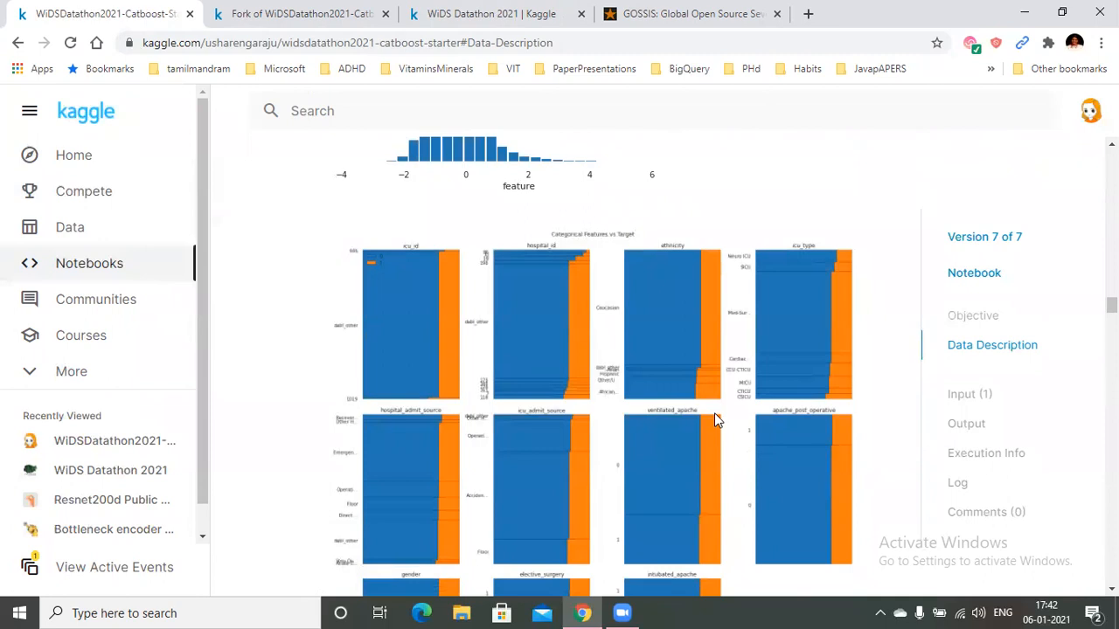
scroll(down, 3)
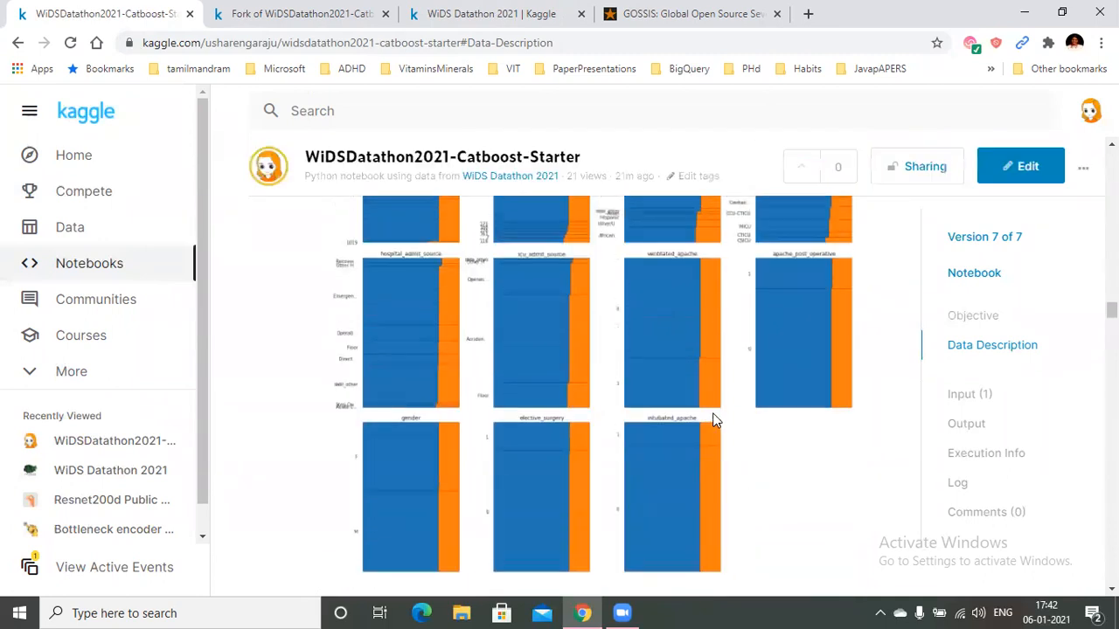
scroll(down, 3)
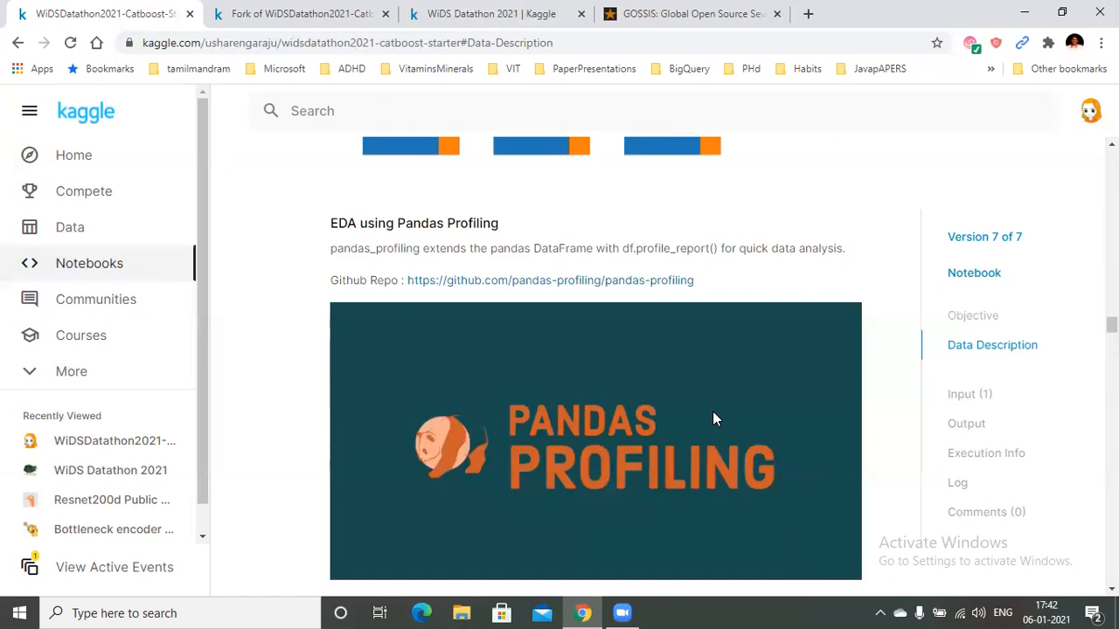
Review the profiling overview's dataset statistics, highlighting the 130157 observations value among 181 variables and 34.0% missing cells
scroll(down, 3)
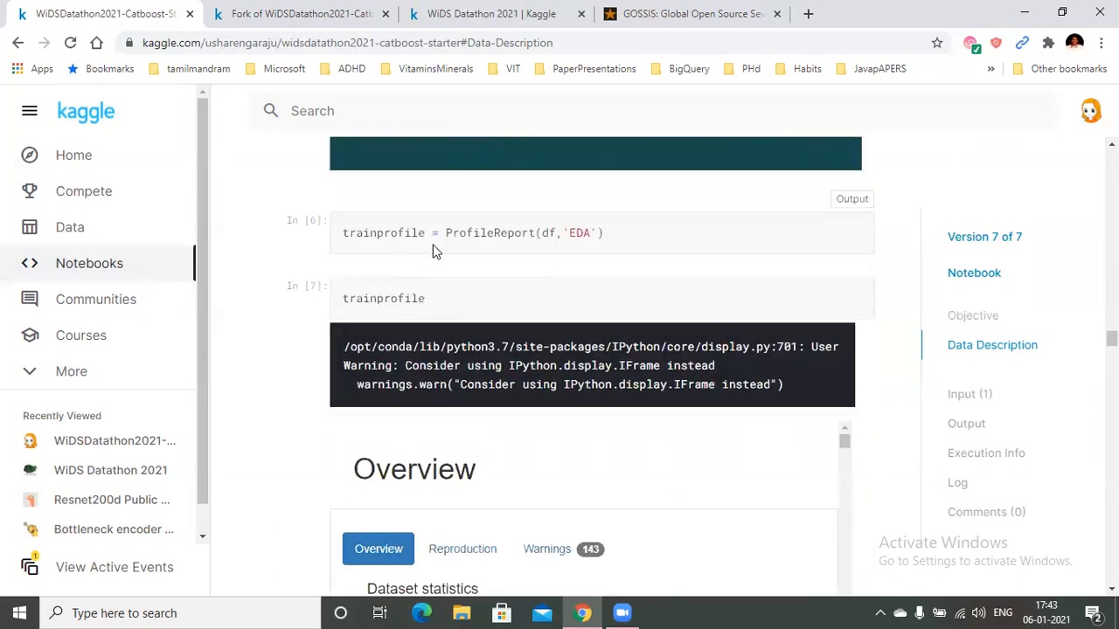
mouse_move(503, 250)
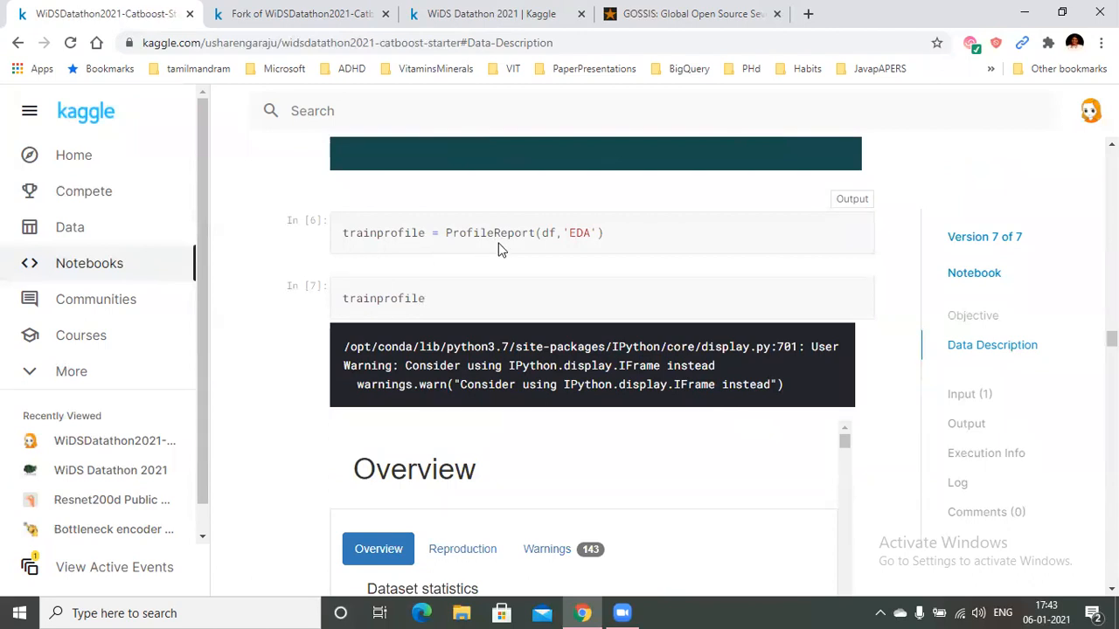
scroll(down, 3)
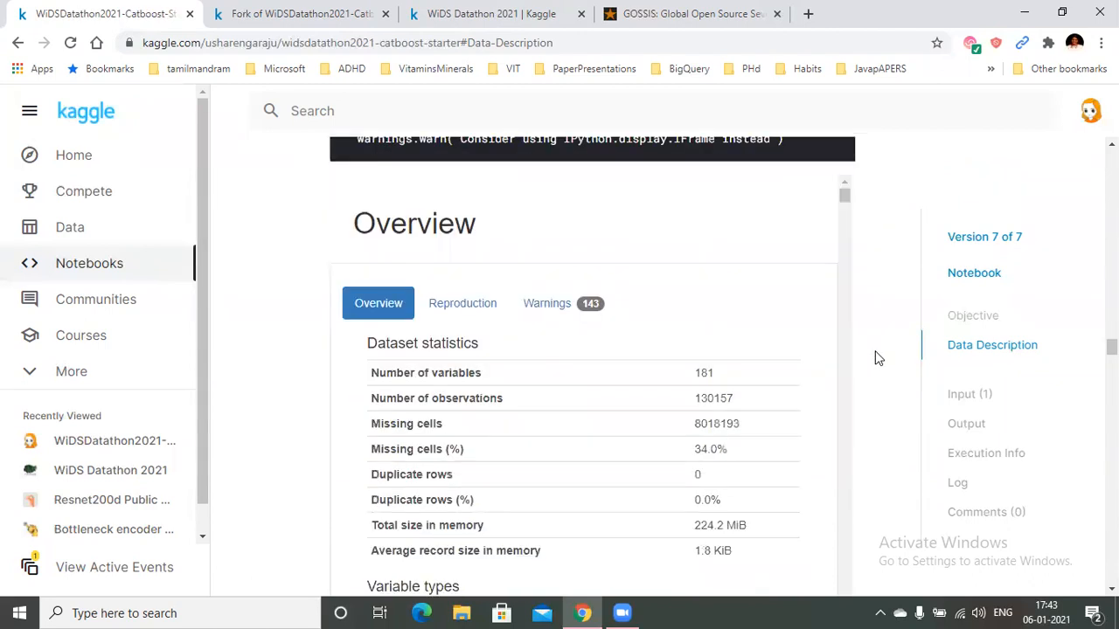
scroll(down, 3)
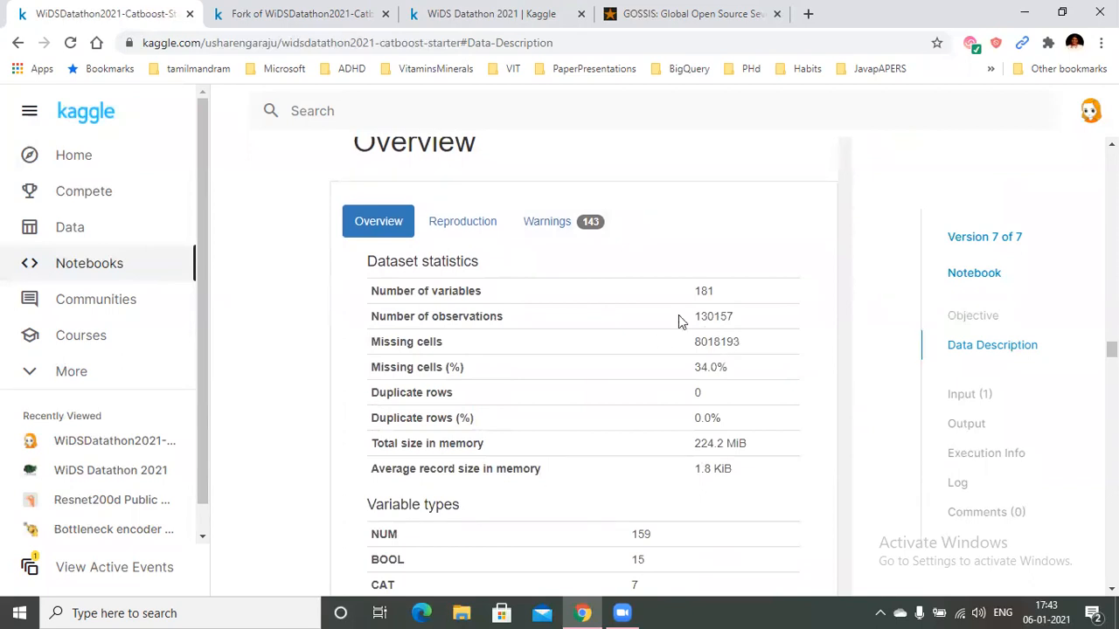
mouse_move(819, 355)
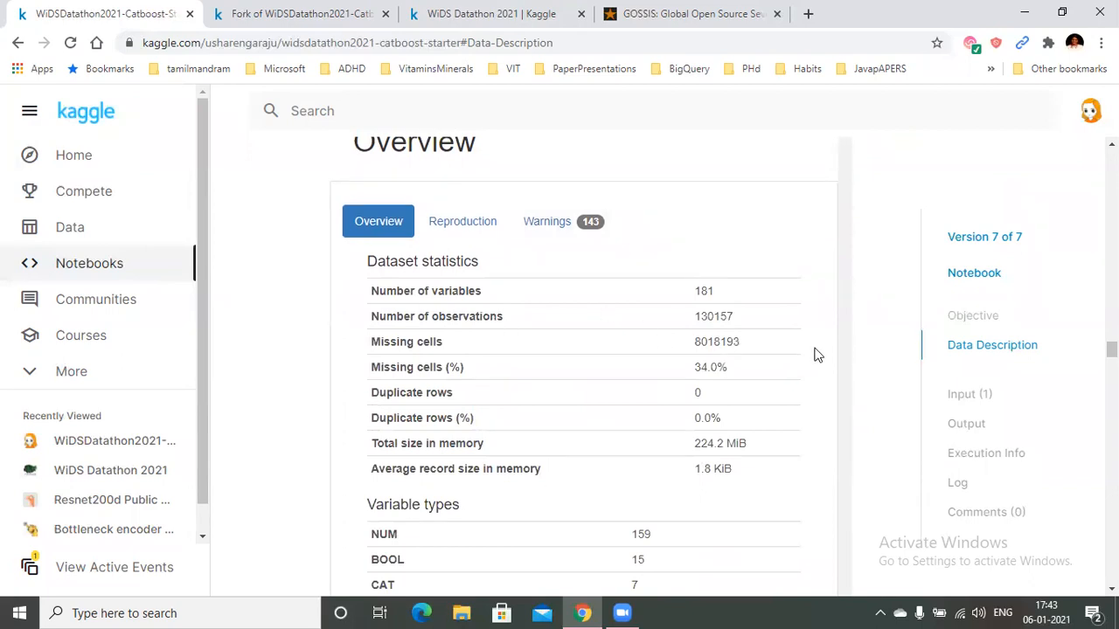
mouse_move(722, 315)
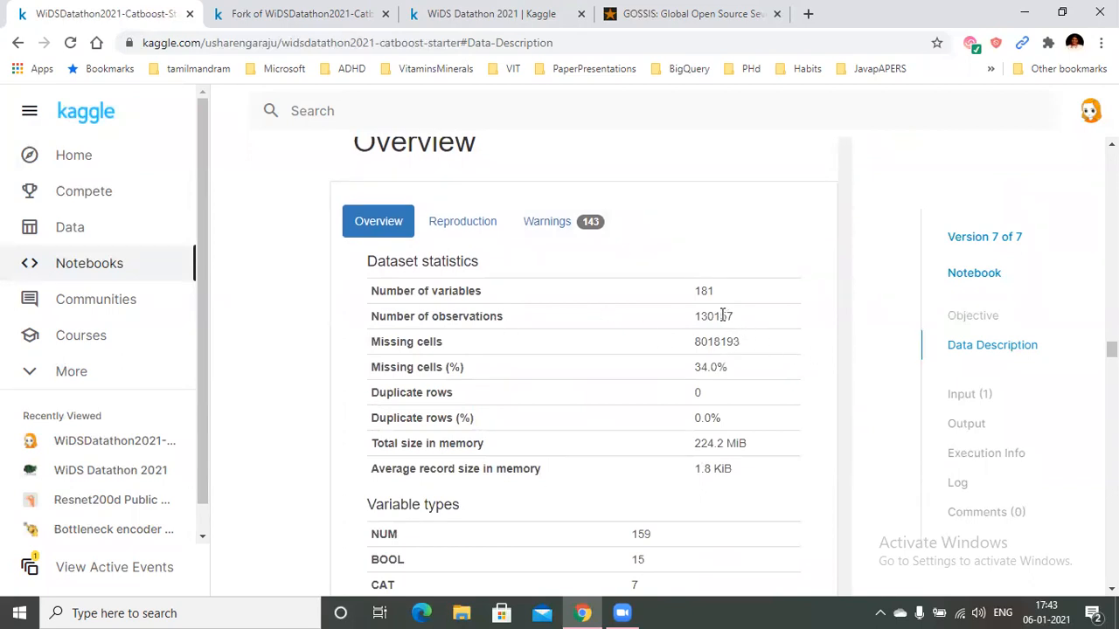
double_click(713, 315)
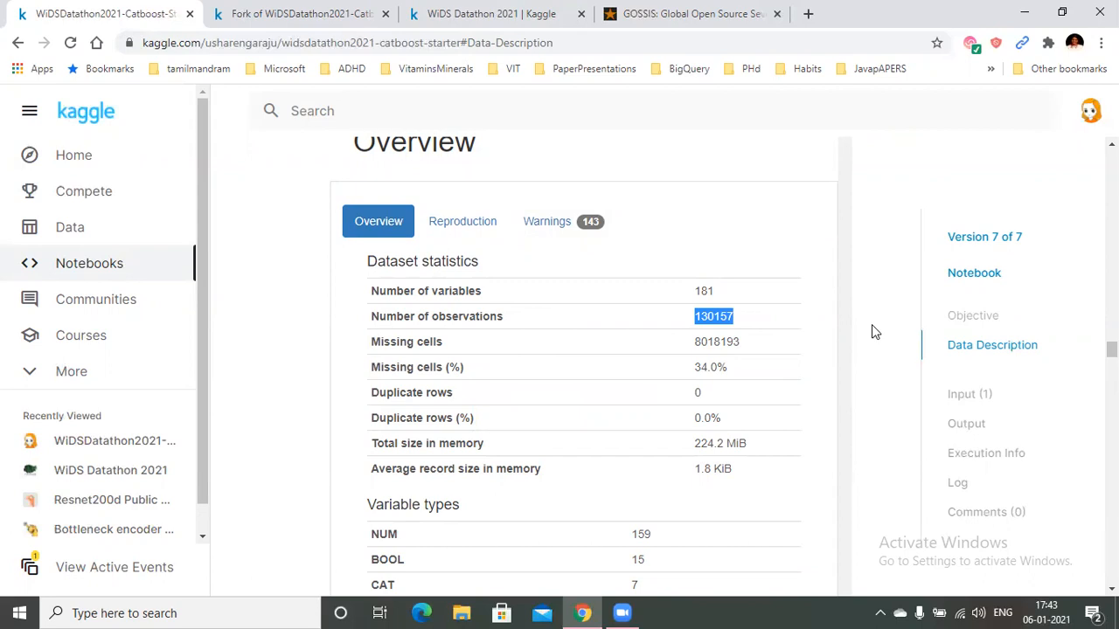
mouse_move(720, 306)
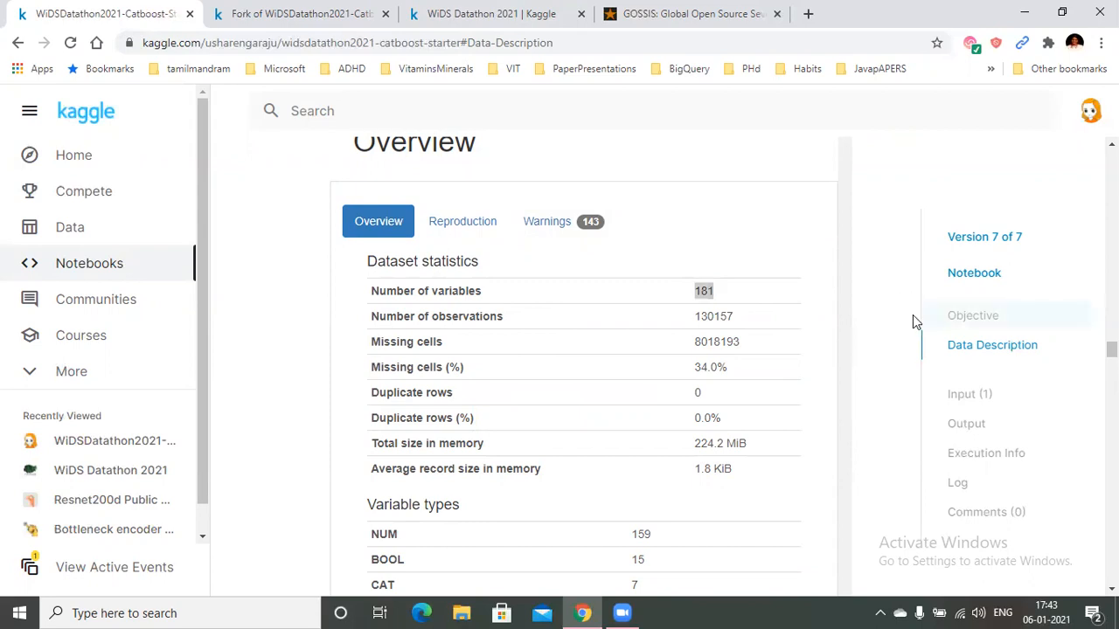
scroll(down, 3)
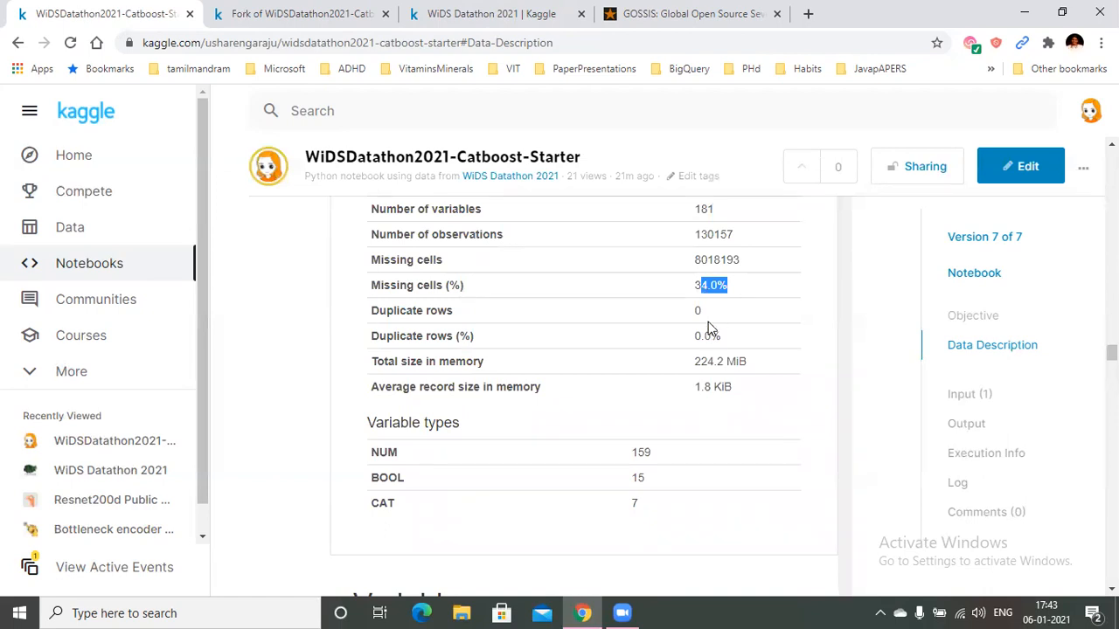
mouse_move(878, 330)
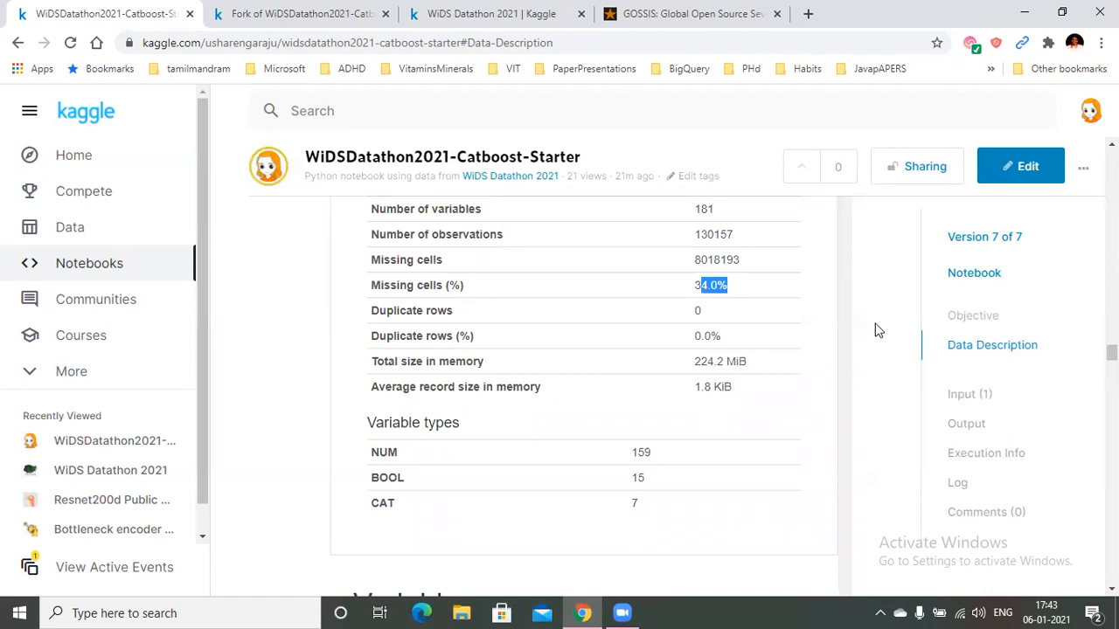
scroll(down, 3)
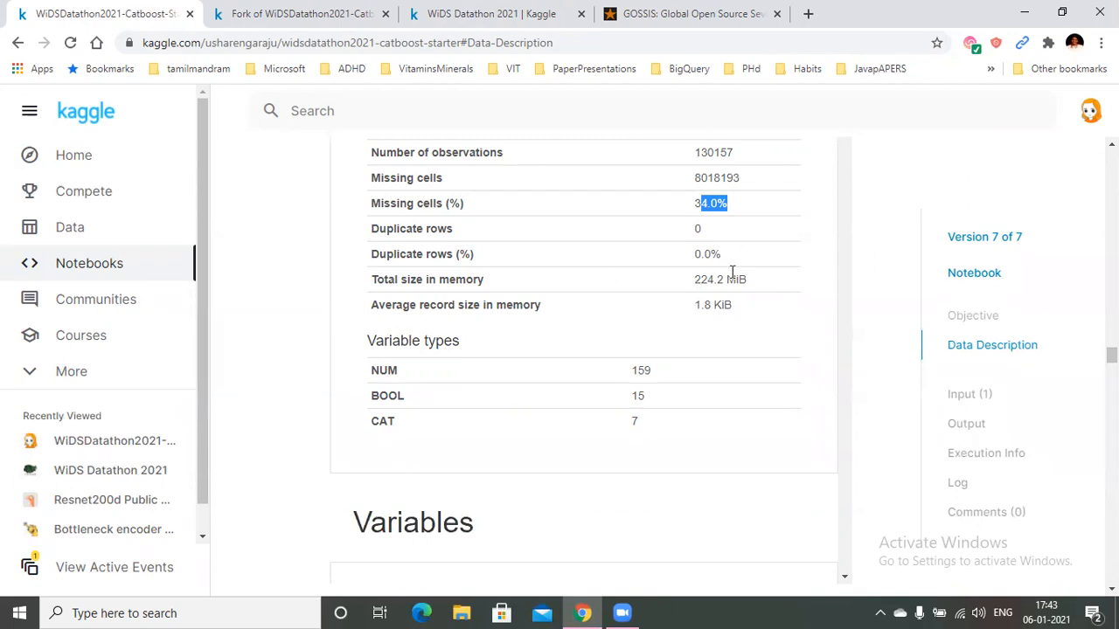
mouse_move(715, 332)
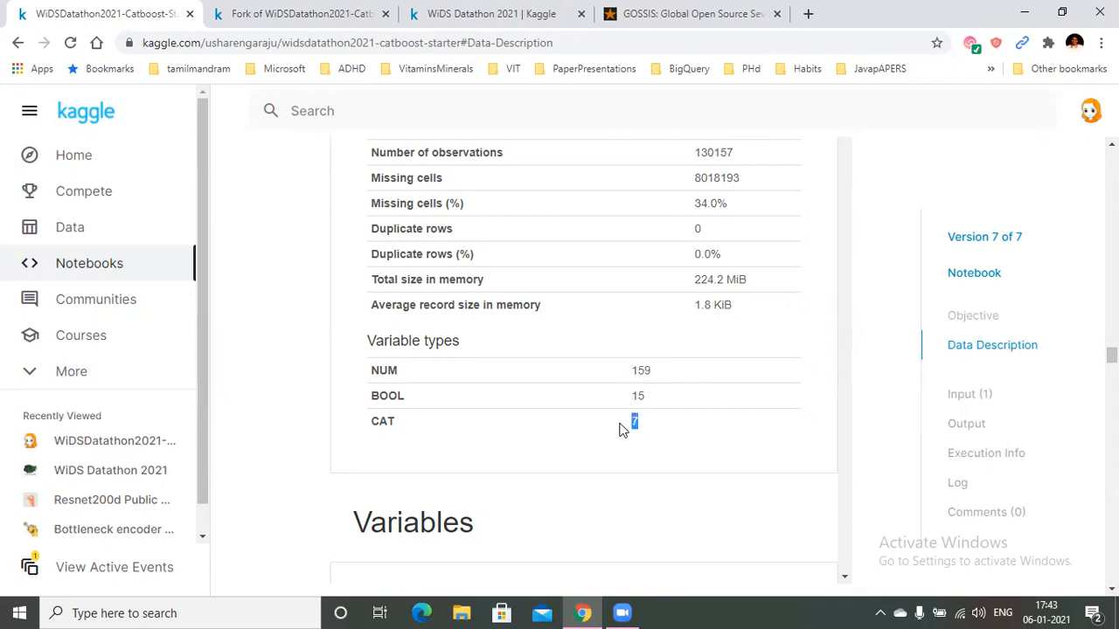
mouse_move(656, 428)
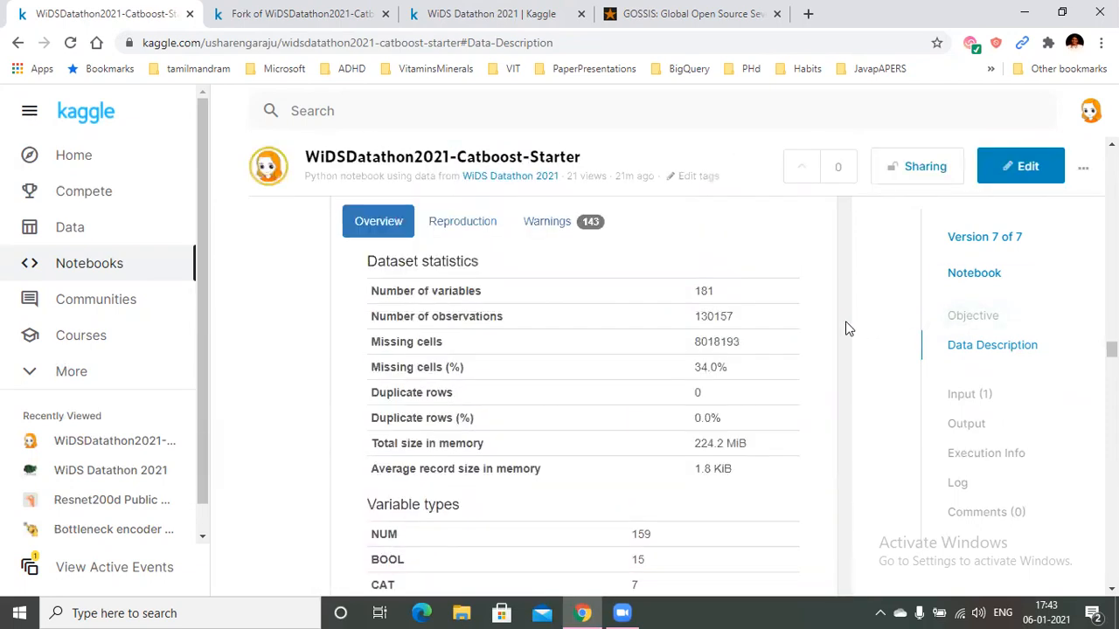
Scroll past the report's Variables details down to the 'Print the categorical columns' code cell
scroll(down, 3)
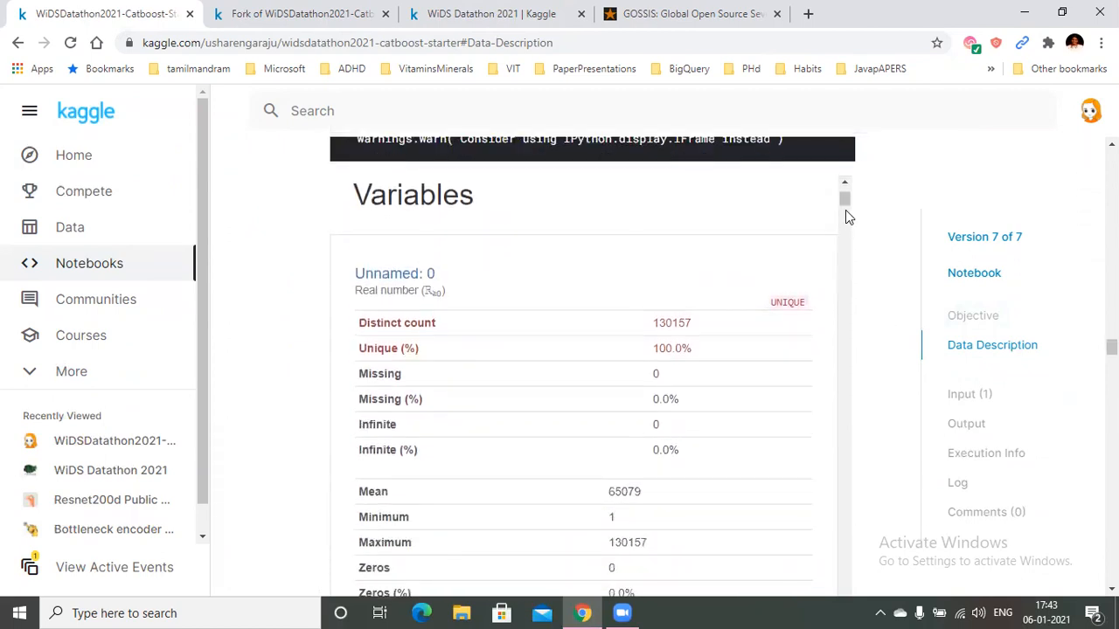
scroll(down, 3)
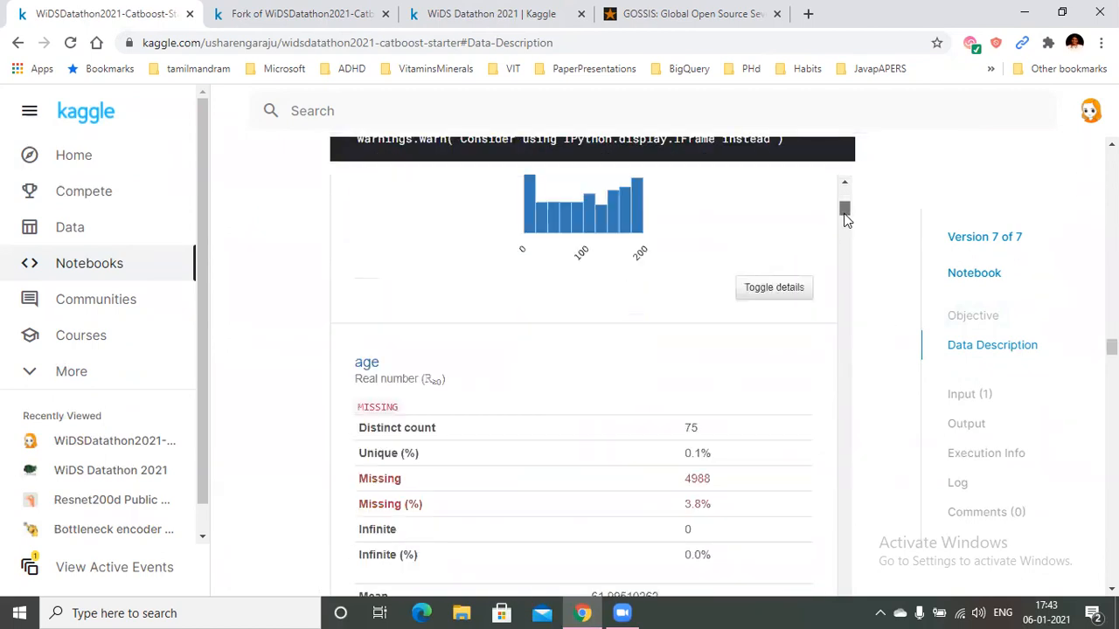
scroll(down, 3)
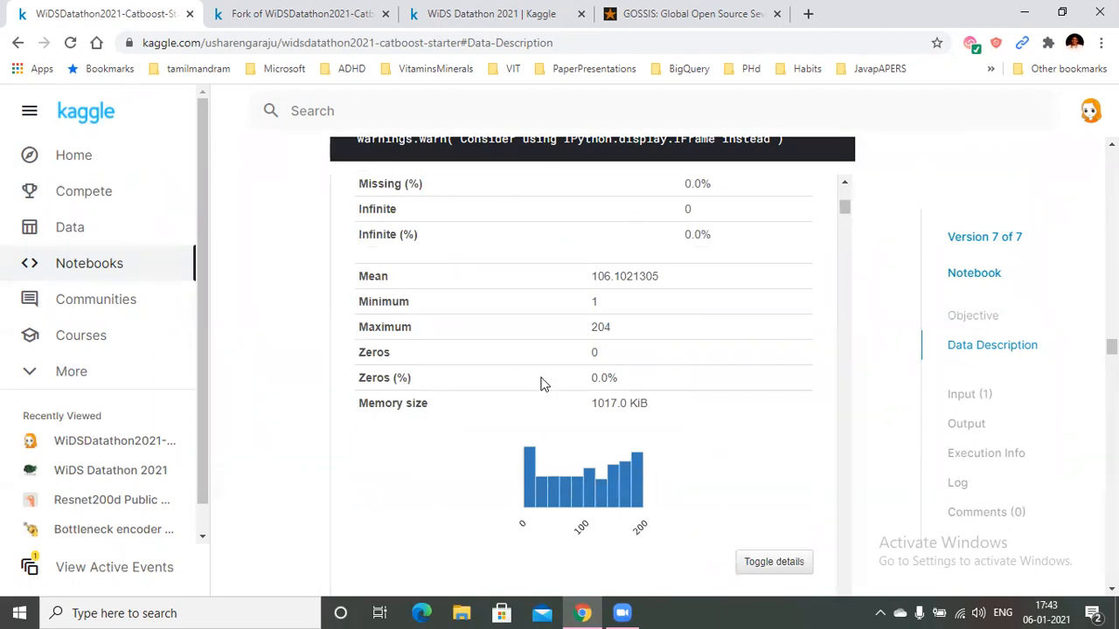
scroll(down, 3)
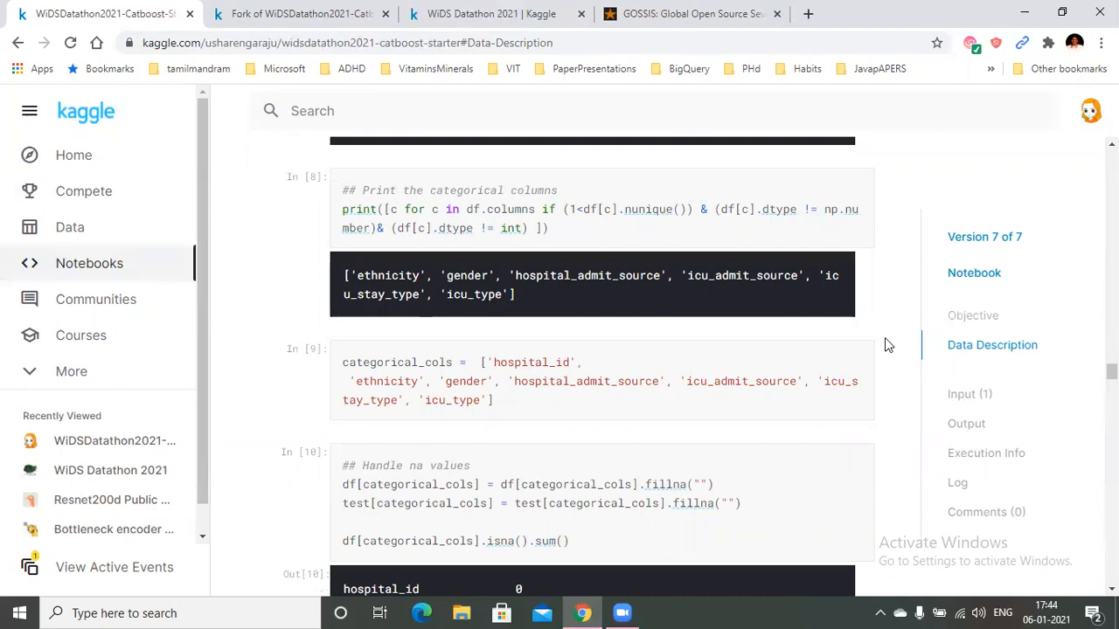
Highlight part of the printed categorical column names, then continue past the fillna cell to the train split and Catboost markdown
drag(343, 228, 549, 228)
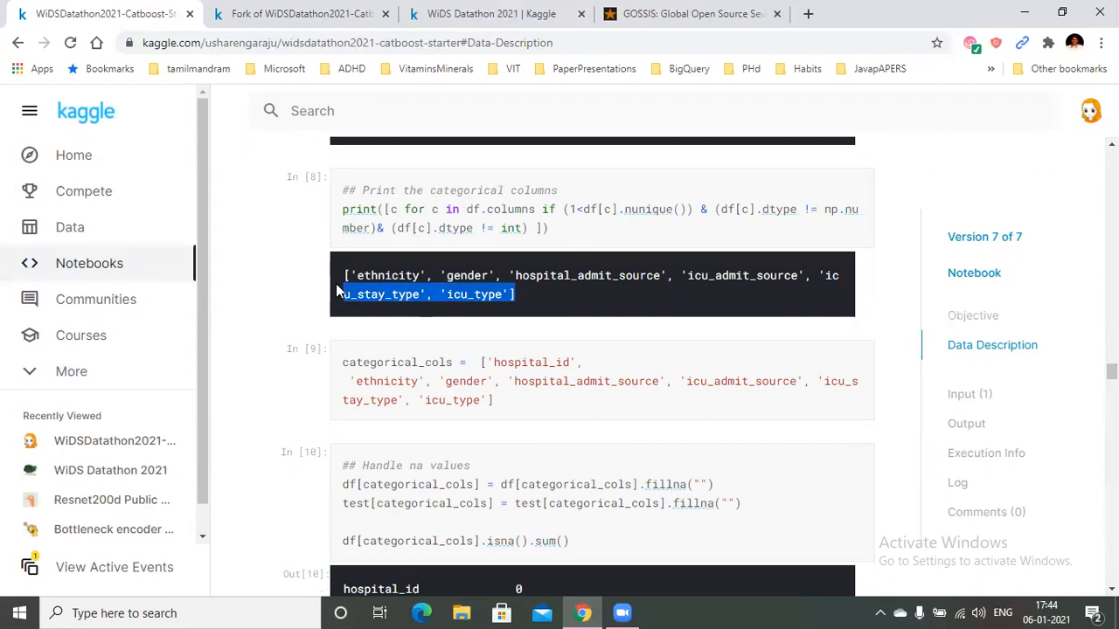
scroll(down, 3)
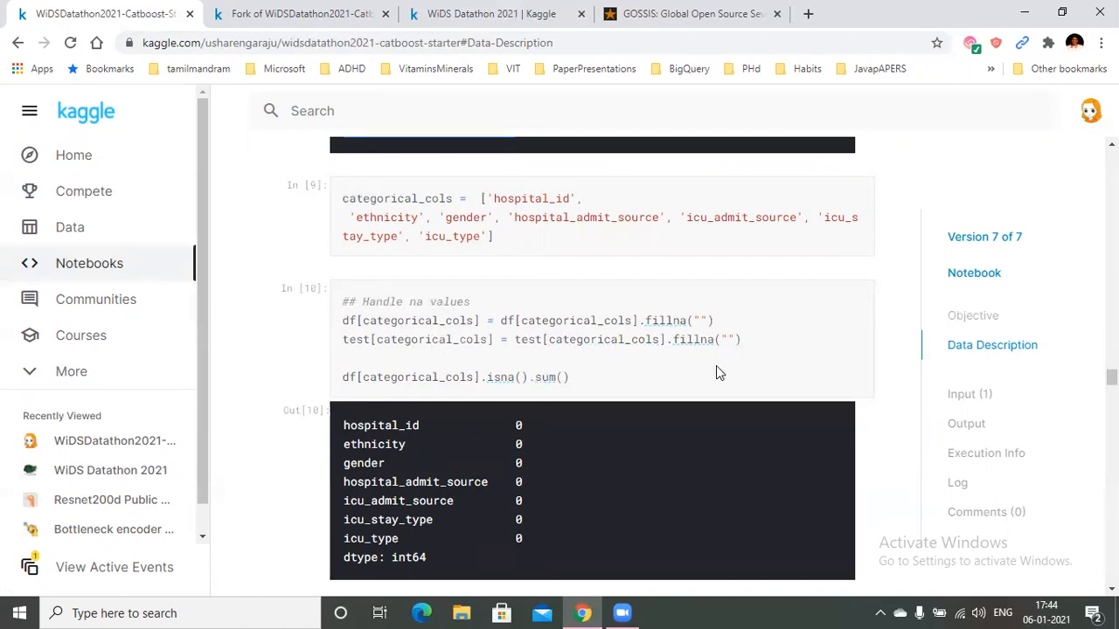
mouse_move(738, 382)
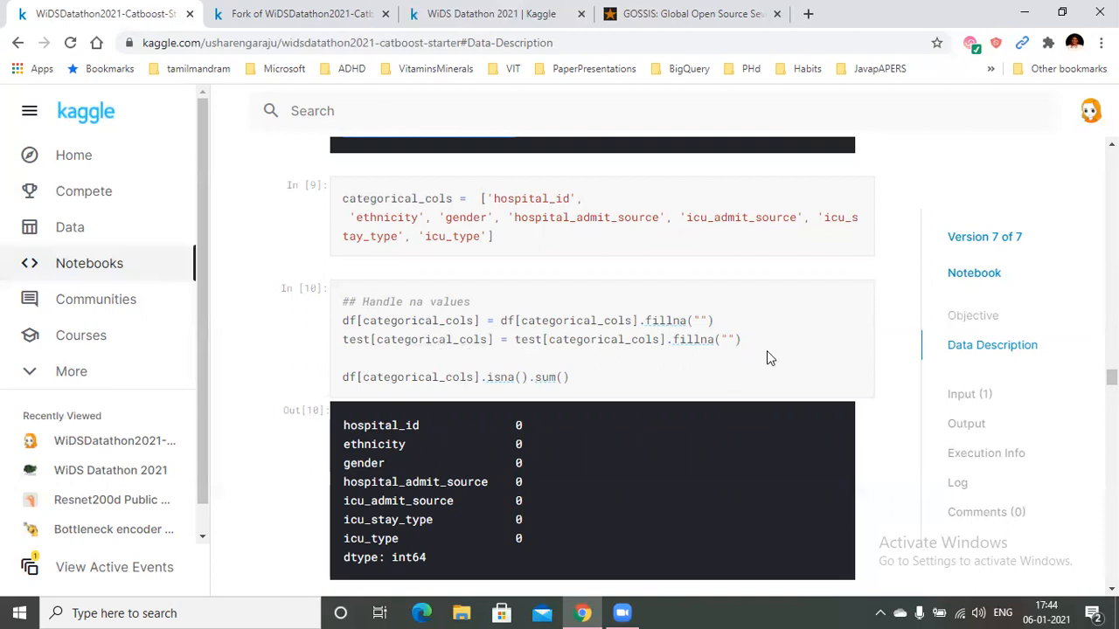
scroll(down, 3)
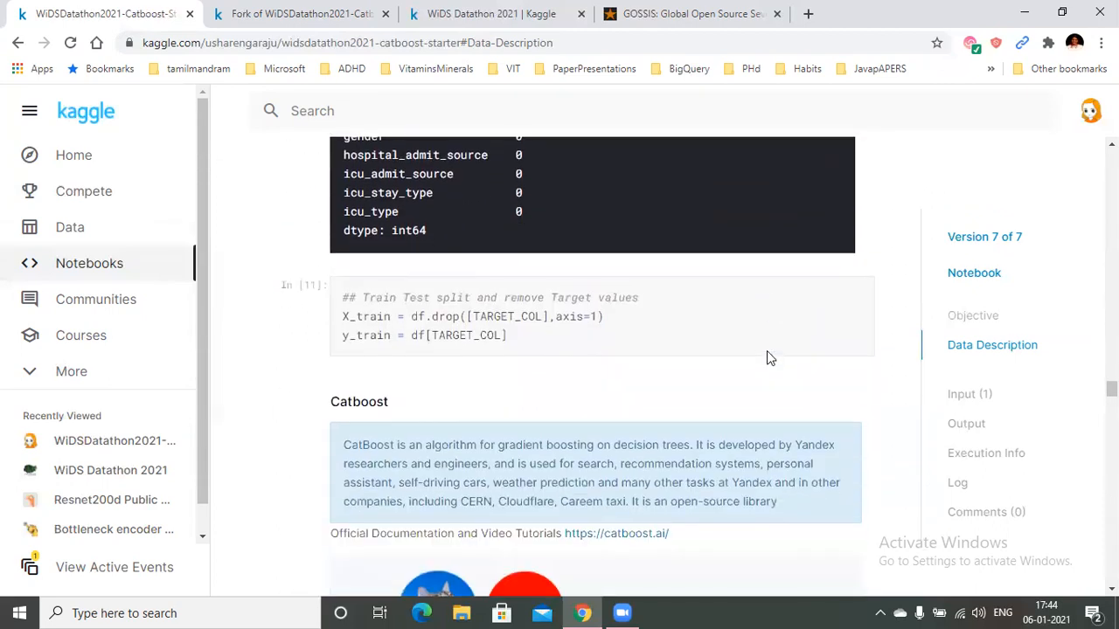
scroll(down, 3)
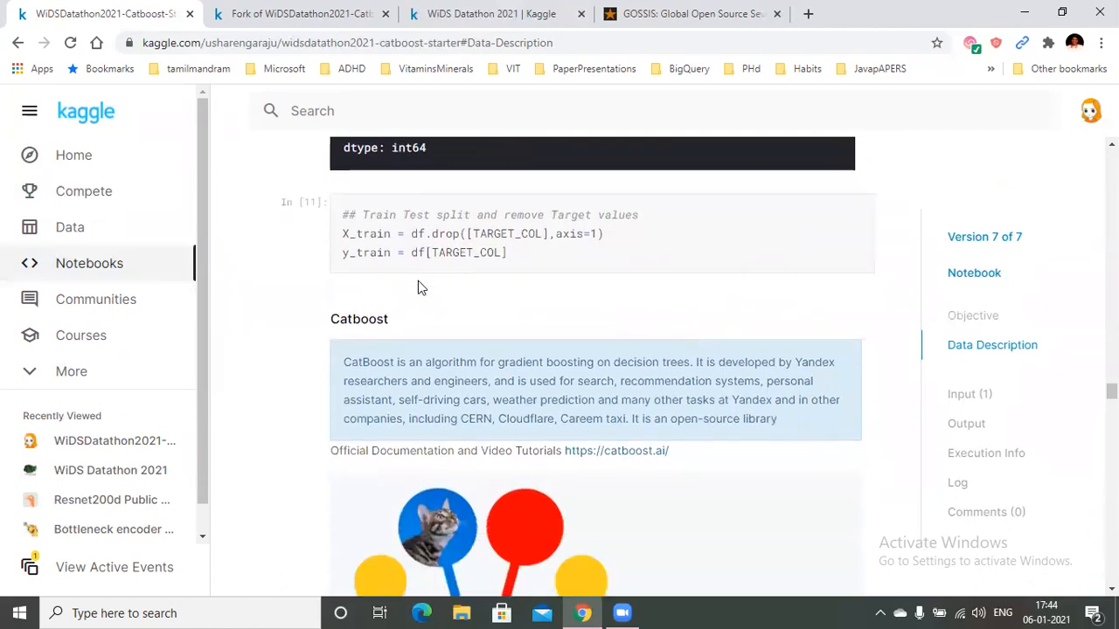
mouse_move(381, 269)
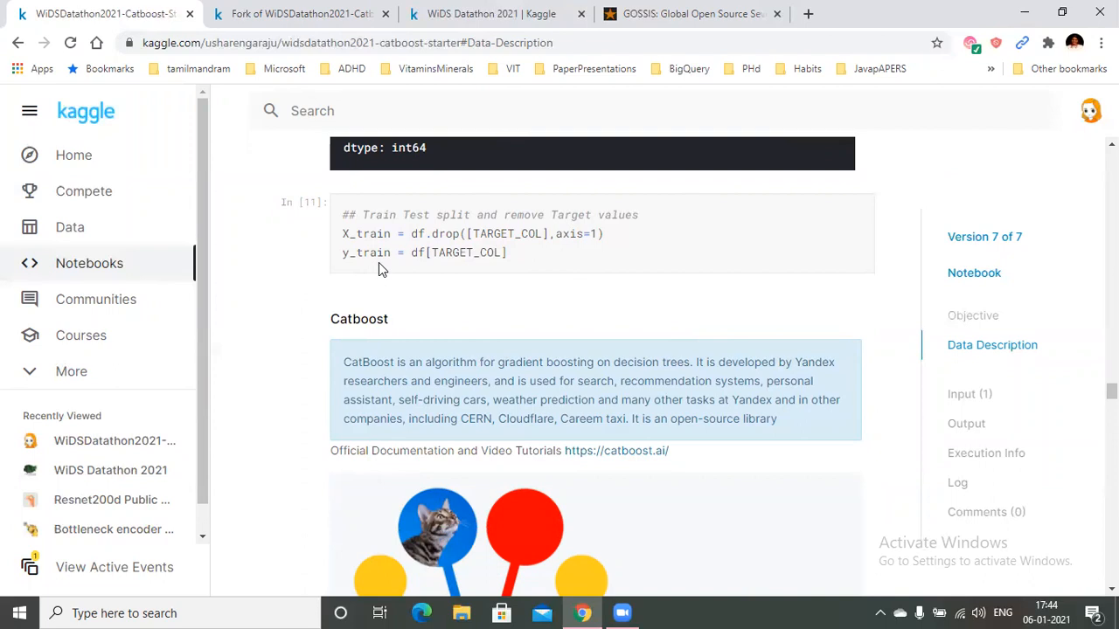
scroll(down, 3)
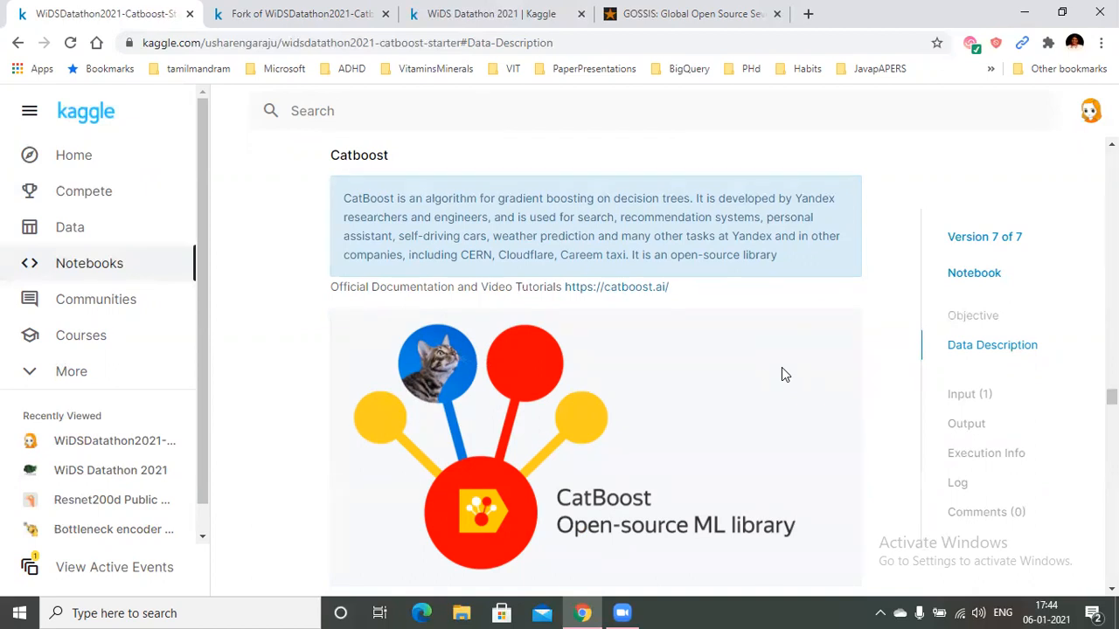
mouse_move(769, 344)
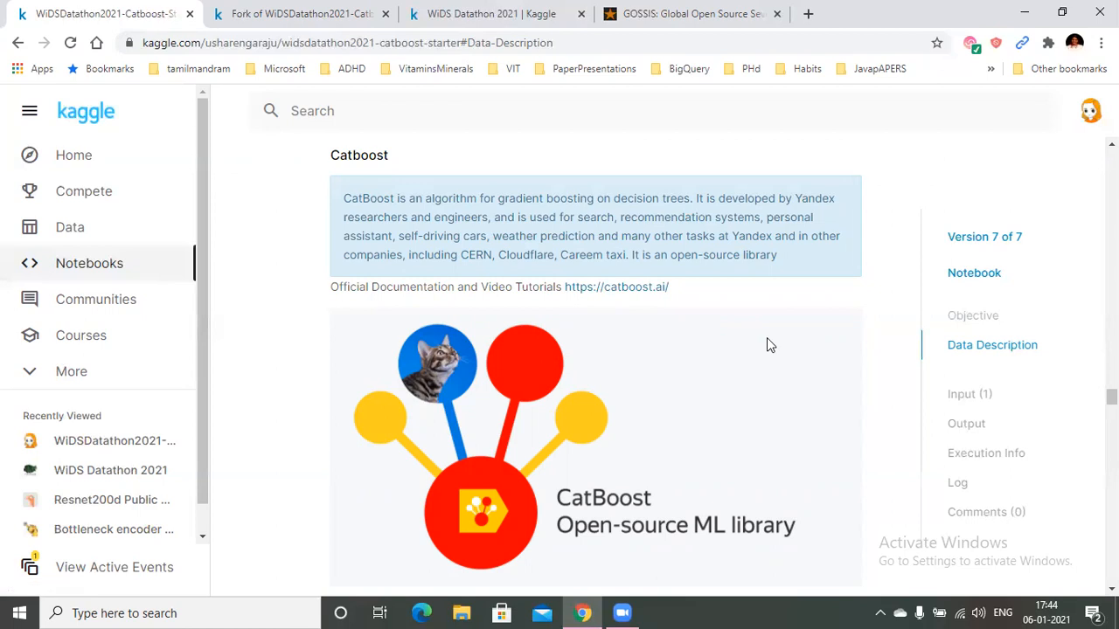
scroll(down, 3)
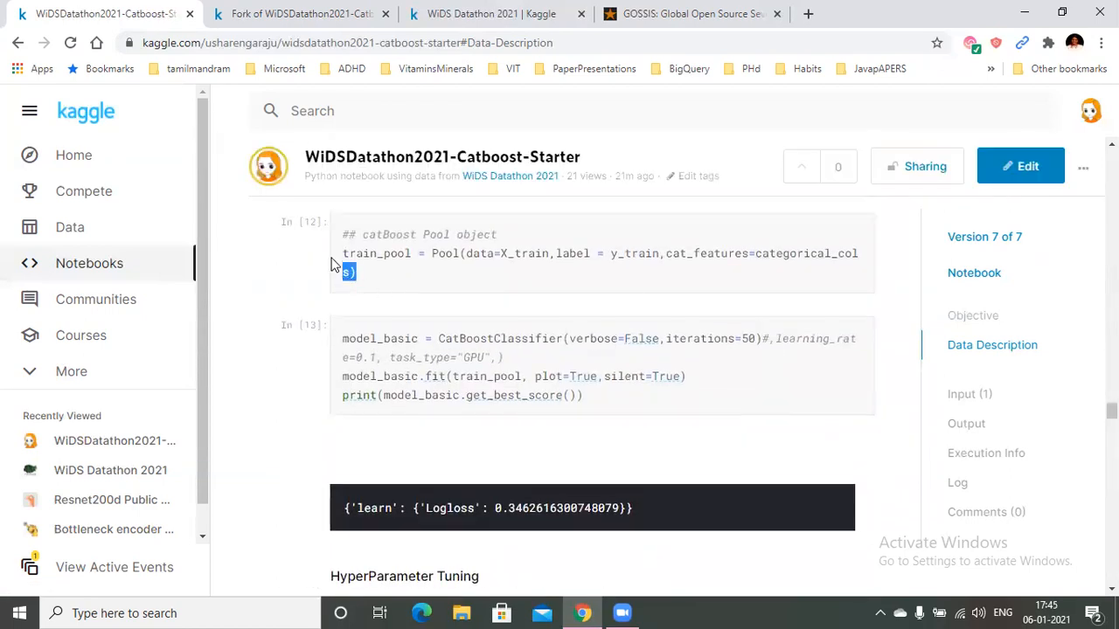
drag(343, 357, 584, 395)
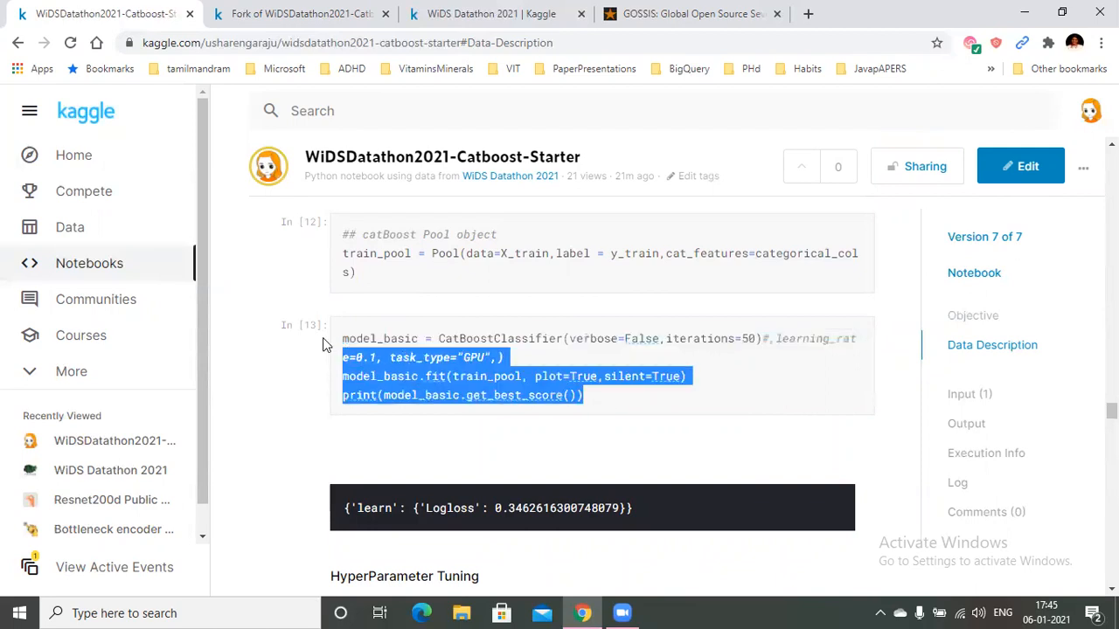
click(690, 410)
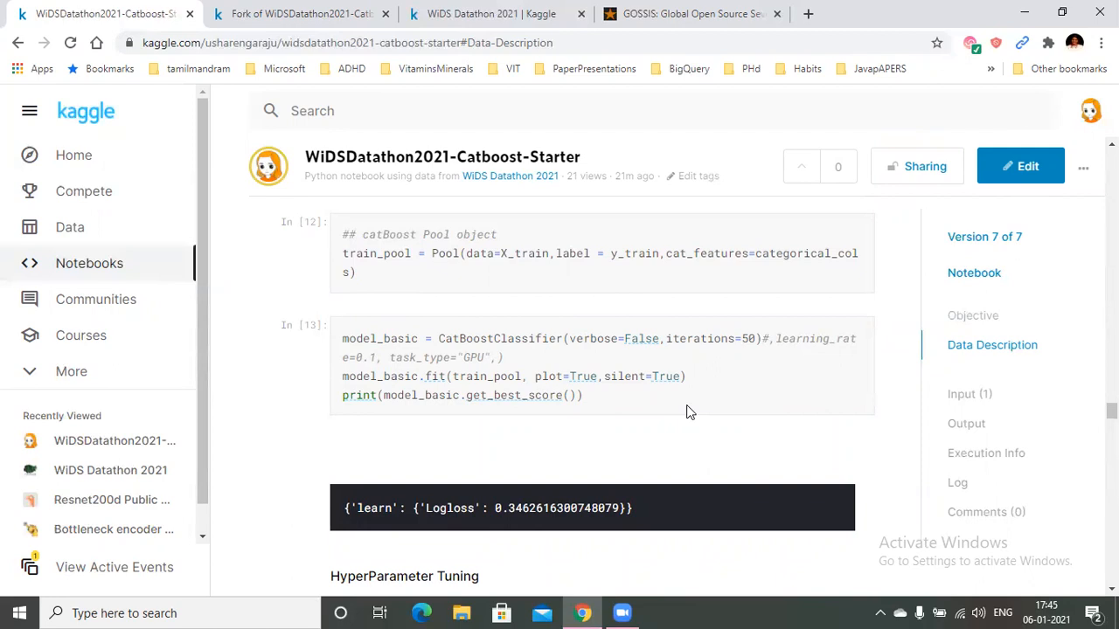
scroll(down, 3)
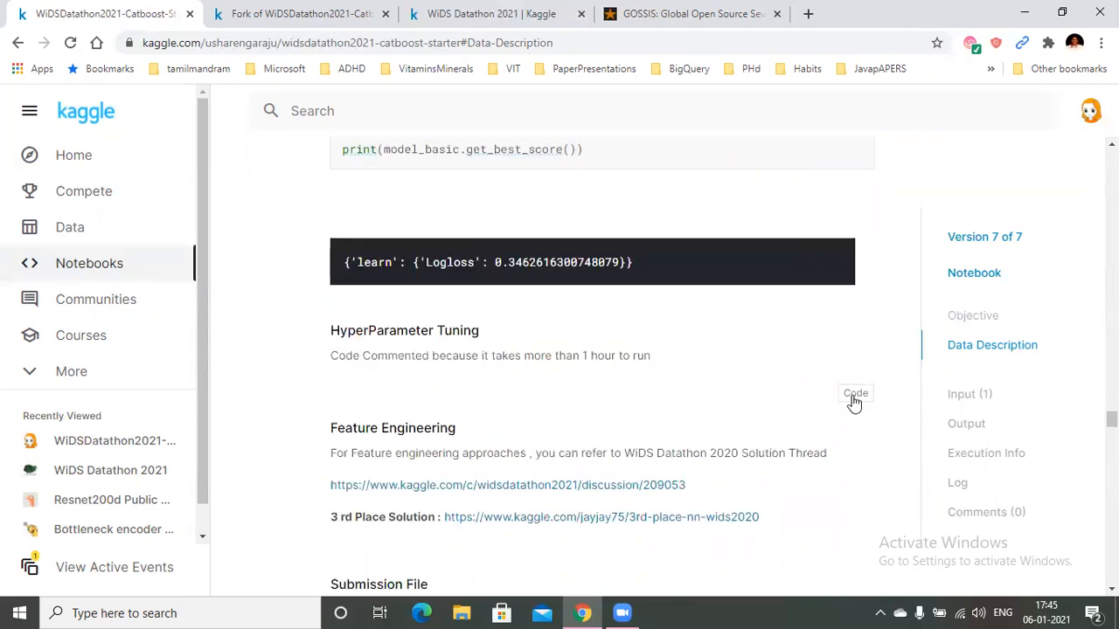
click(855, 391)
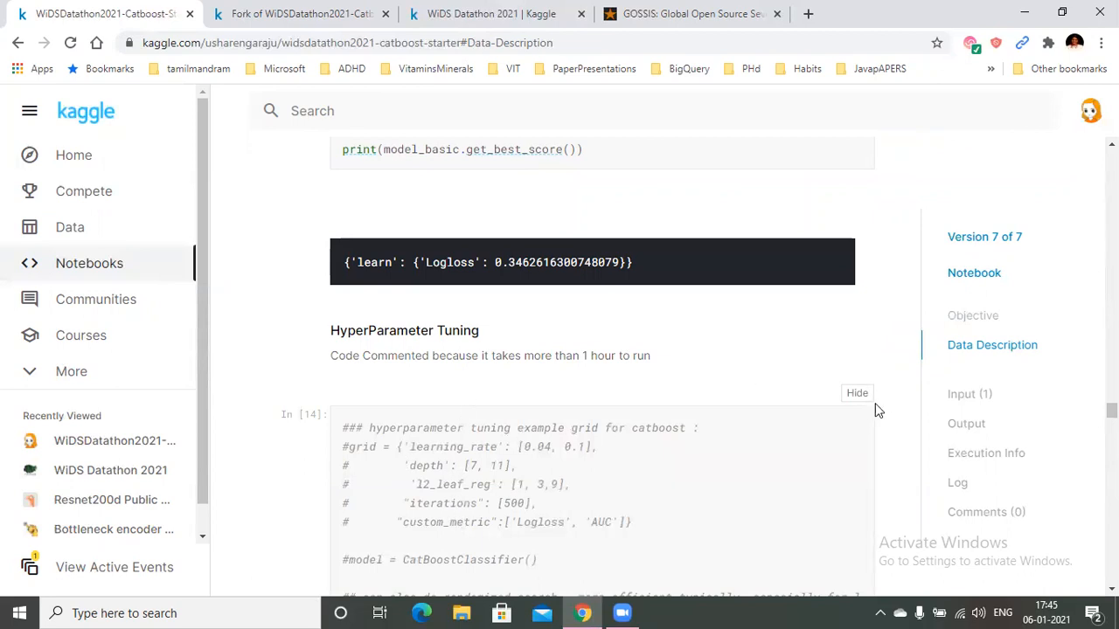
click(856, 391)
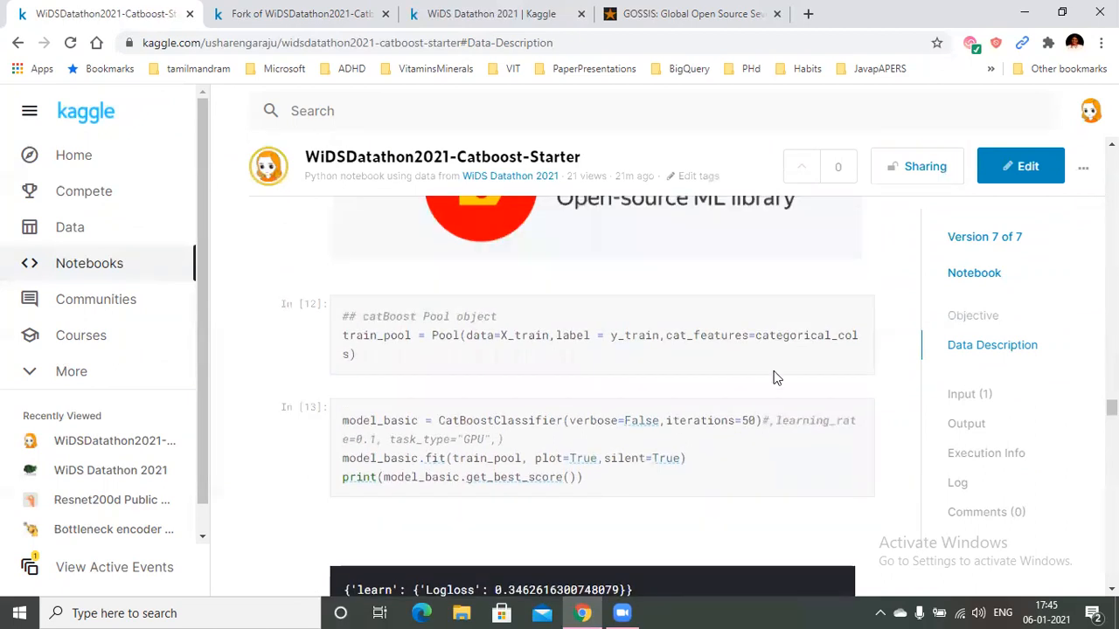
scroll(down, 3)
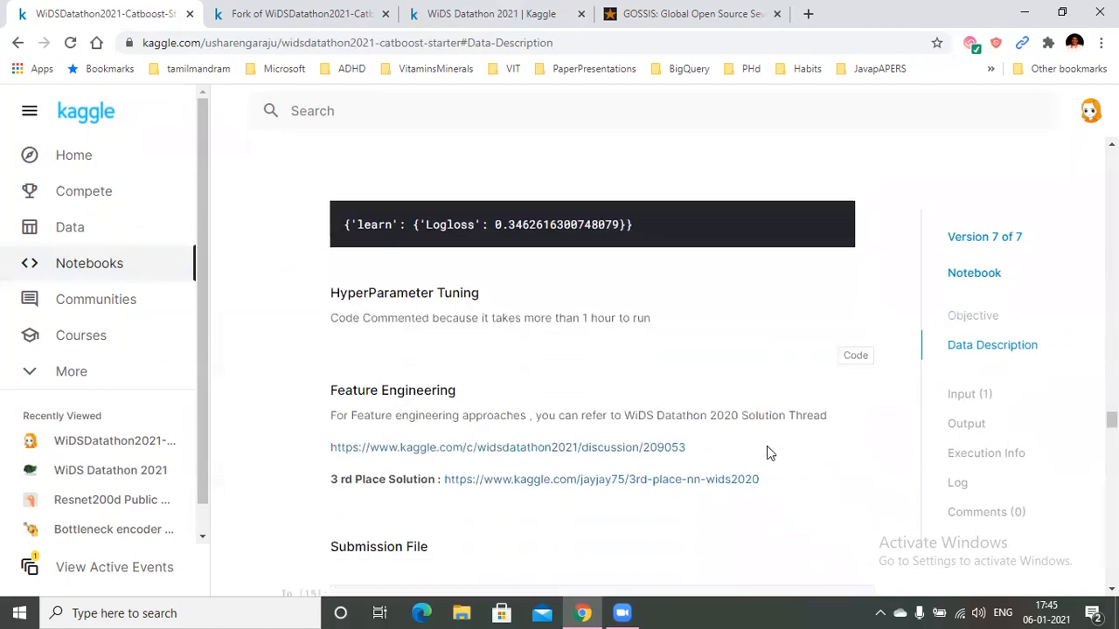
scroll(down, 3)
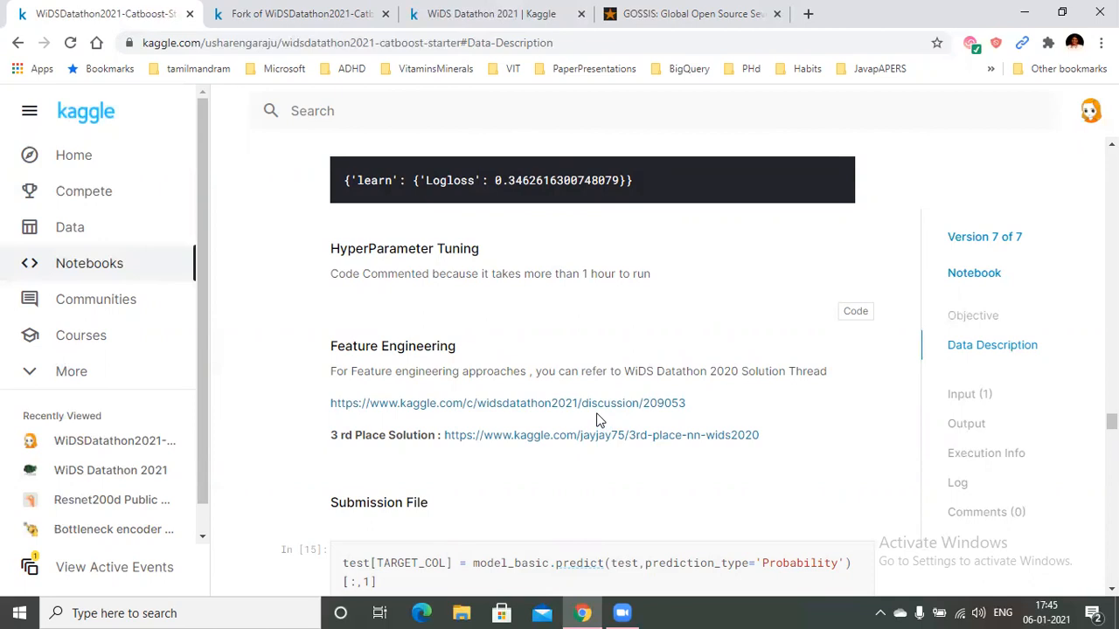
Highlight the end of the to_csv submission export line and move down to the notebook's Output files with submission.csv
scroll(down, 3)
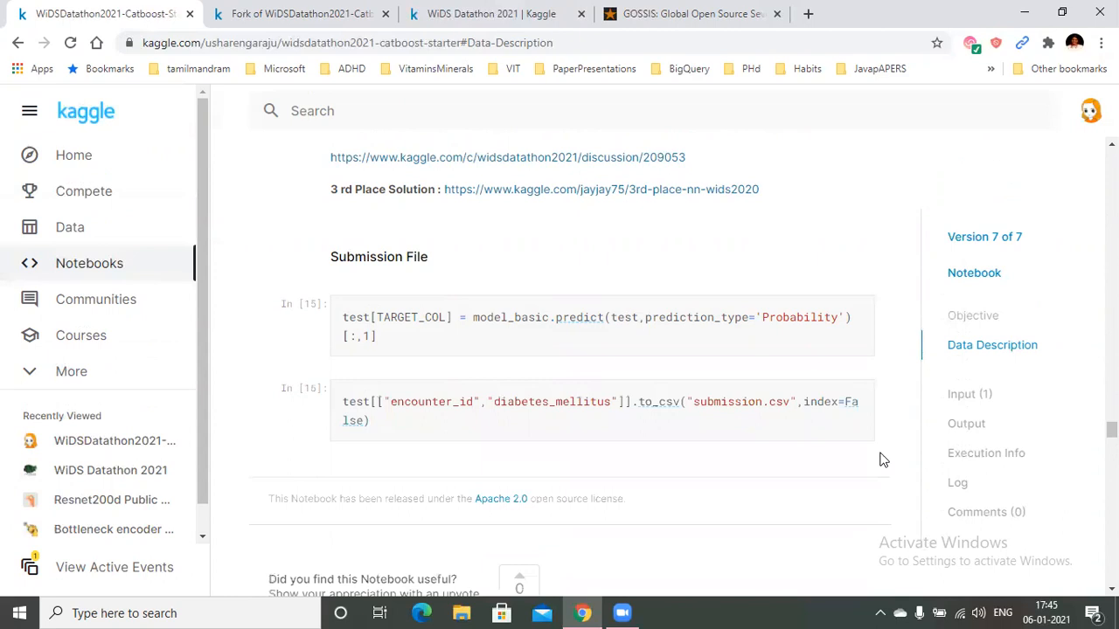
double_click(358, 335)
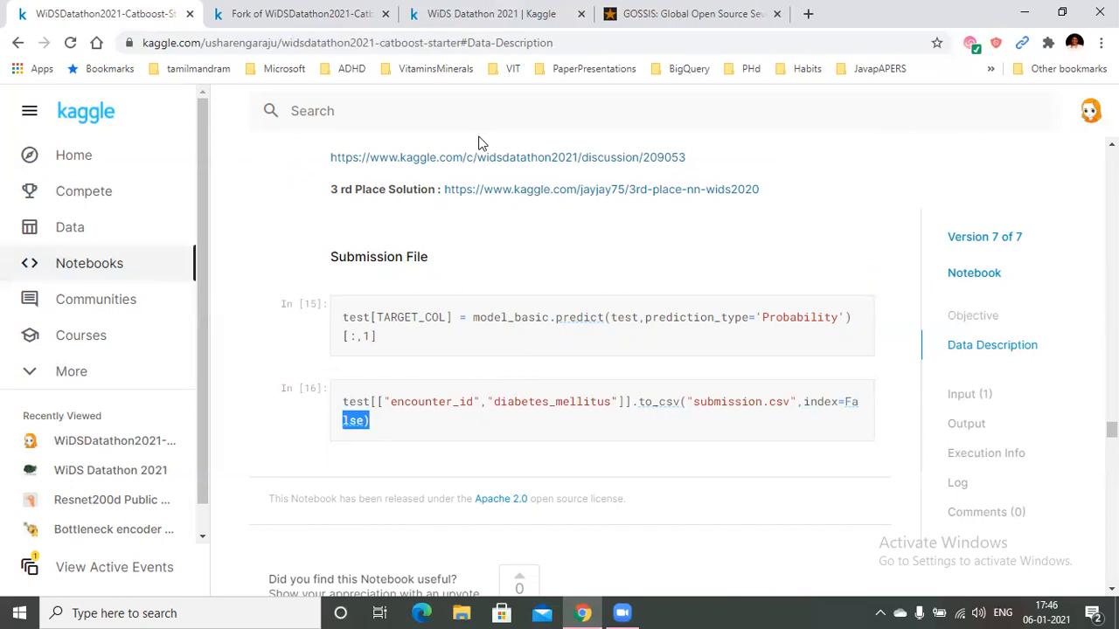
mouse_move(301, 14)
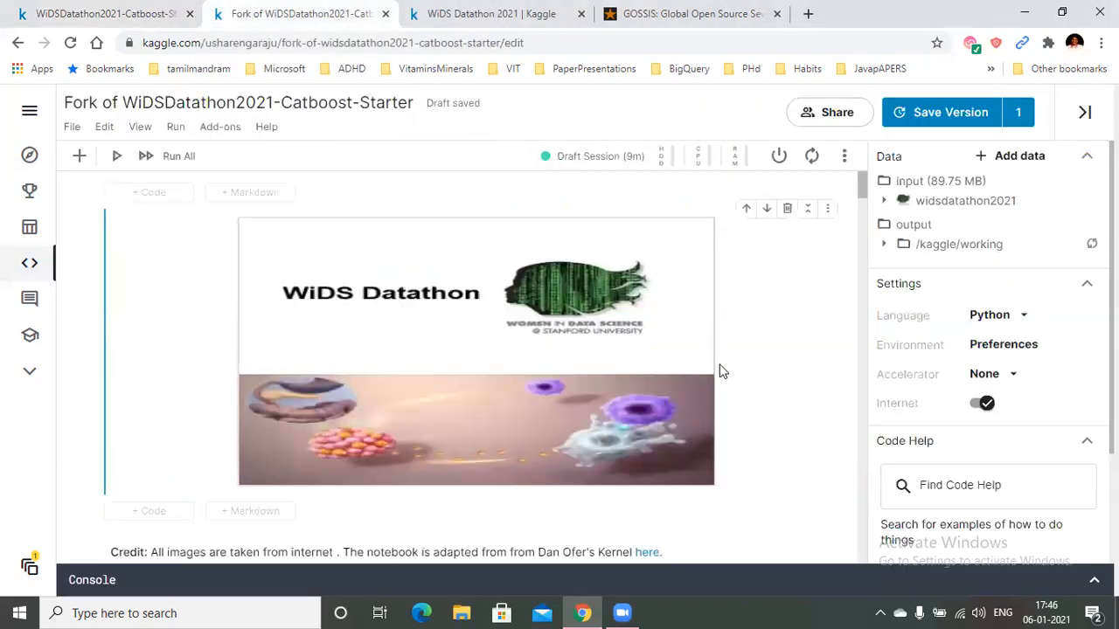
scroll(down, 3)
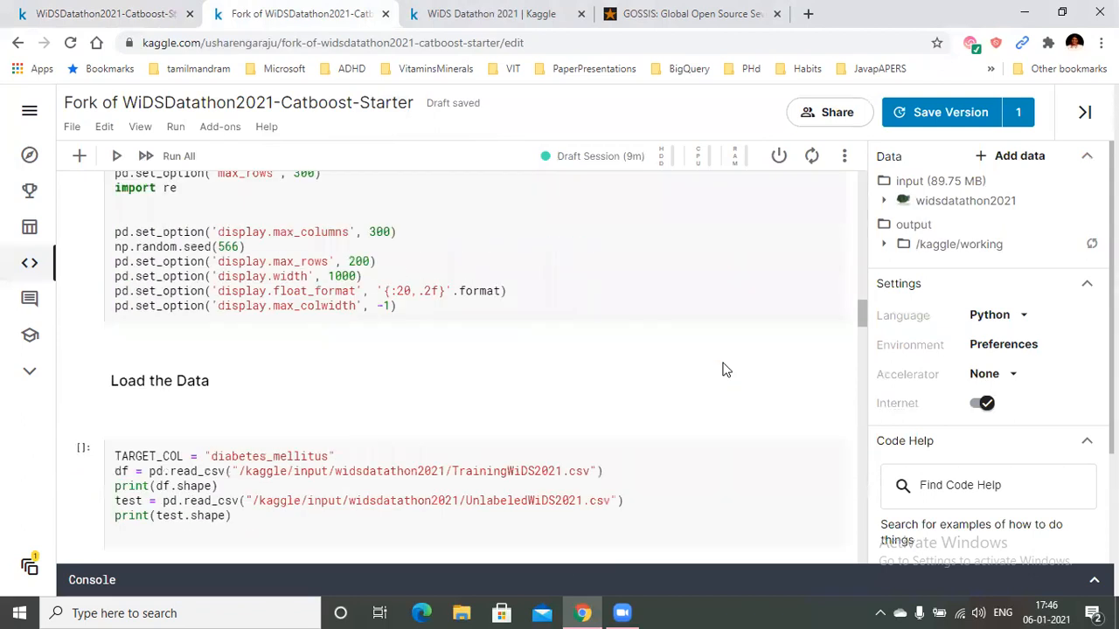
scroll(down, 3)
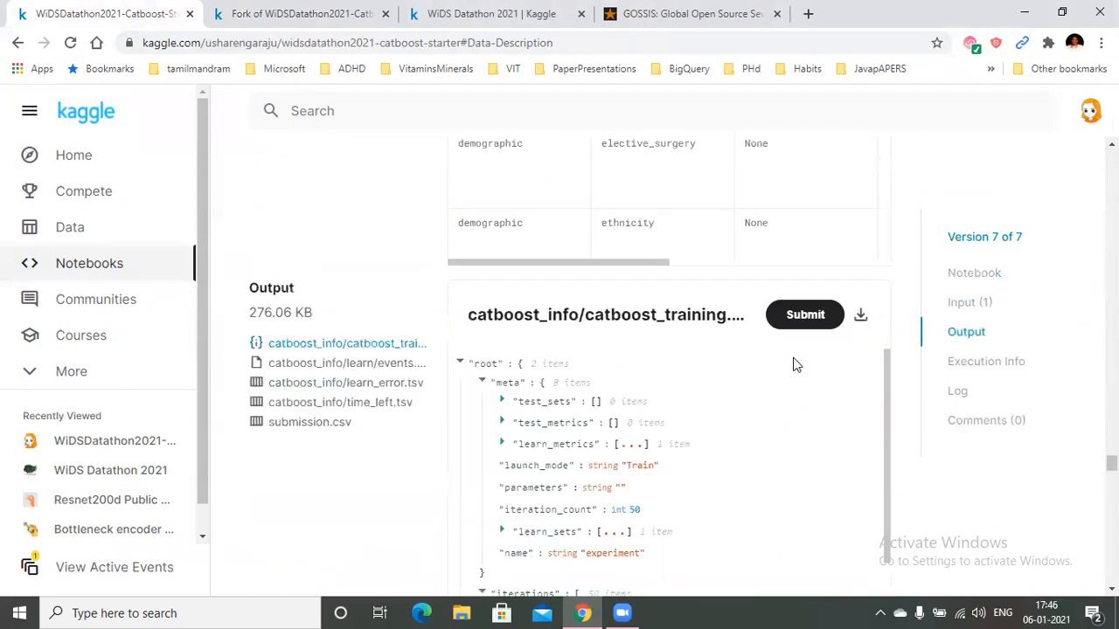
mouse_move(941, 336)
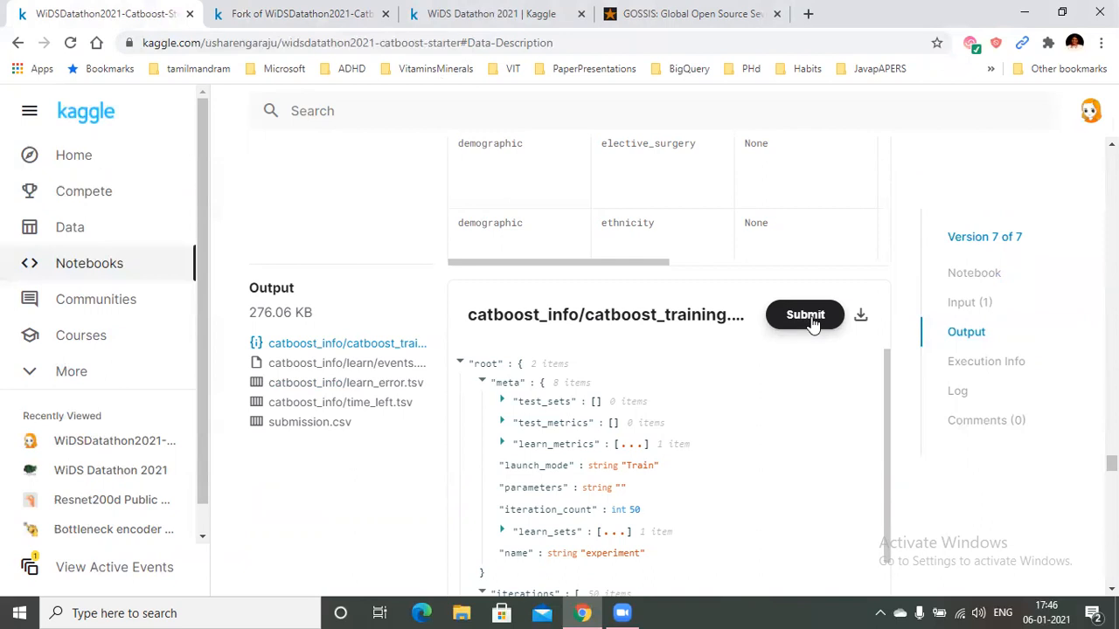
Submit Version 7's submission.csv to WiDS Datathon 2021 and view My Submissions showing 0.83869
click(804, 314)
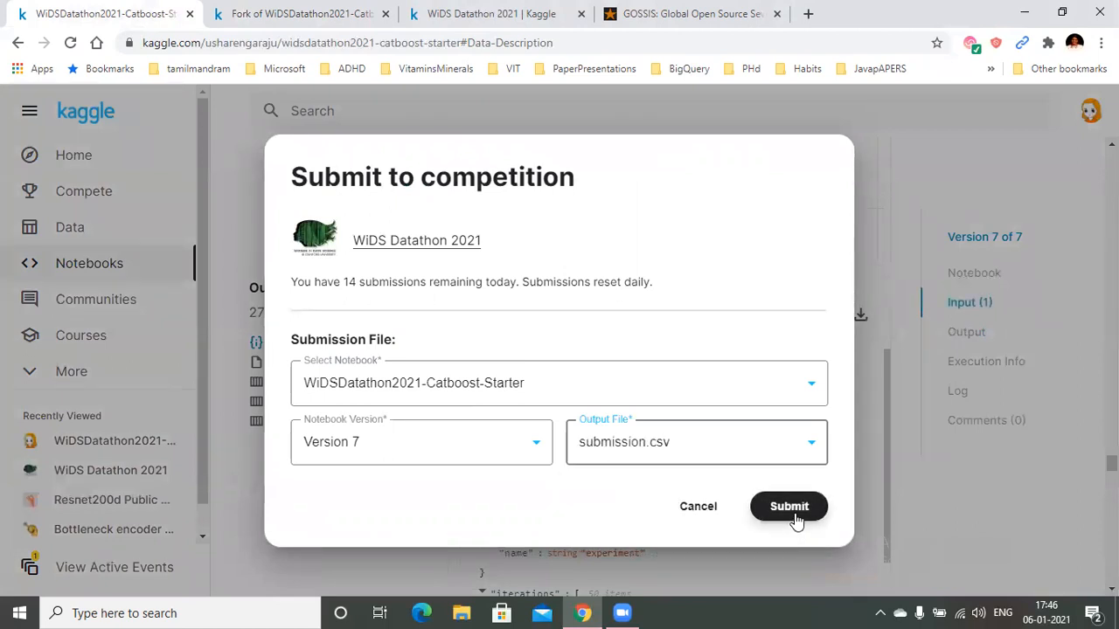
click(788, 508)
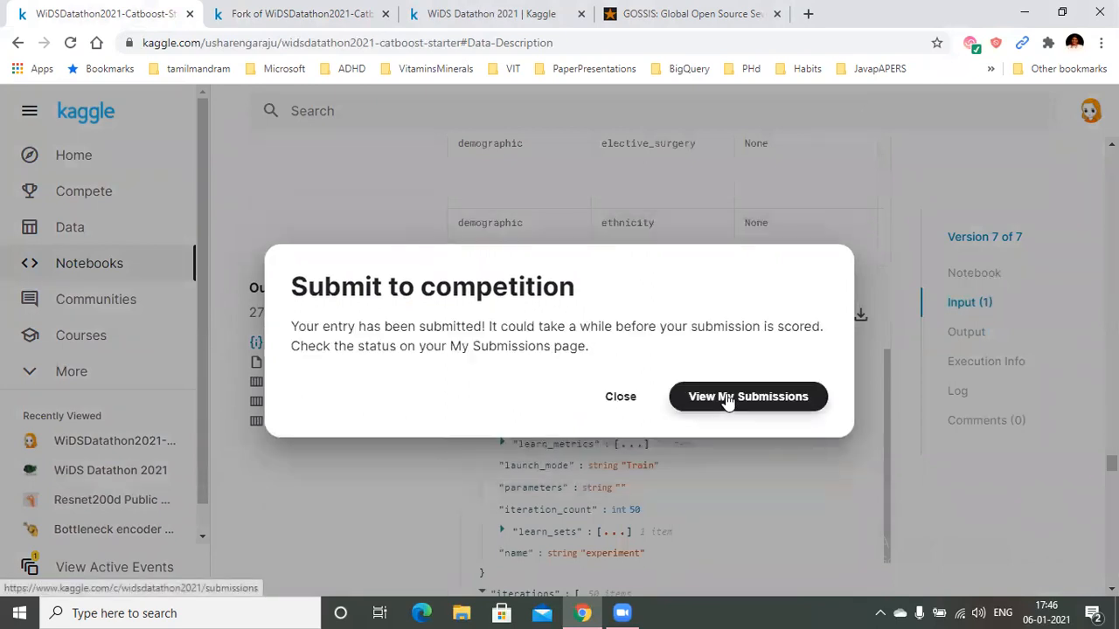
click(749, 395)
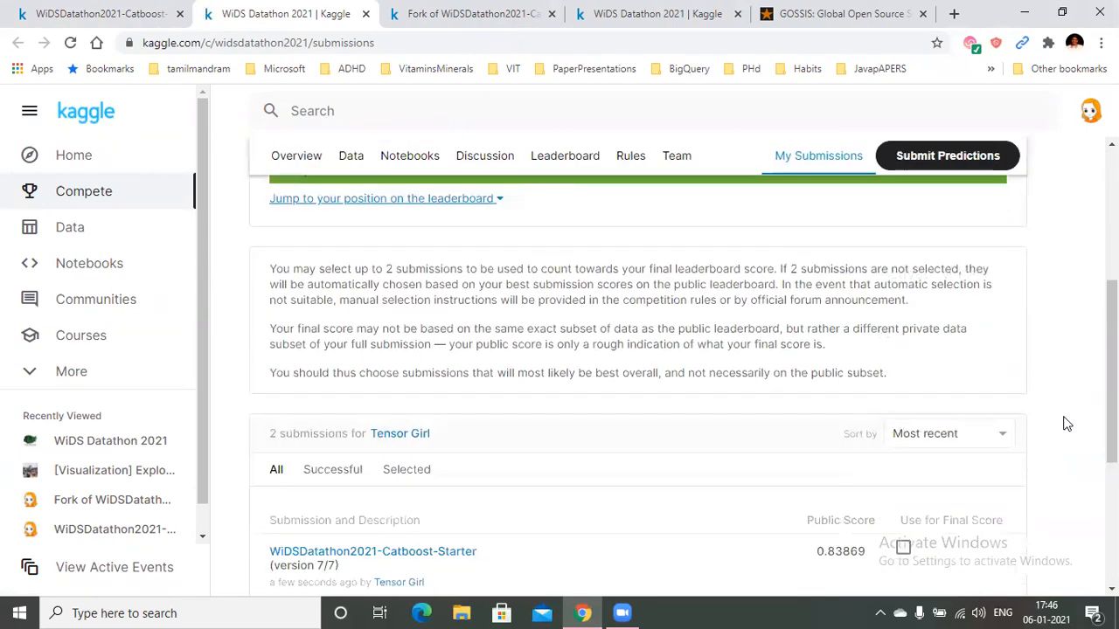
Go to the competition's public Leaderboard, where Tensor Girl ranks first at 0.83869
scroll(down, 3)
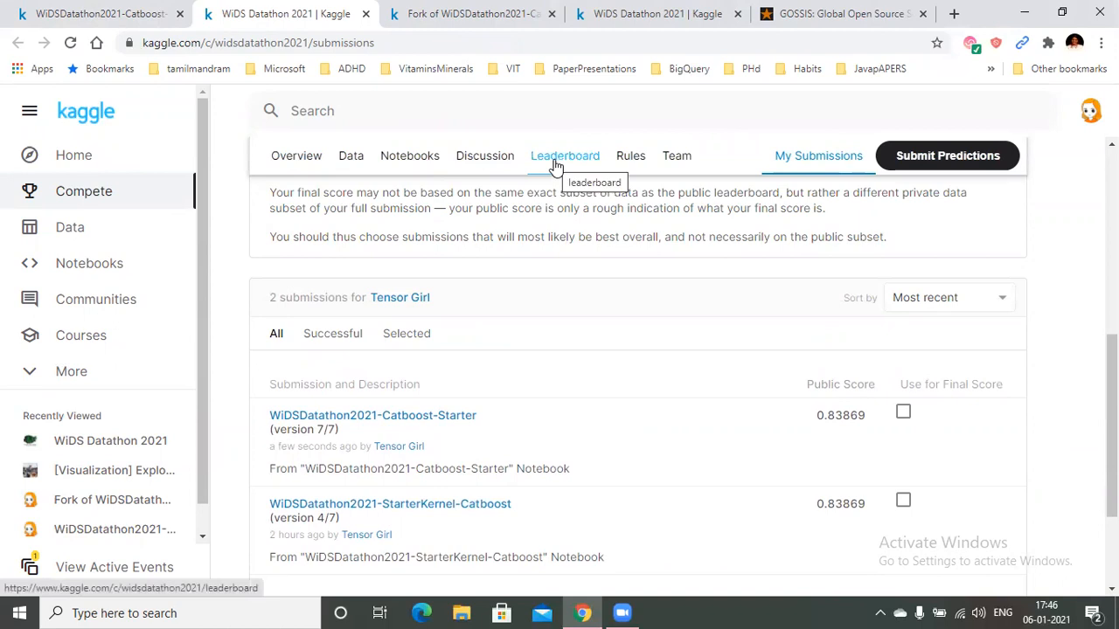
click(565, 156)
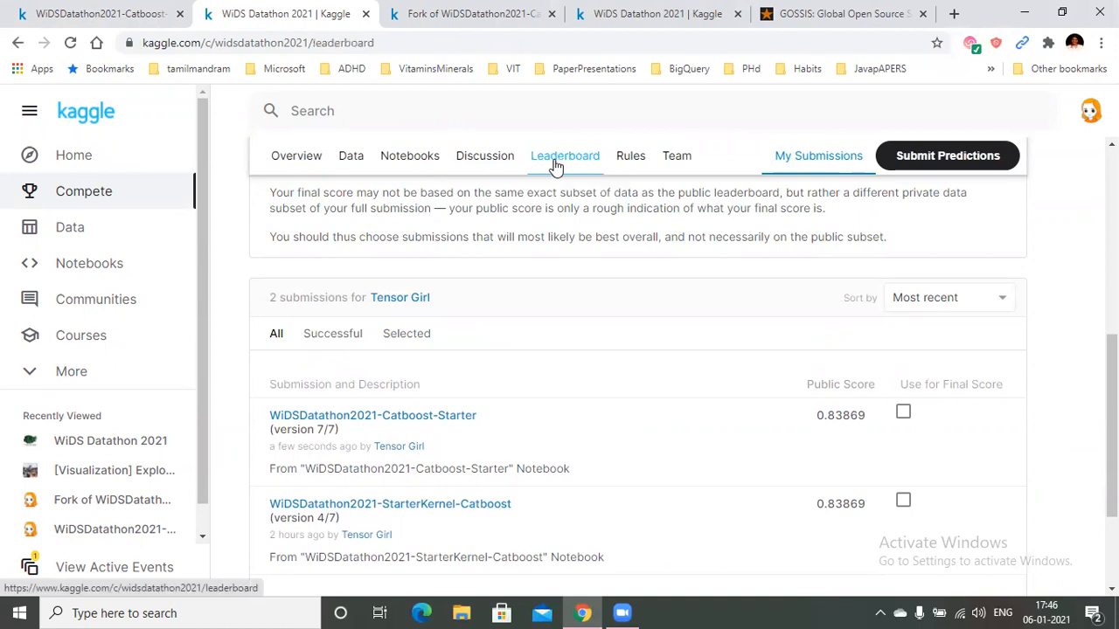
click(565, 155)
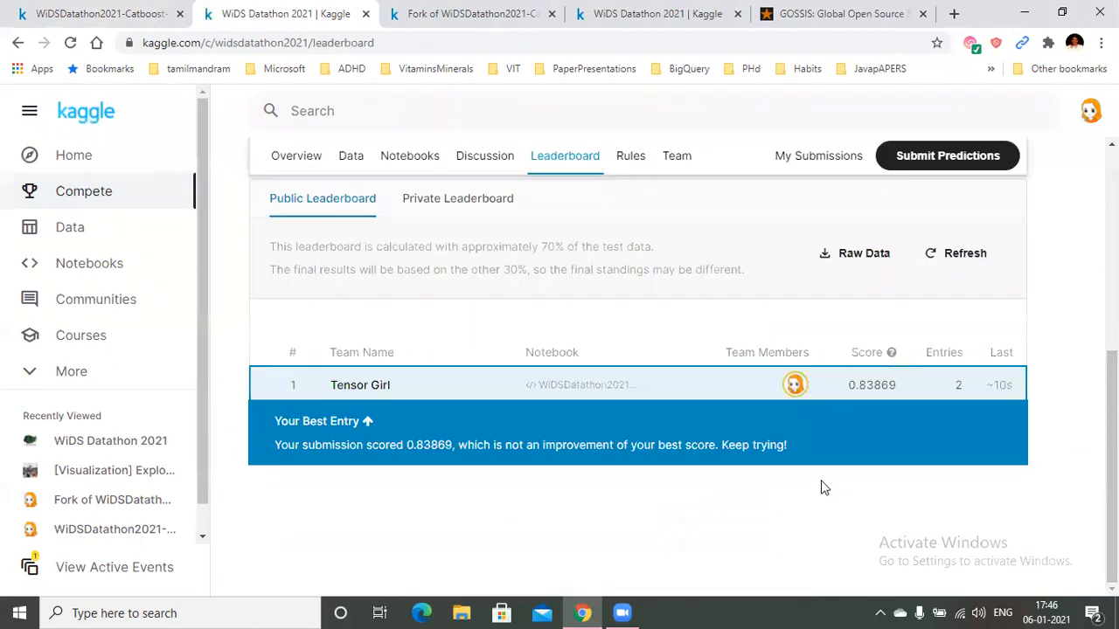
mouse_move(451, 409)
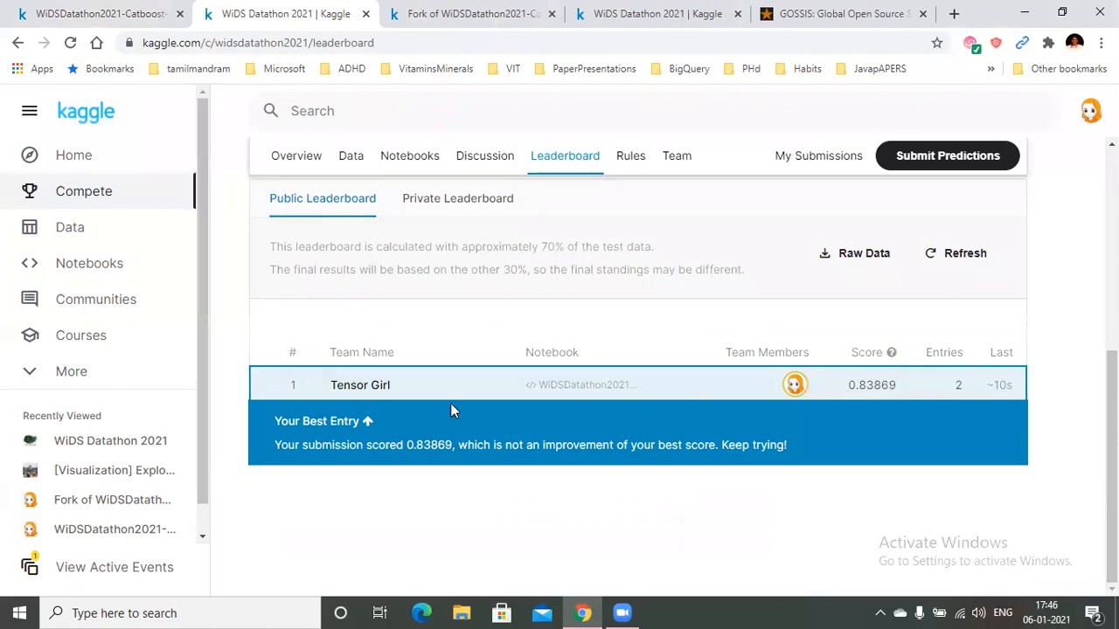
mouse_move(1053, 416)
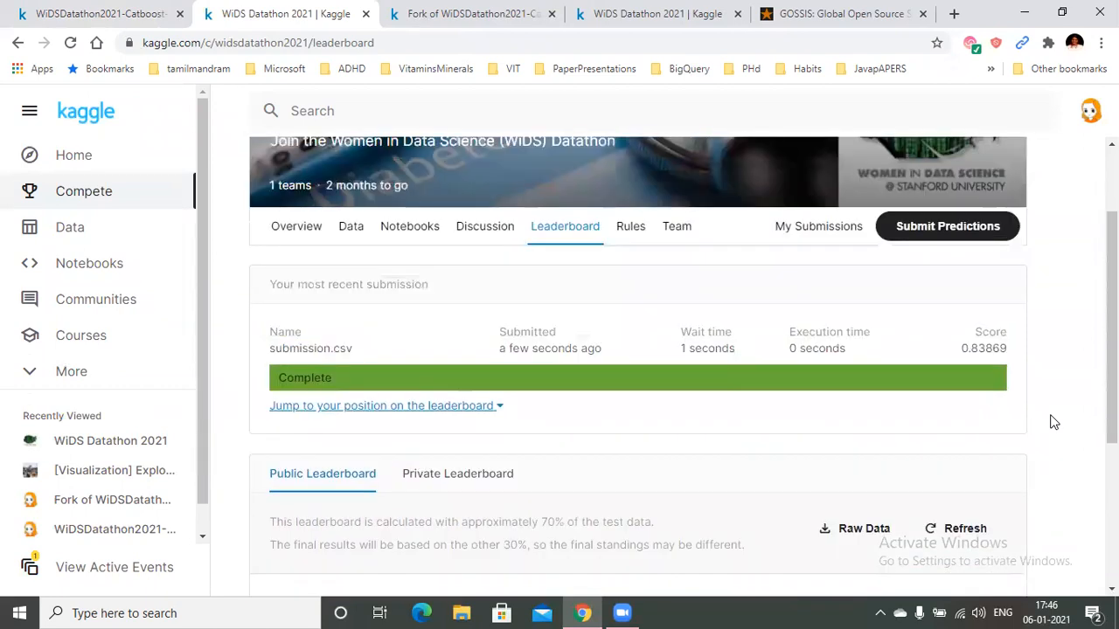
scroll(up, 3)
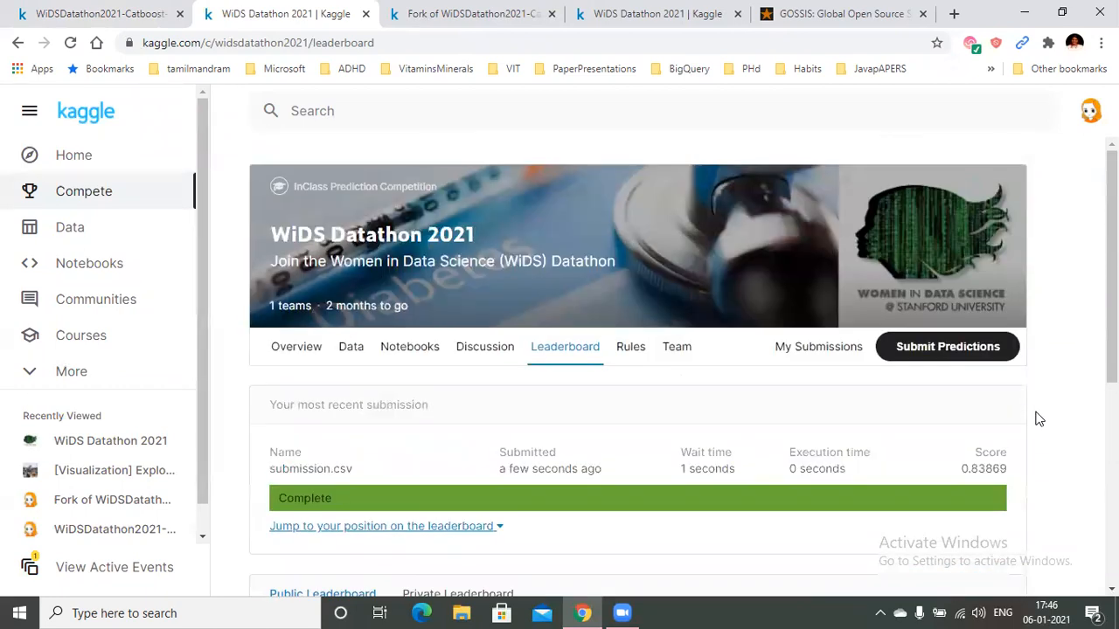
mouse_move(1049, 416)
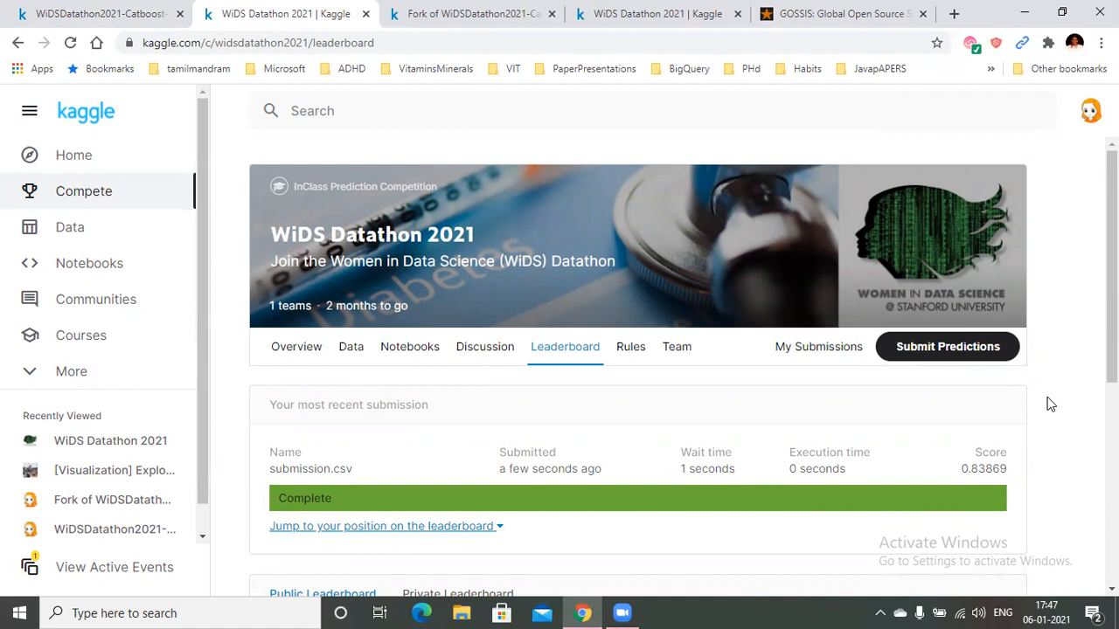
mouse_move(465, 433)
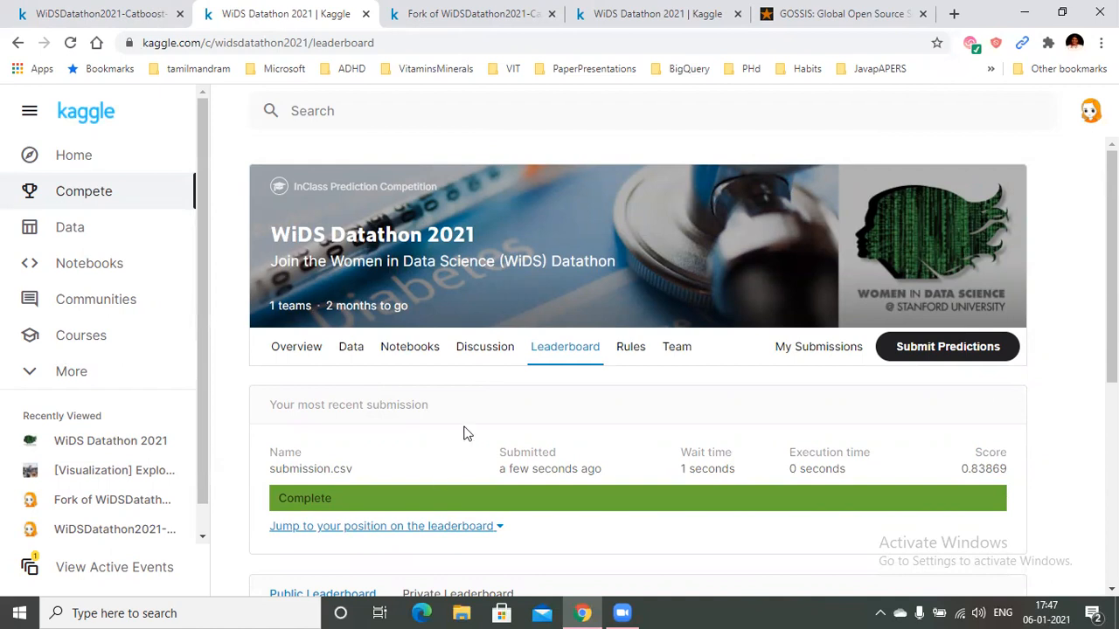
mouse_move(472, 382)
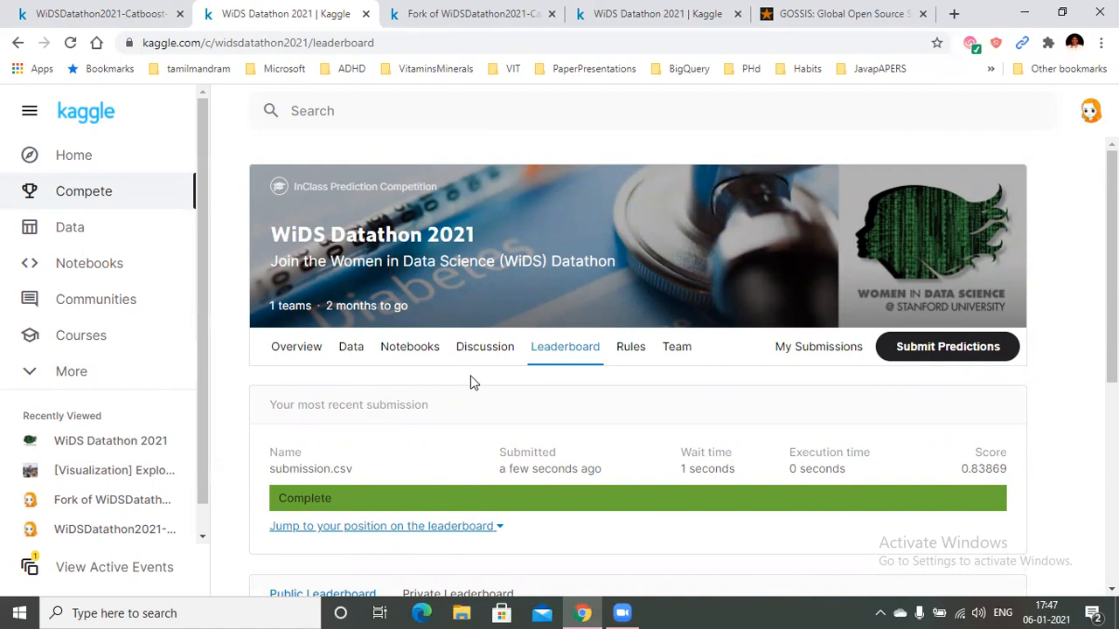
mouse_move(689, 42)
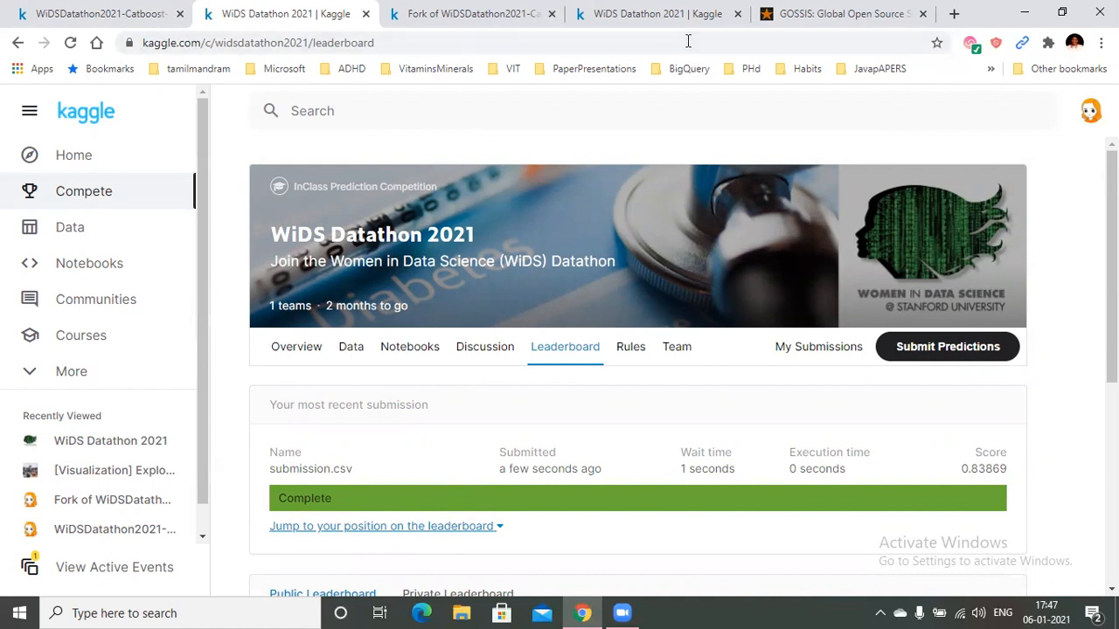